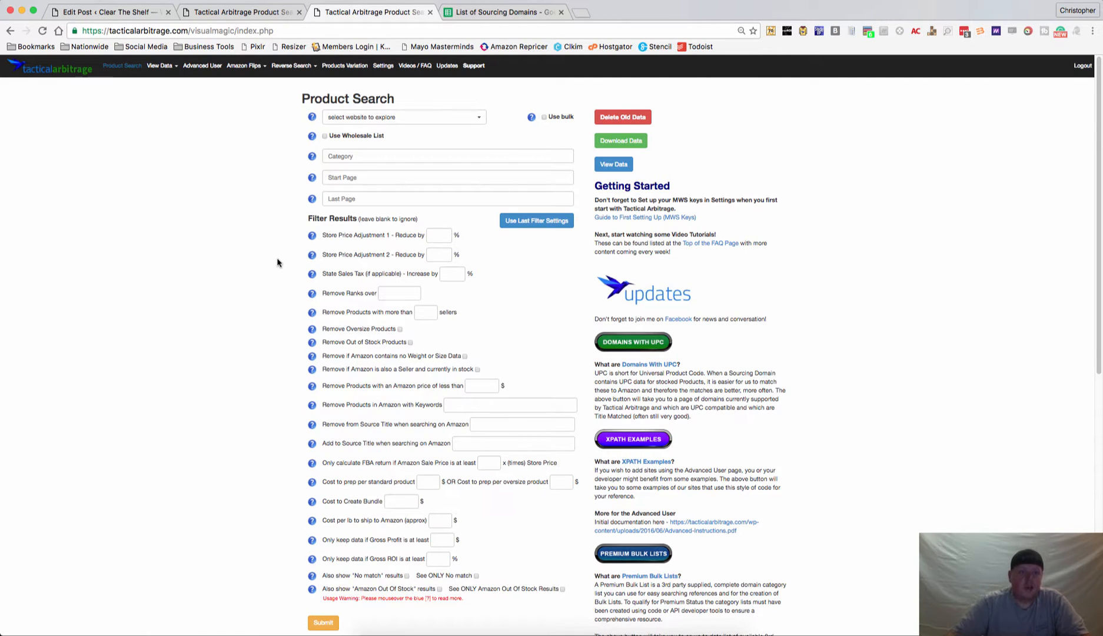
mouse_move(121, 66)
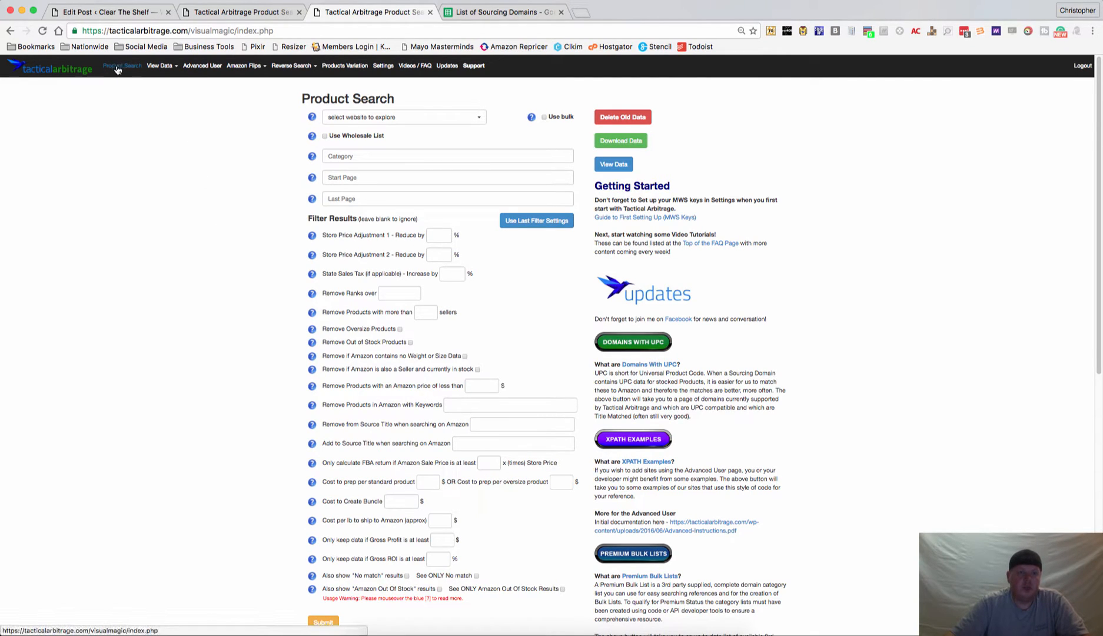
mouse_move(118, 73)
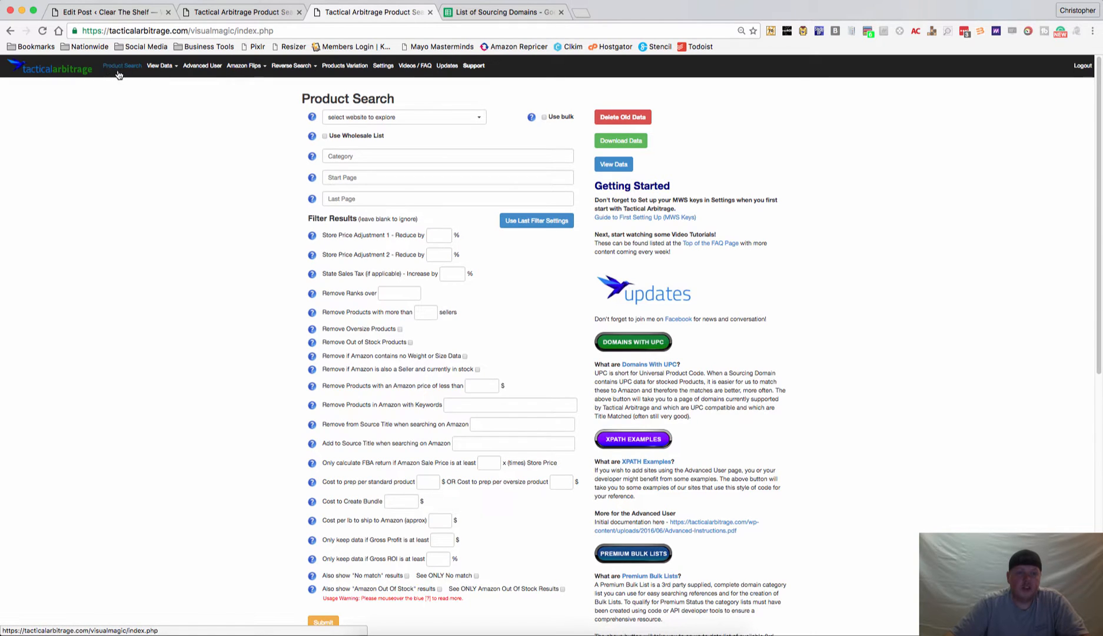
mouse_move(258, 187)
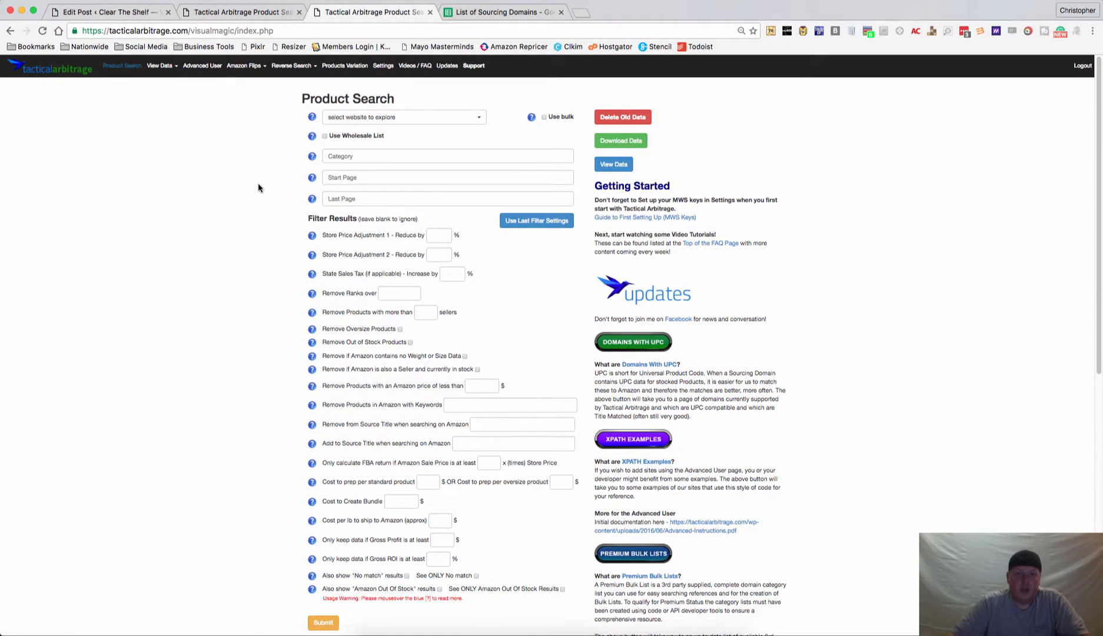
mouse_move(411, 559)
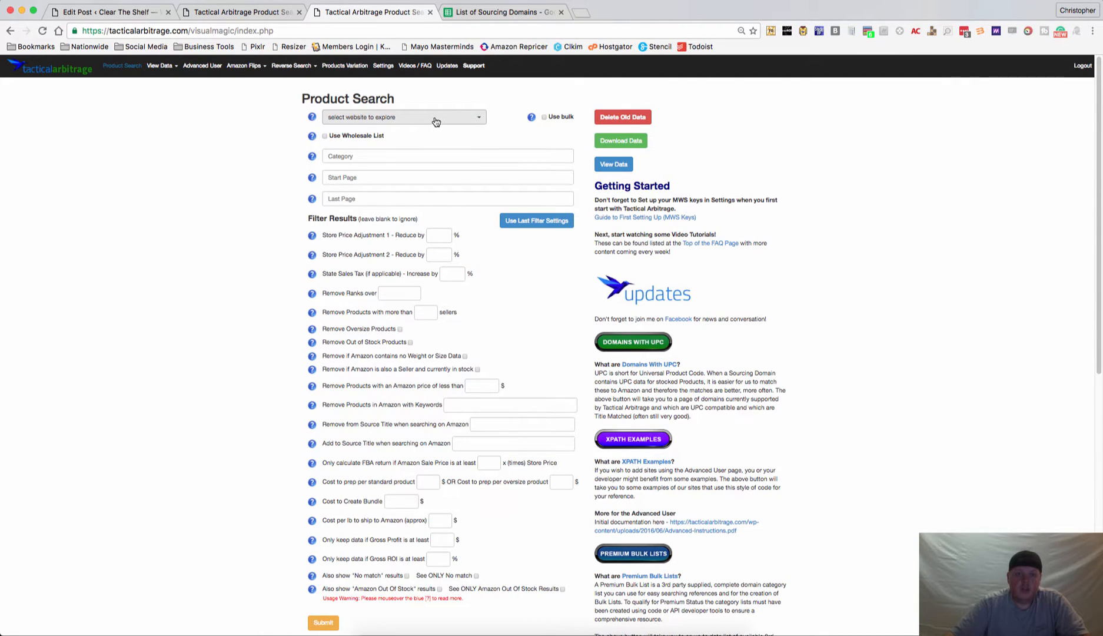
Choose walmart.com (UPC/EAN Search) as the source website, filtering the list with 'wa'.
left_click(403, 117)
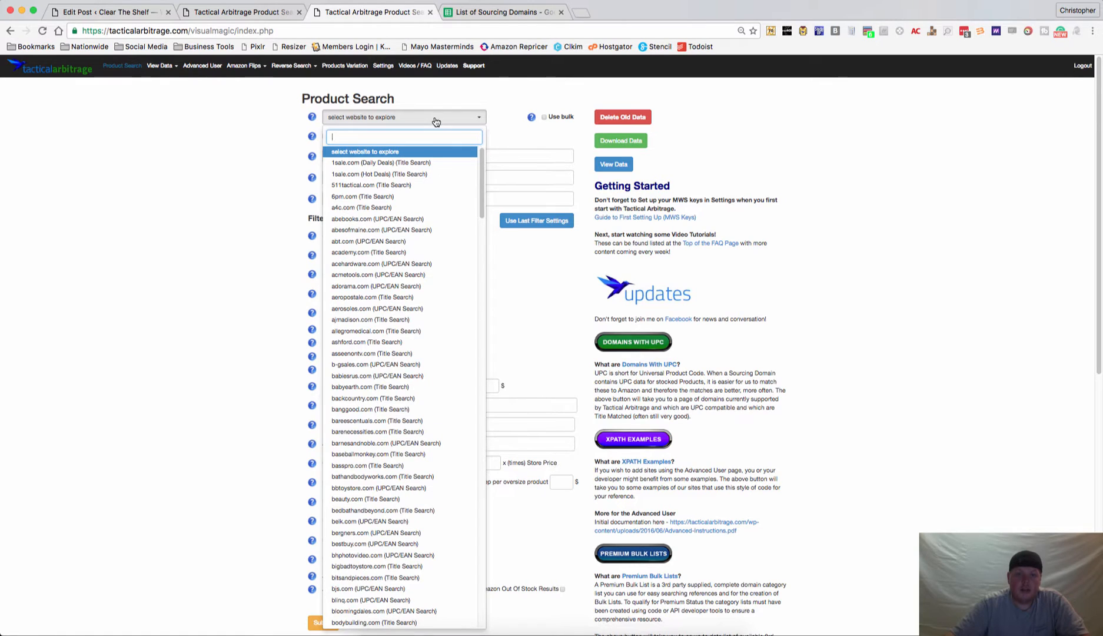
scroll("down", 3)
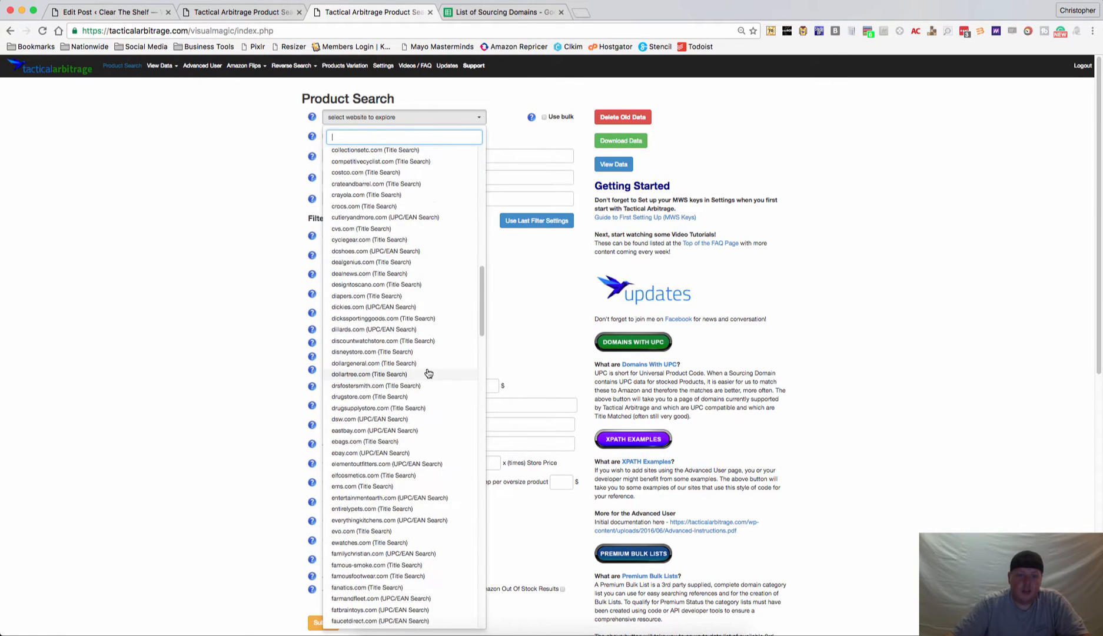
scroll("up", 3)
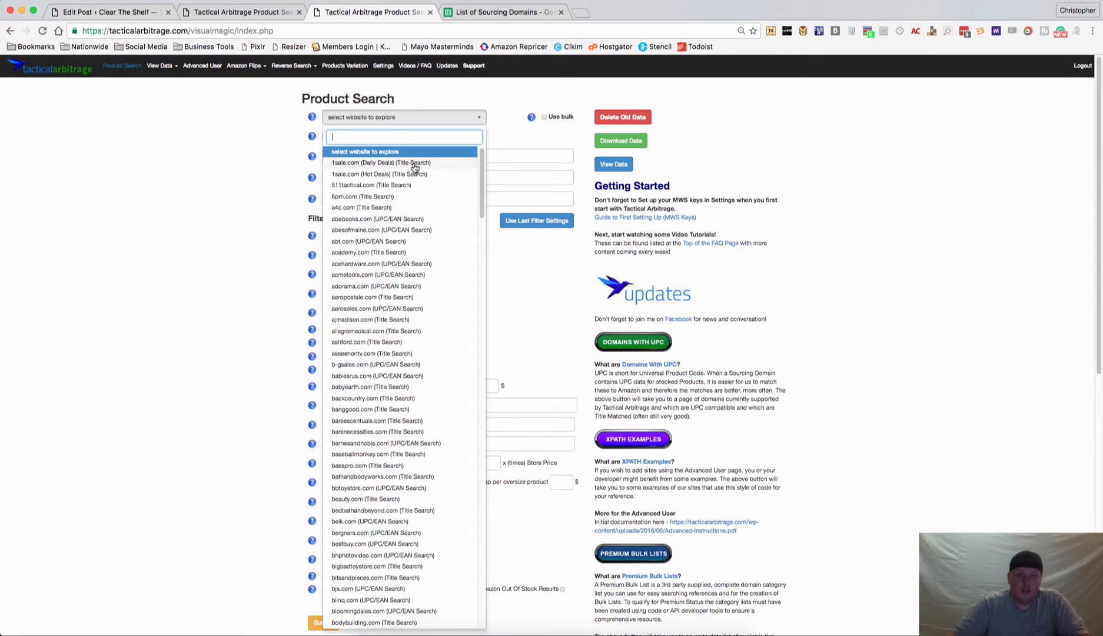
mouse_move(405, 219)
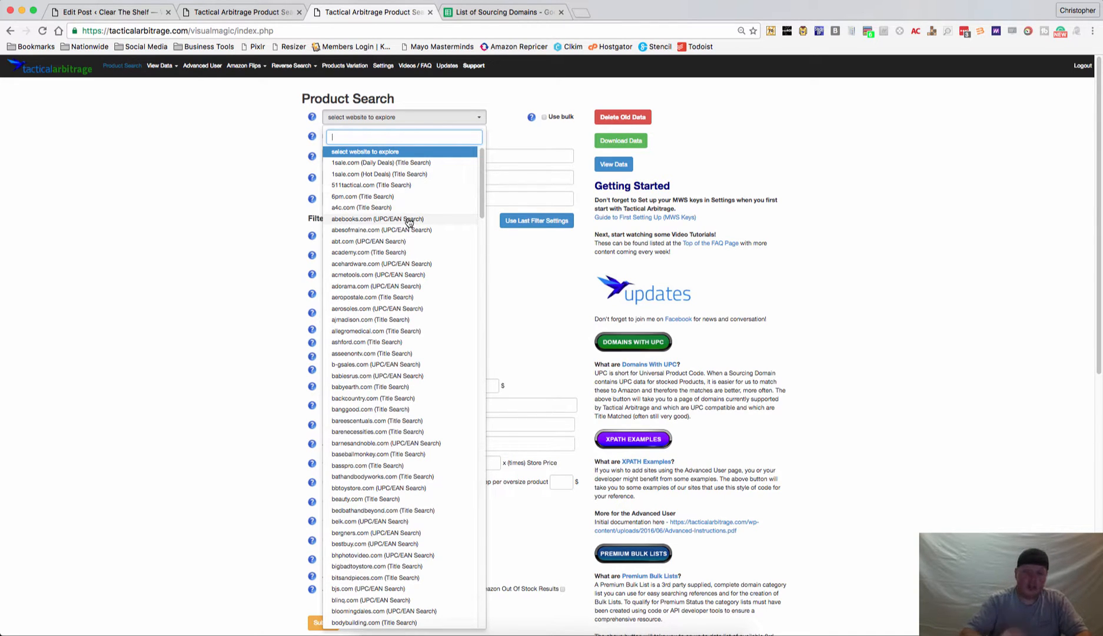
type("walm")
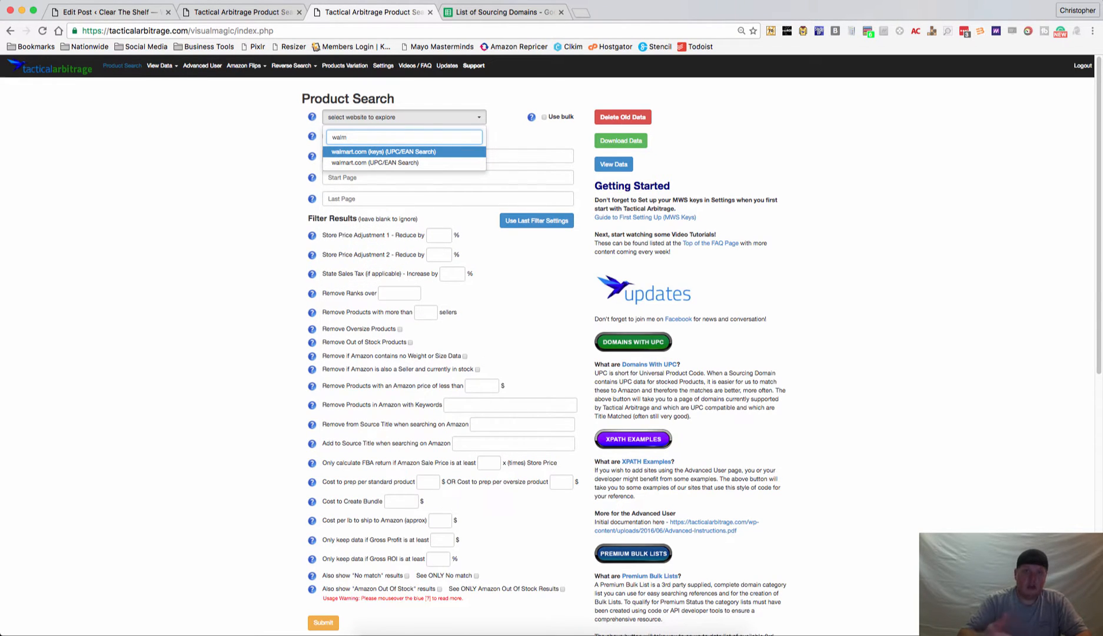
mouse_move(408, 185)
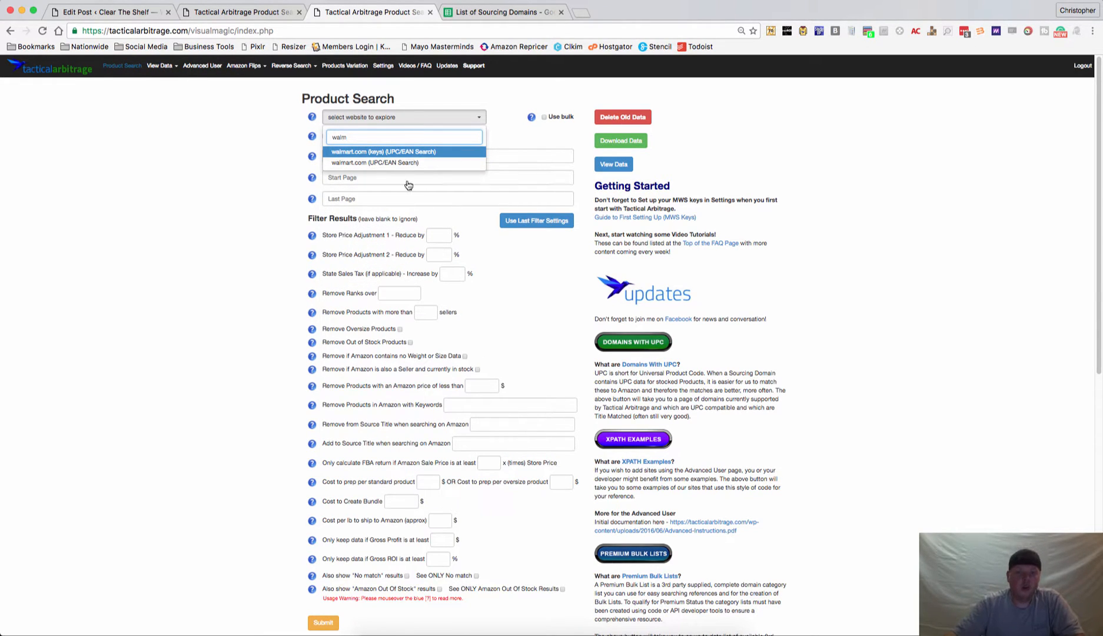
mouse_move(386, 153)
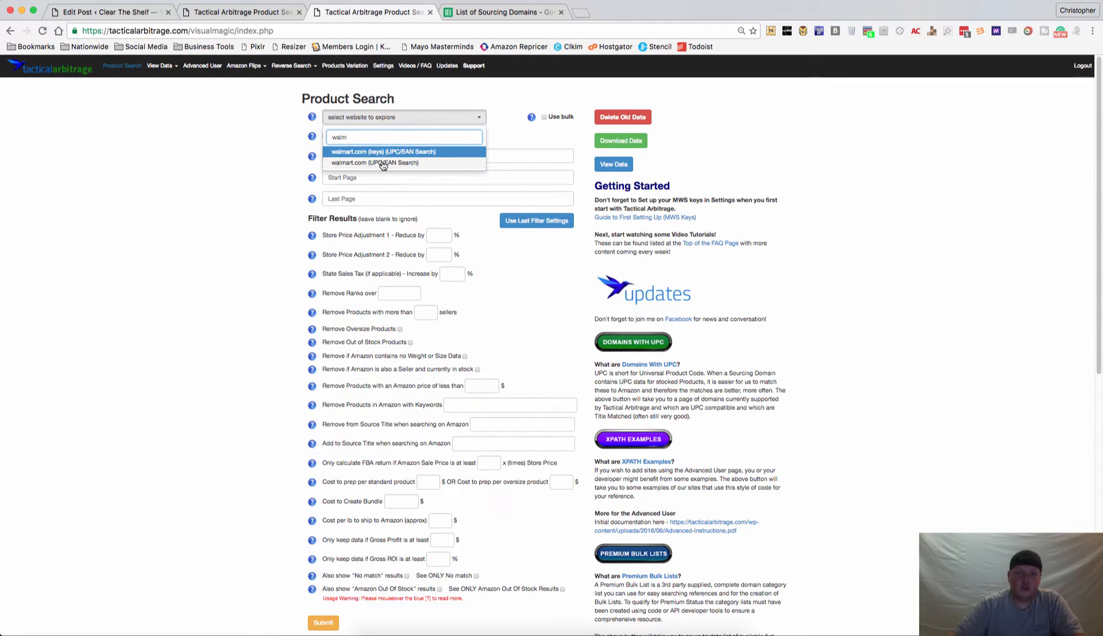
mouse_move(378, 164)
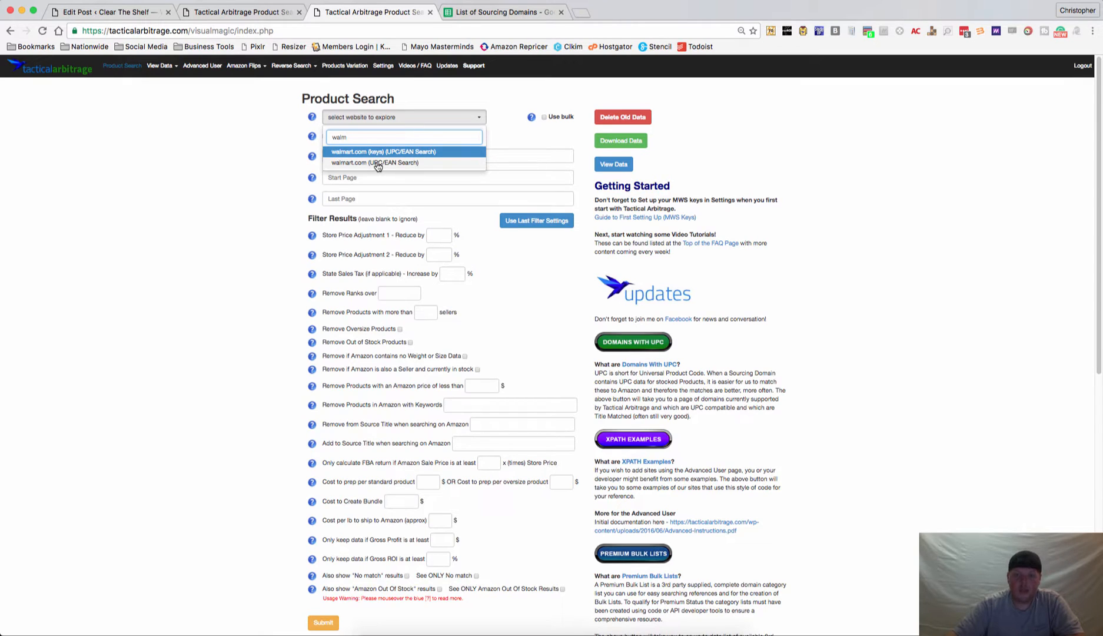
left_click(376, 163)
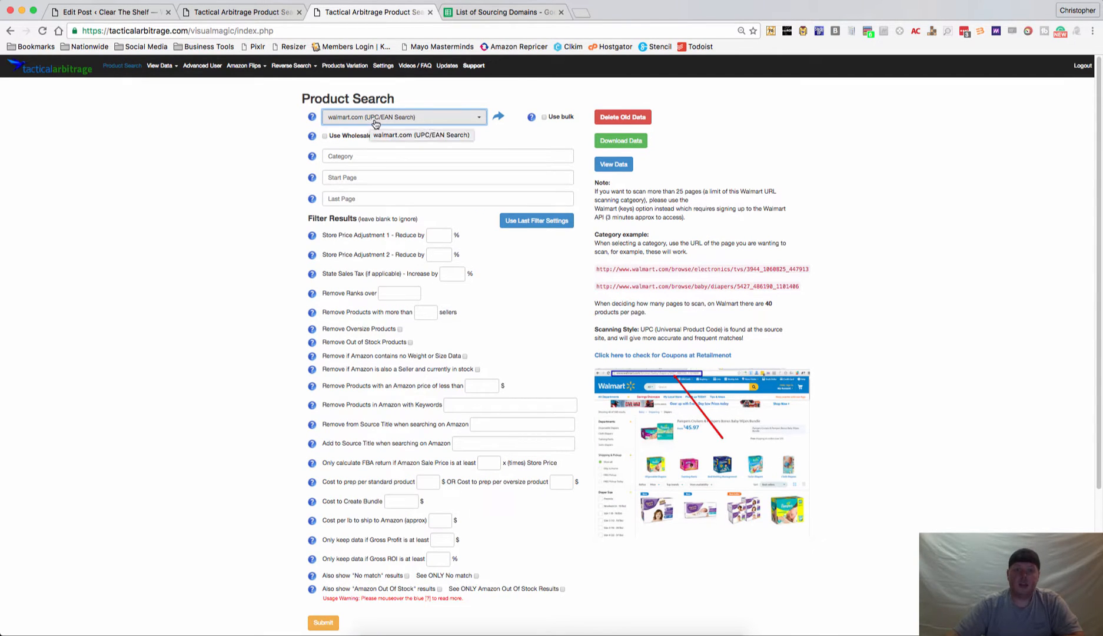
mouse_move(355, 145)
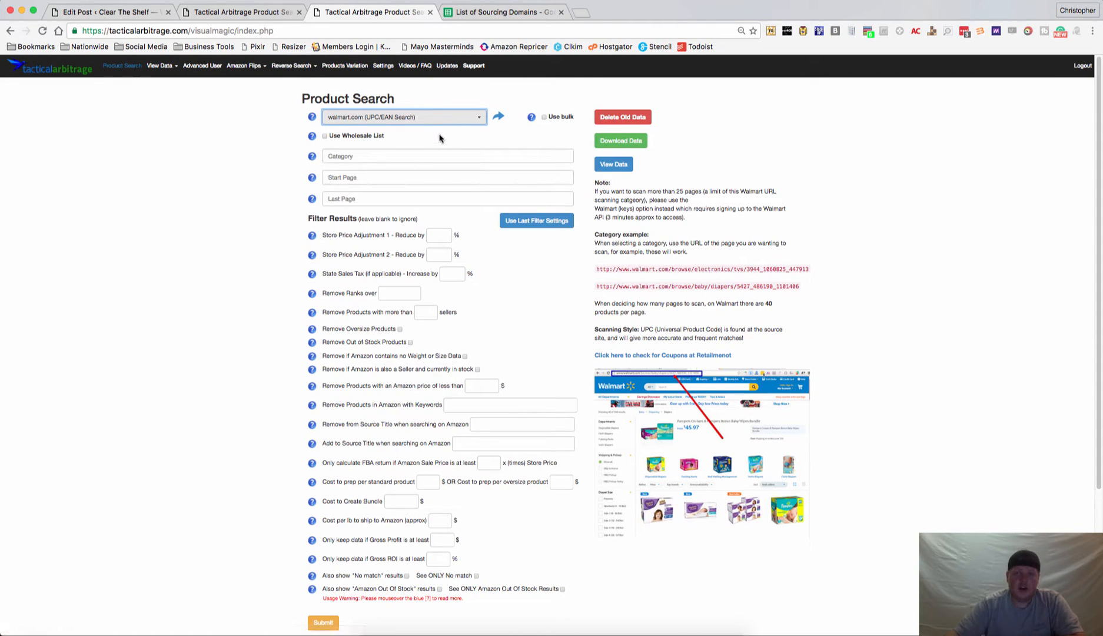
mouse_move(356, 122)
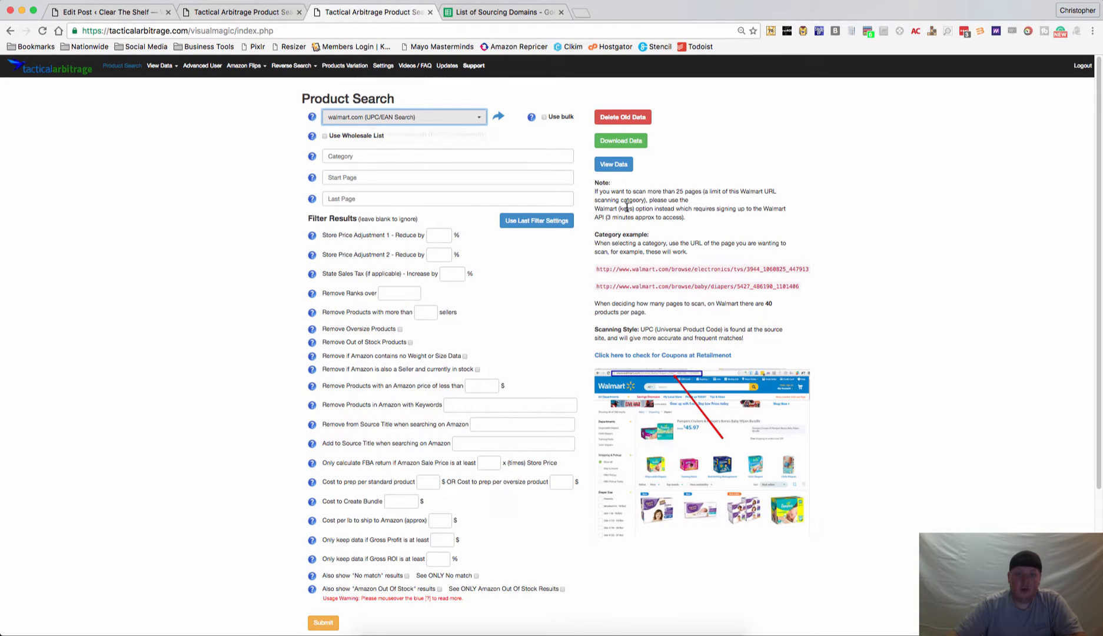
mouse_move(625, 286)
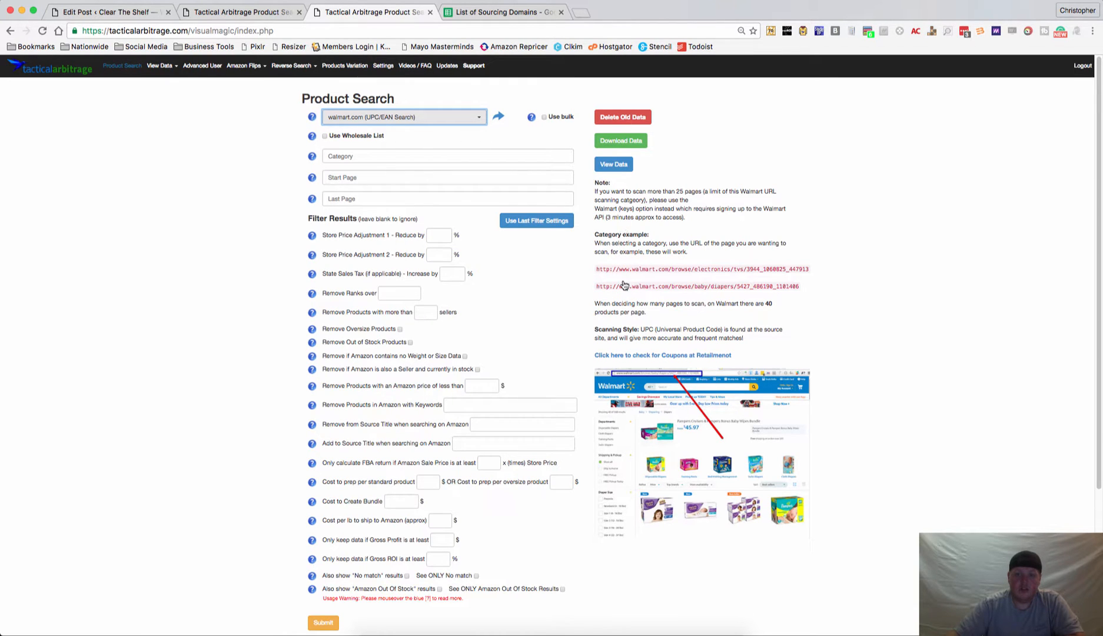
mouse_move(627, 270)
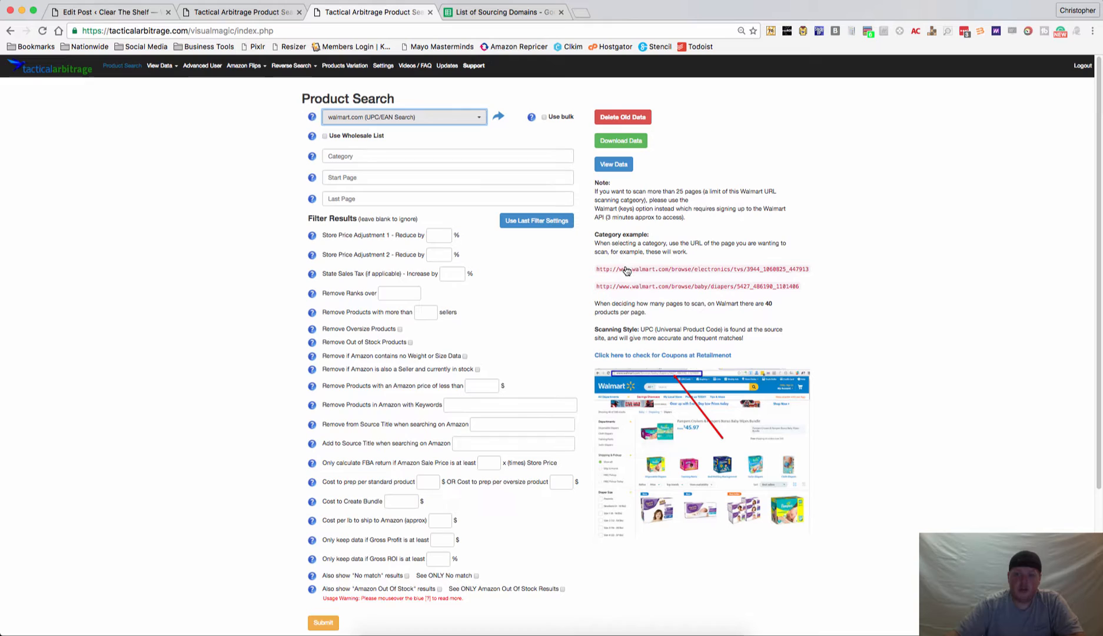
mouse_move(612, 290)
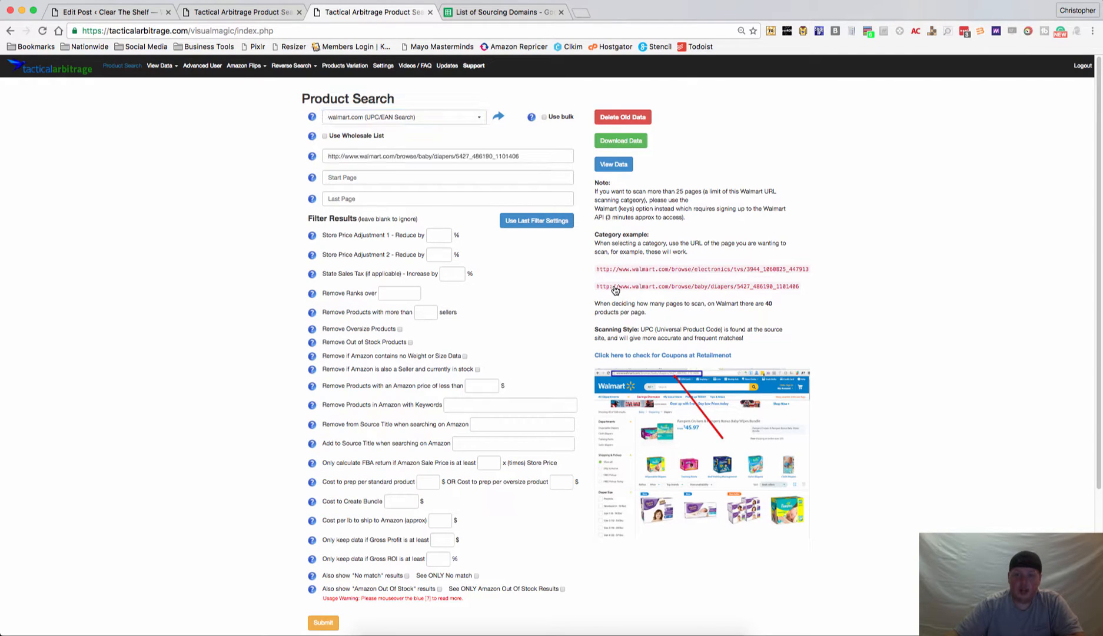
mouse_move(662, 292)
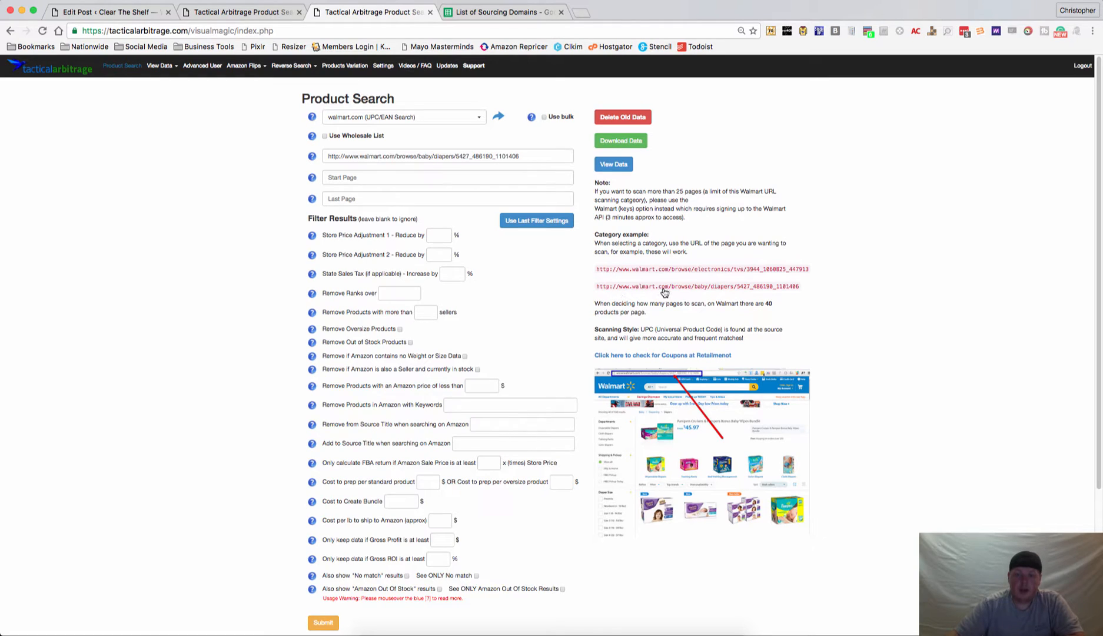
mouse_move(657, 292)
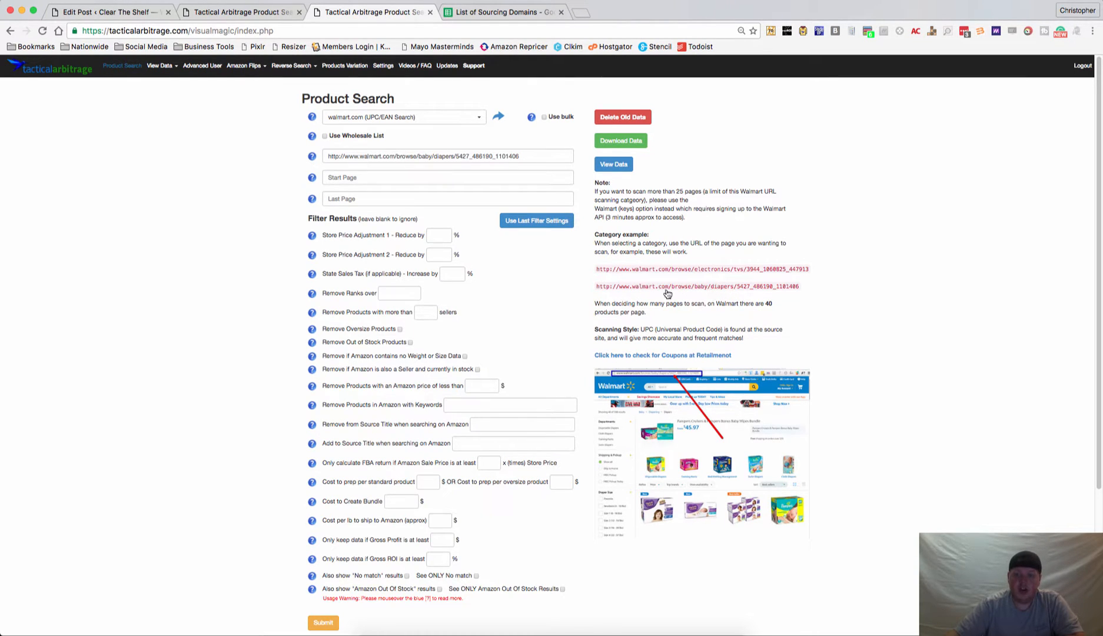
mouse_move(464, 153)
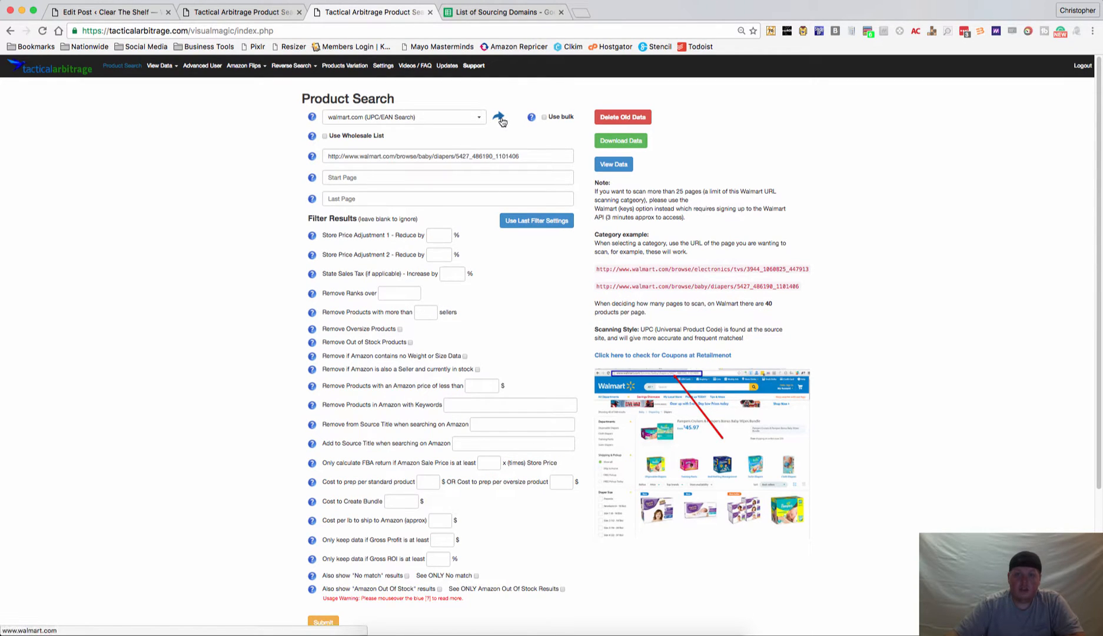
left_click(501, 117)
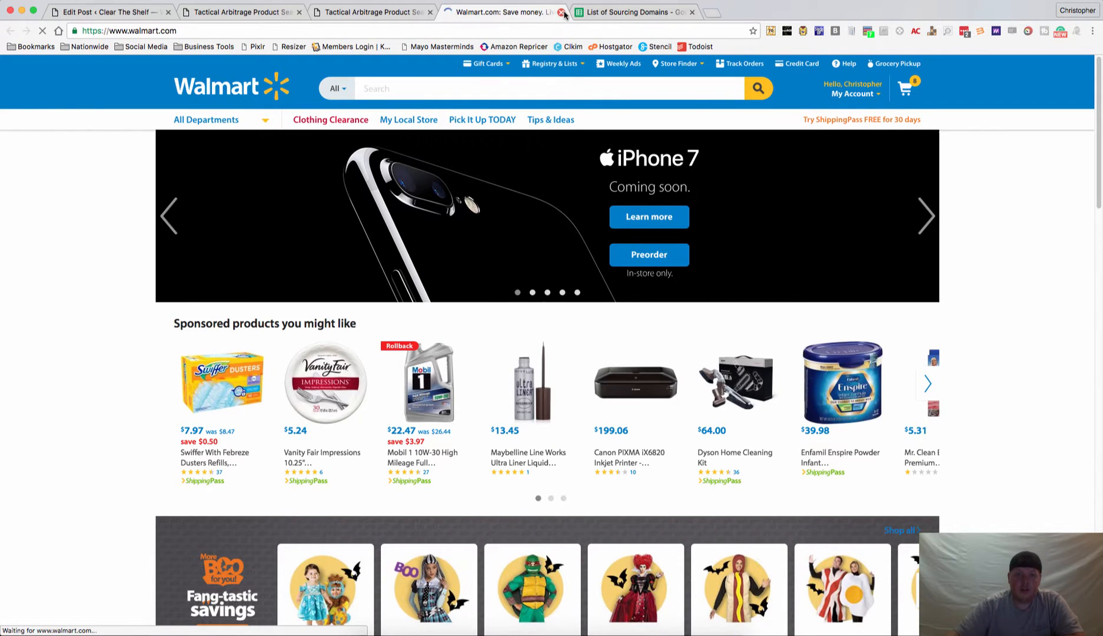
left_click(564, 12)
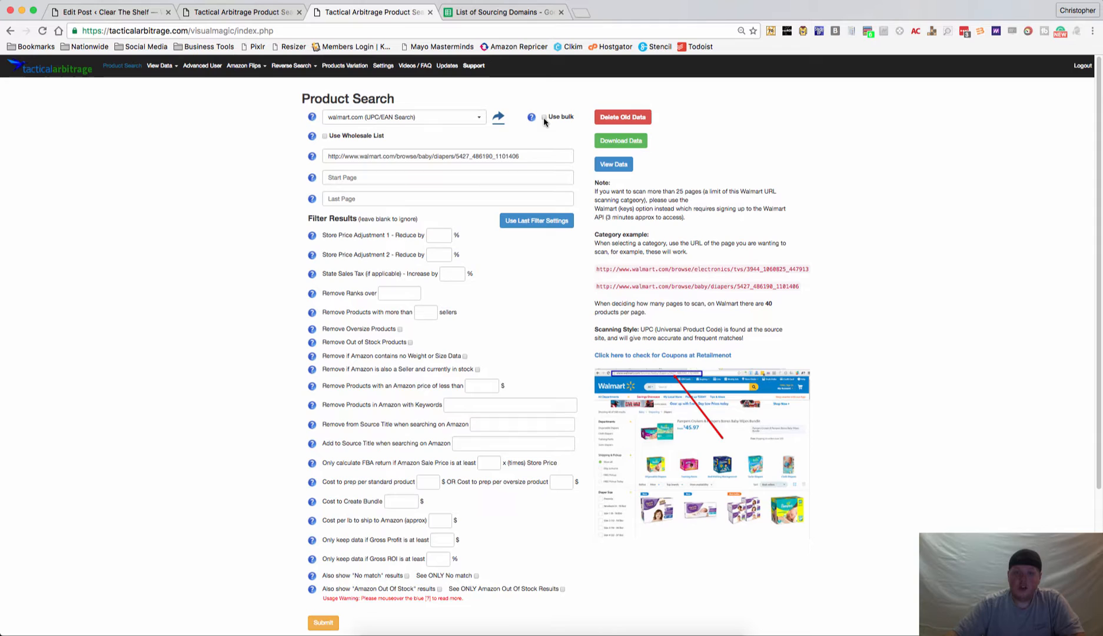
mouse_move(362, 139)
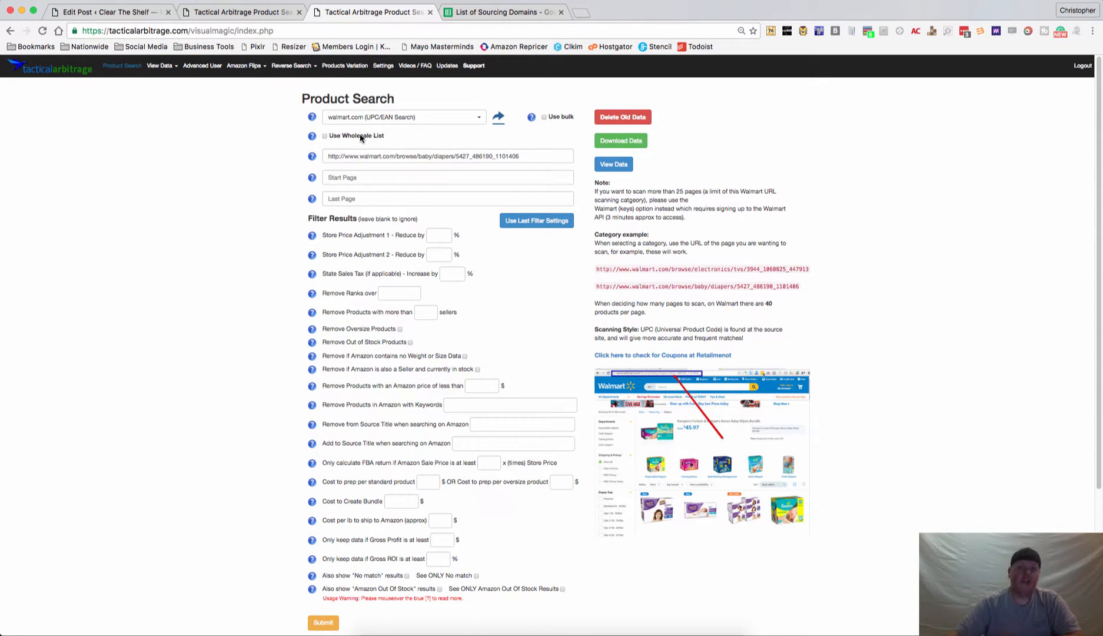
mouse_move(354, 141)
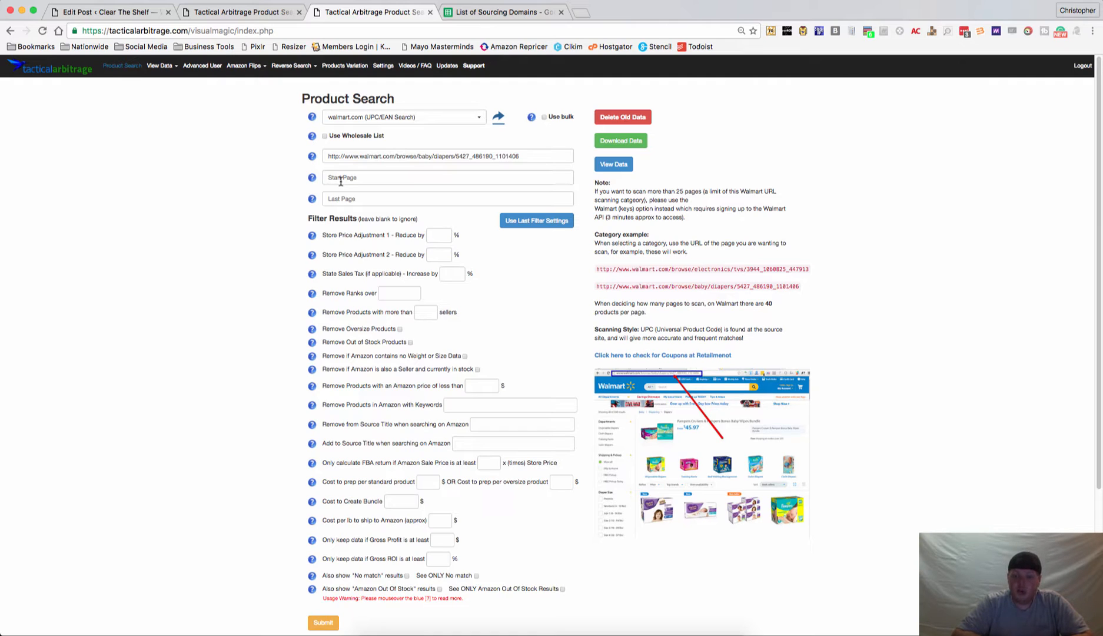
mouse_move(566, 200)
type("5")
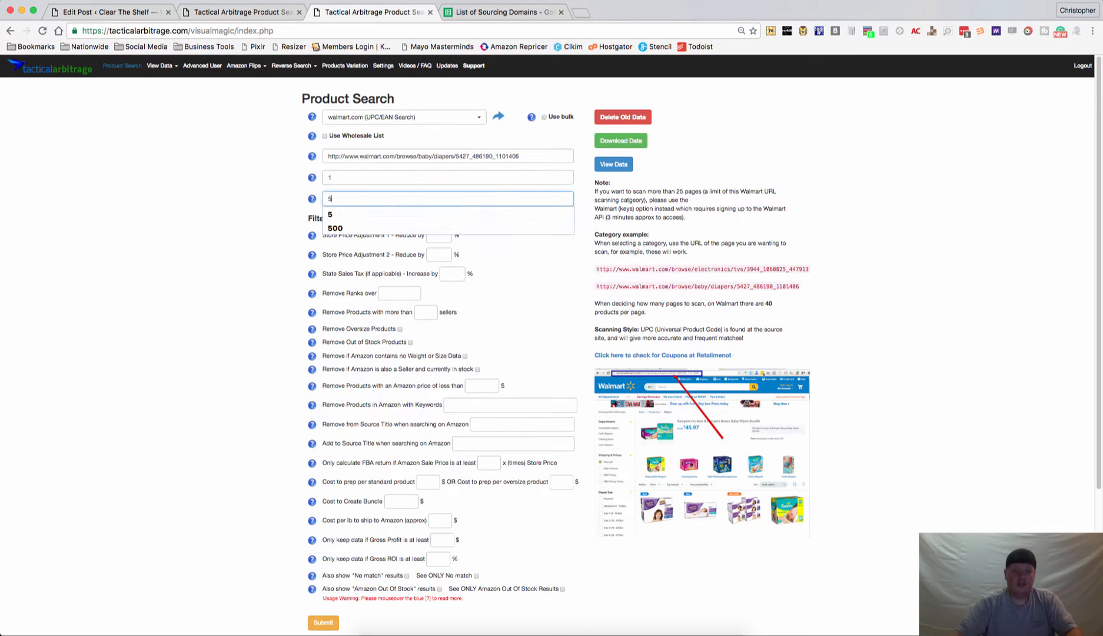
Set the last page to scan to 5 for the Walmart diapers category URL.
left_click(538, 263)
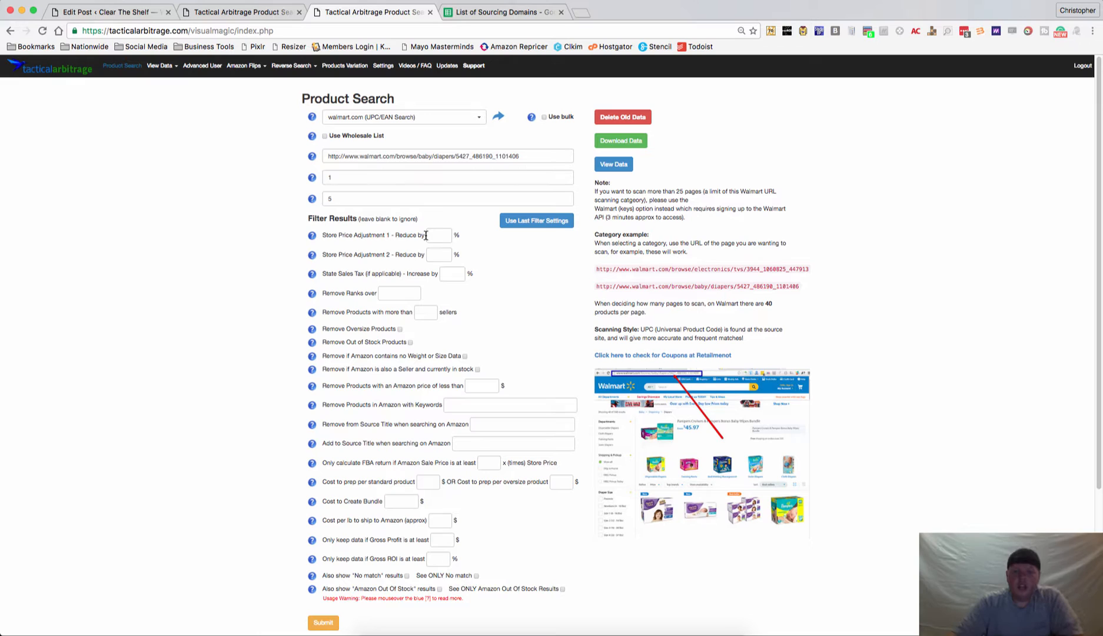
scroll("down", 3)
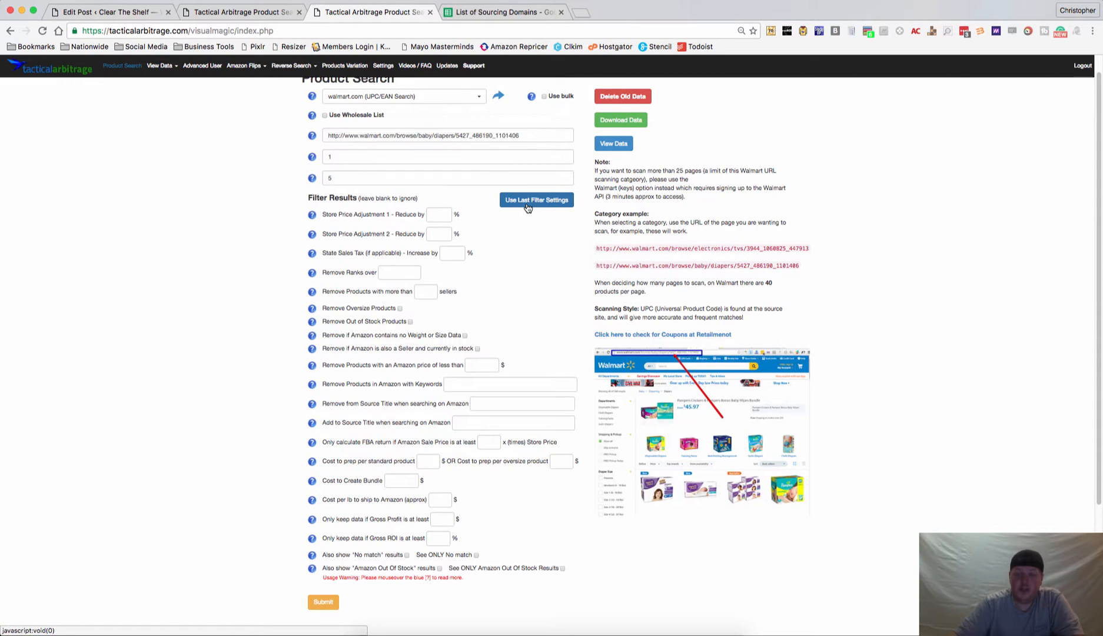
mouse_move(469, 503)
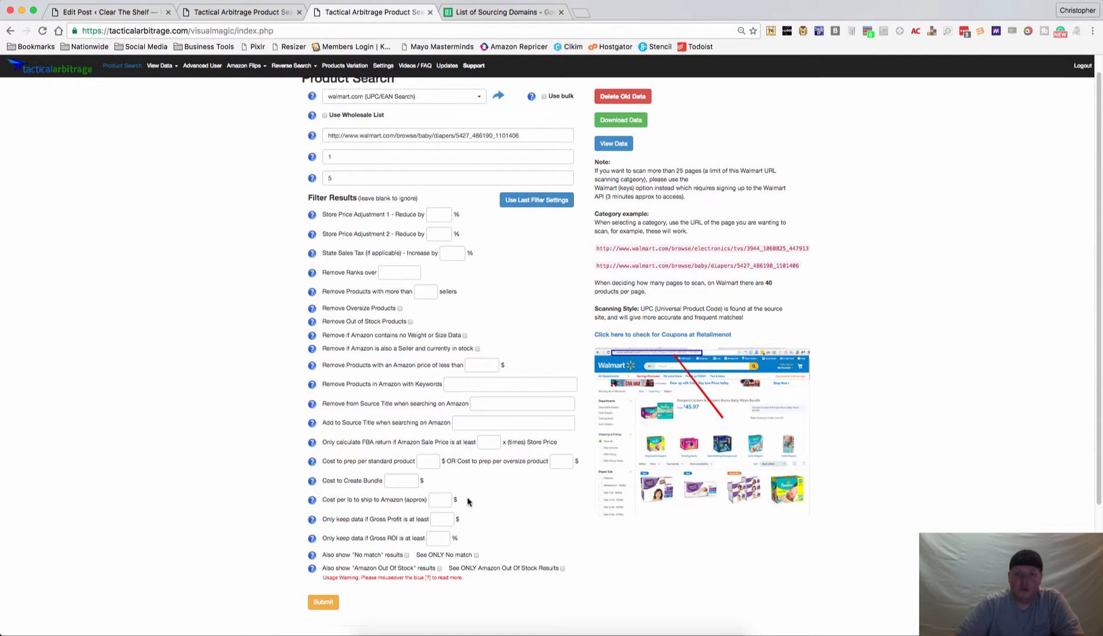
mouse_move(372, 224)
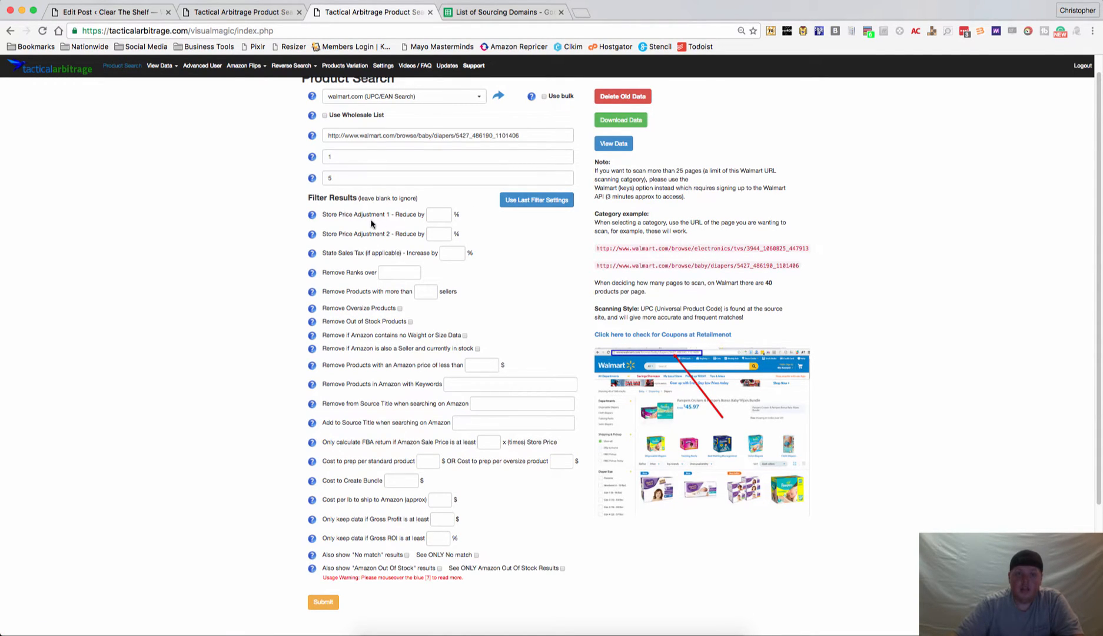
mouse_move(352, 225)
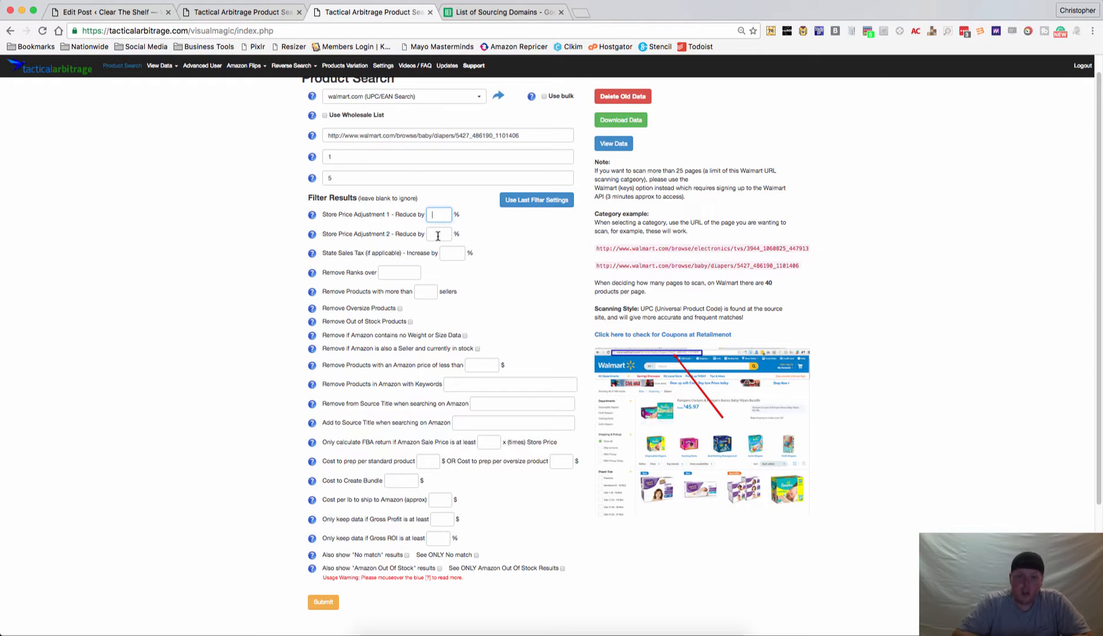
mouse_move(445, 258)
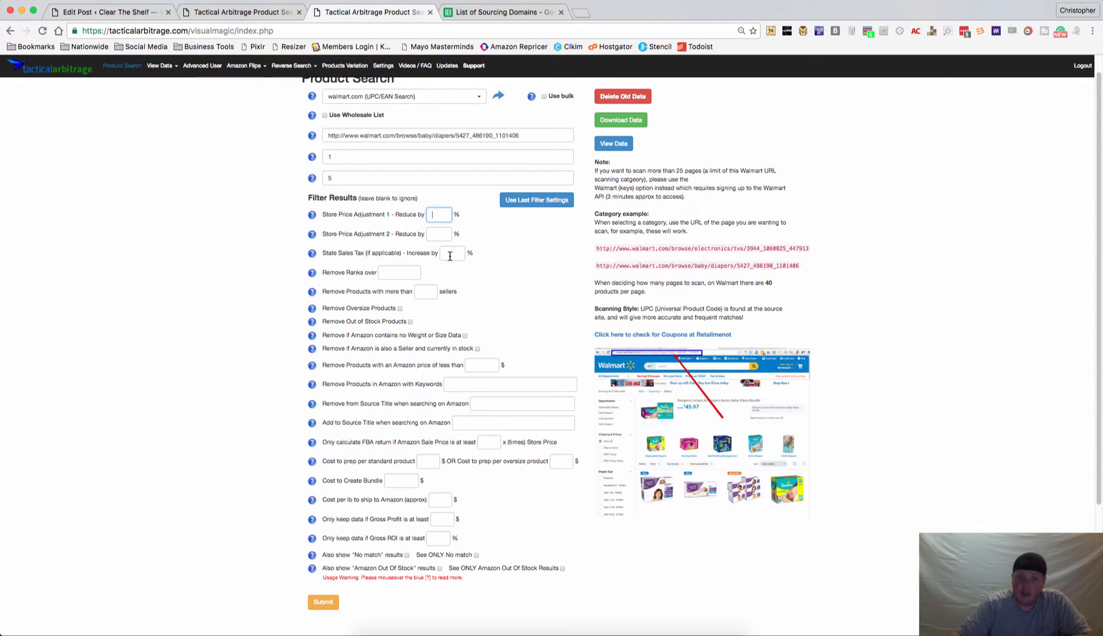
mouse_move(403, 272)
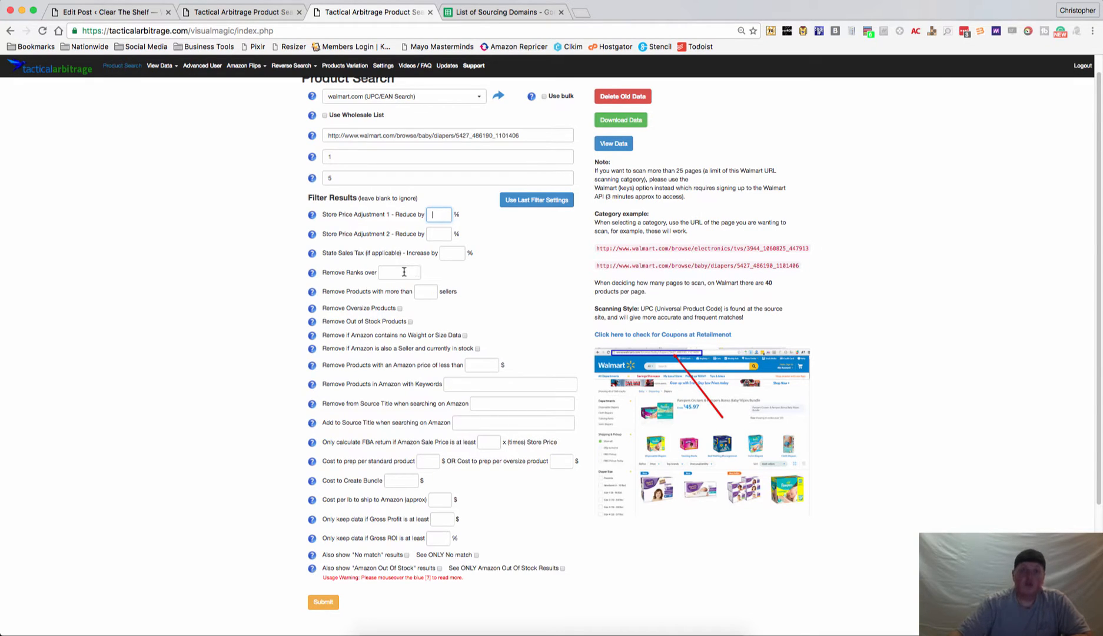
Cap sales rank at 100,000 and exclude products Amazon also sells and has in stock.
left_click(399, 272)
type("1")
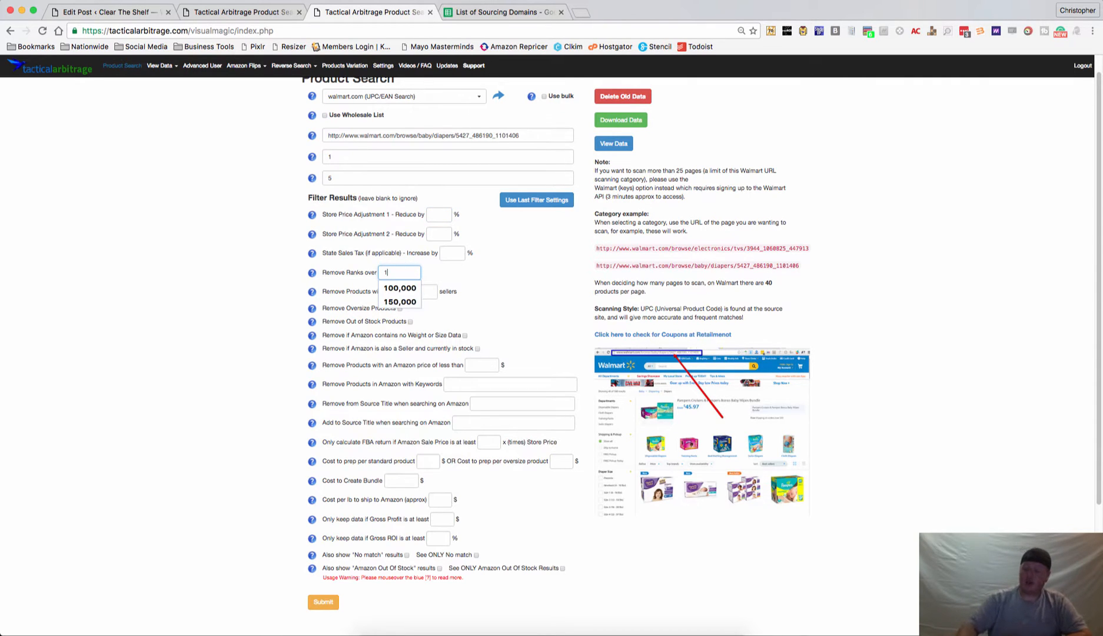
left_click(400, 287)
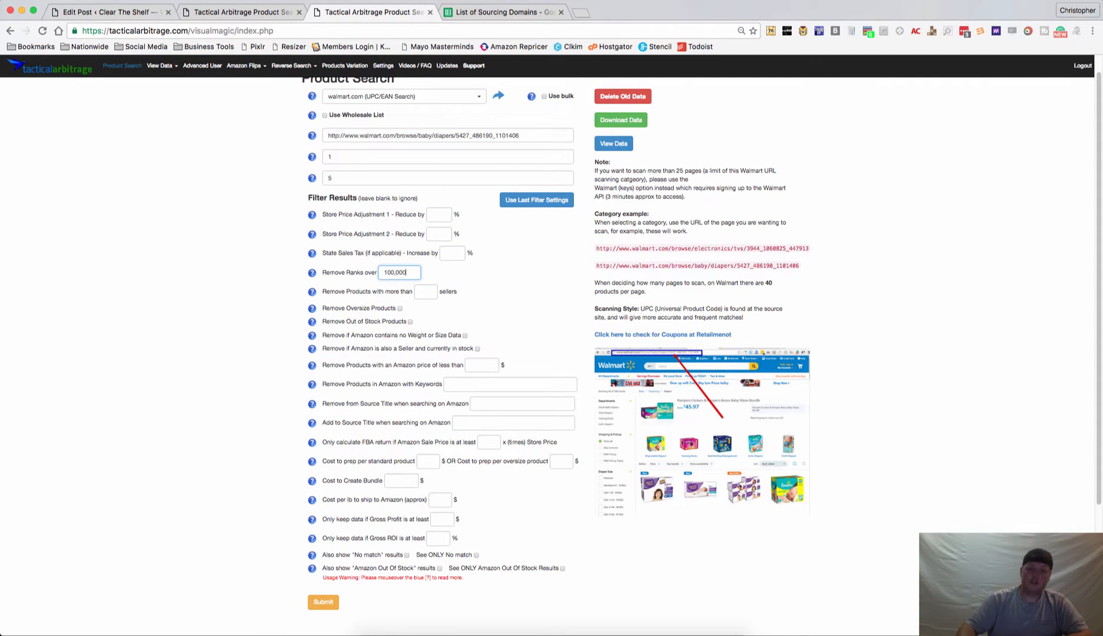
mouse_move(426, 291)
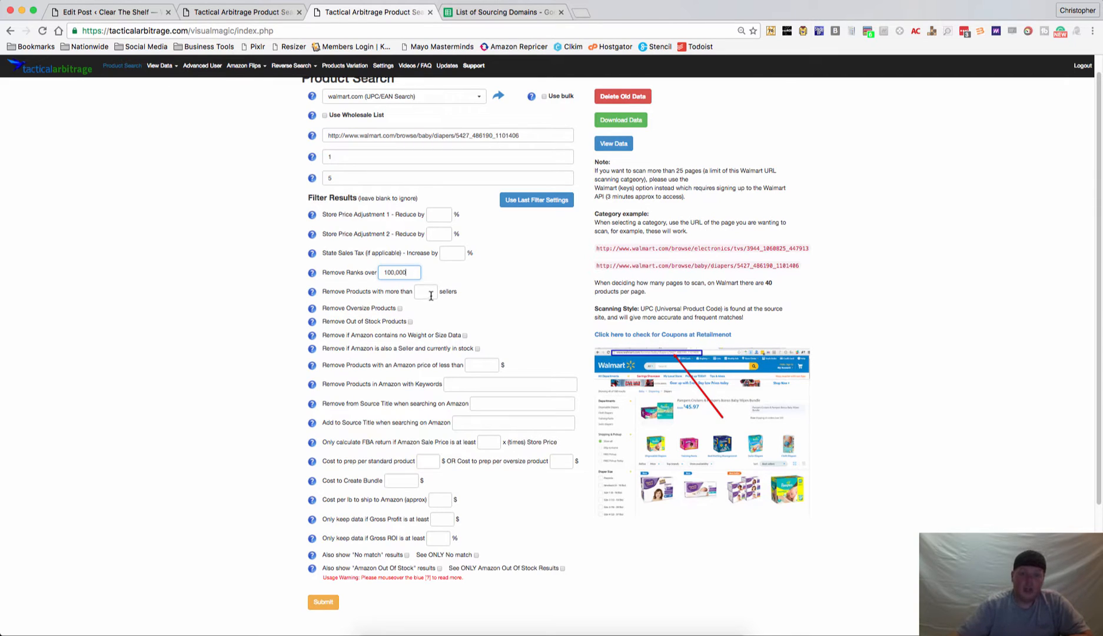
left_click(426, 291)
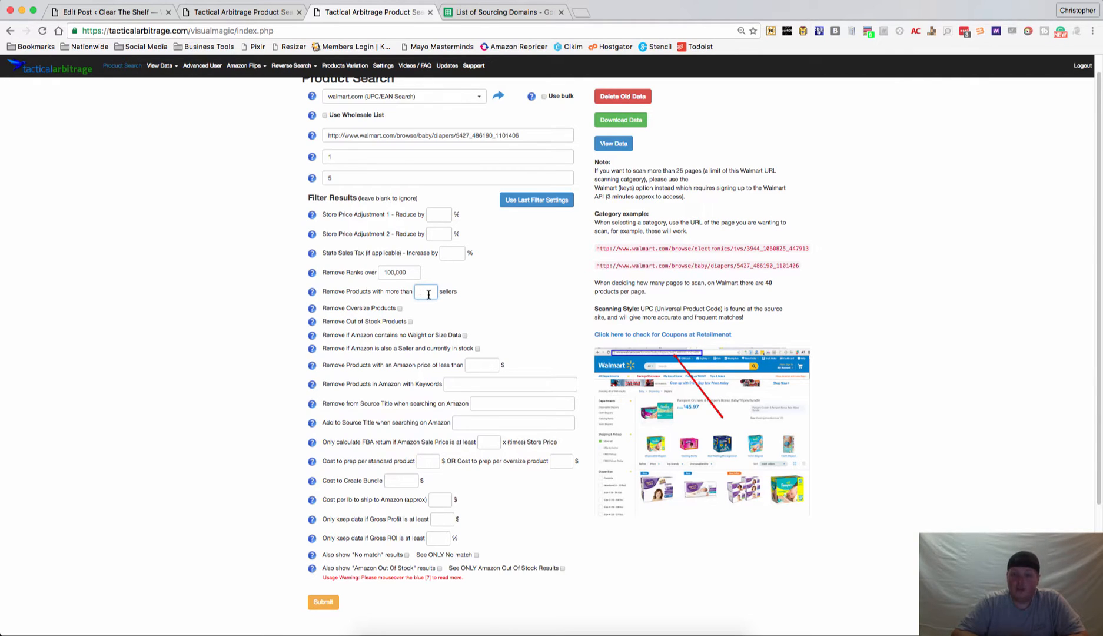
mouse_move(422, 308)
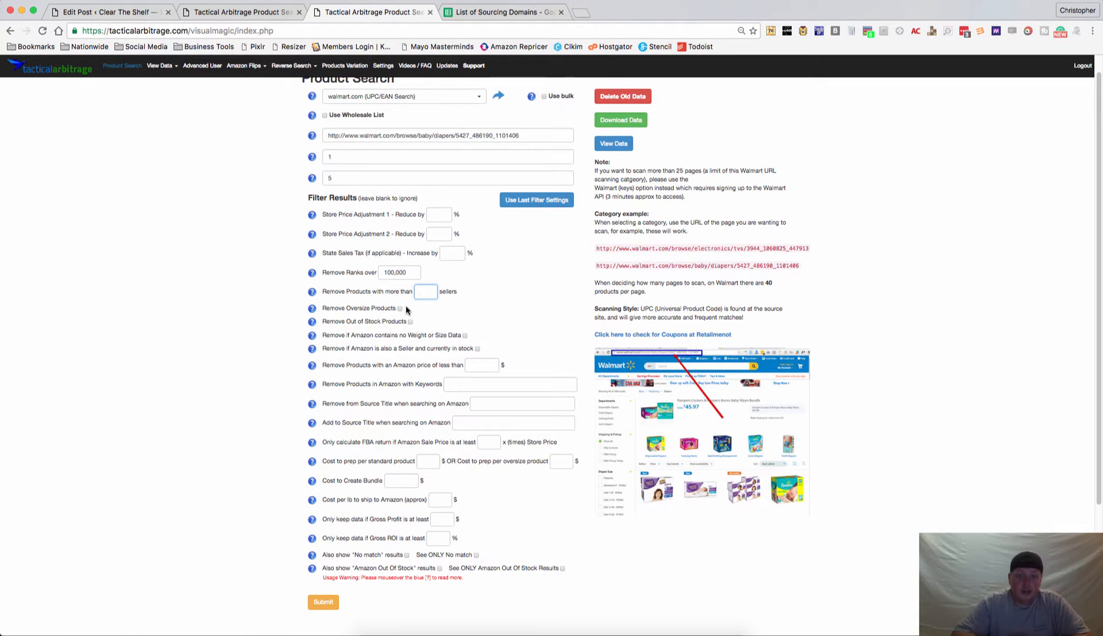
mouse_move(402, 310)
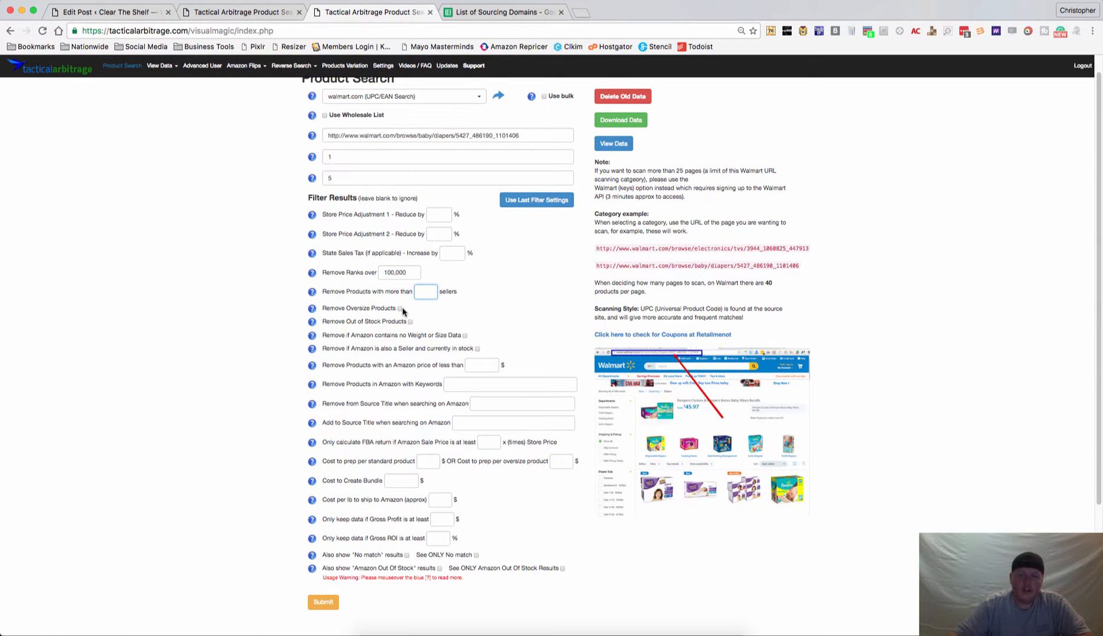
mouse_move(415, 327)
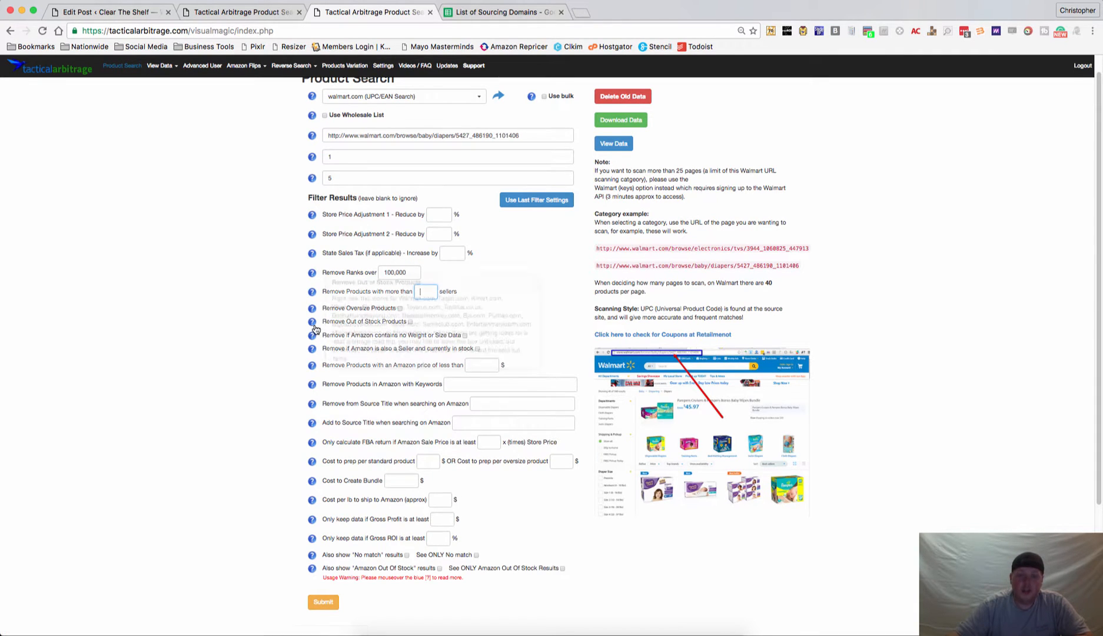
mouse_move(311, 322)
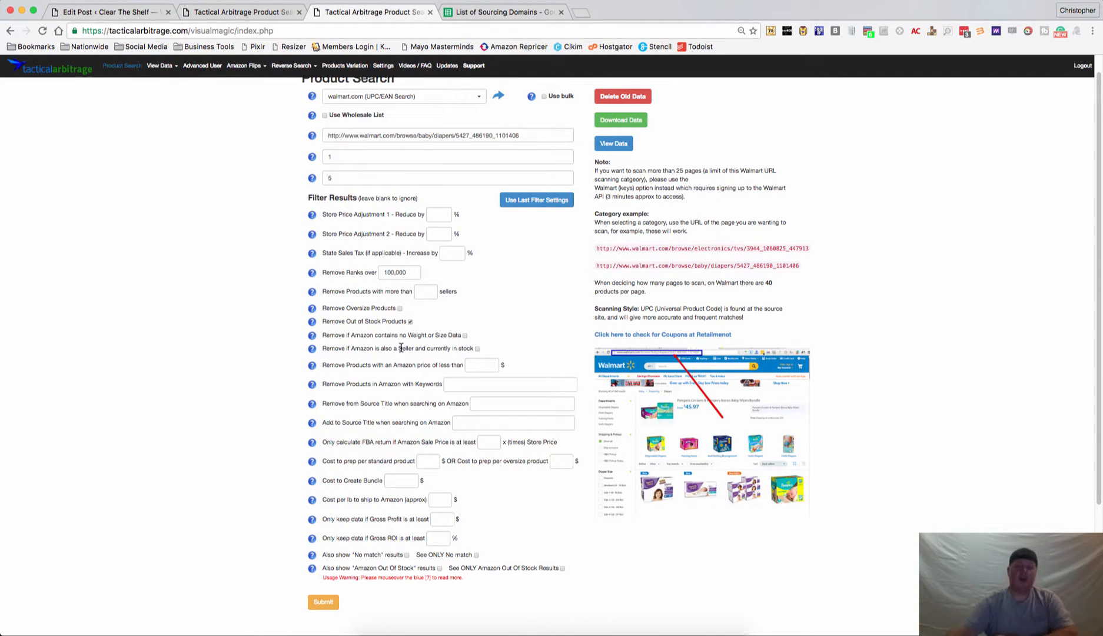
mouse_move(375, 348)
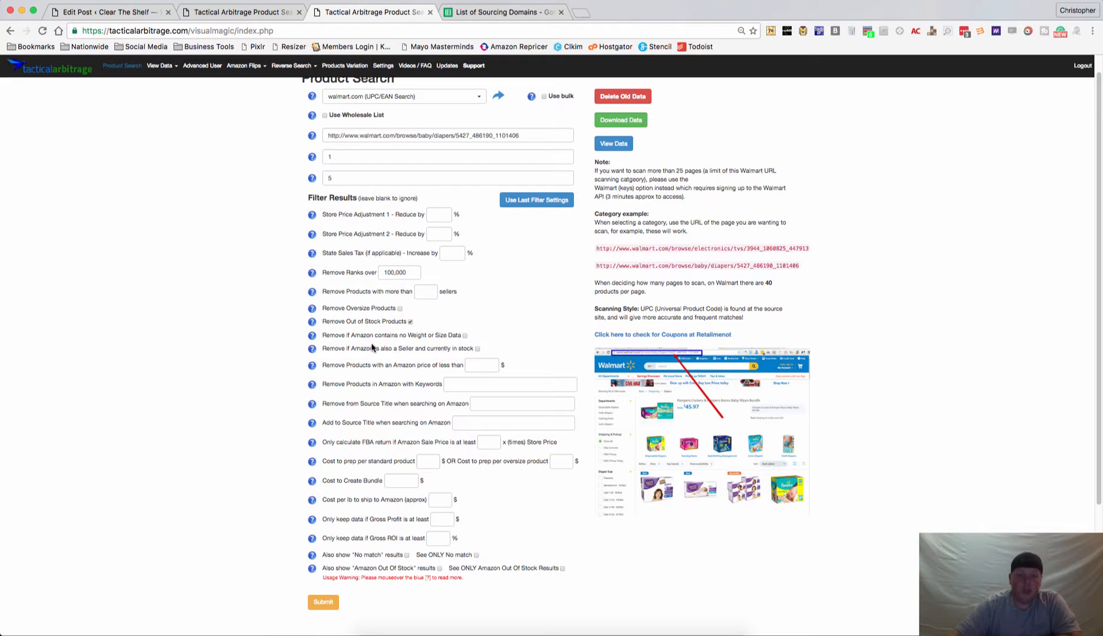
mouse_move(420, 345)
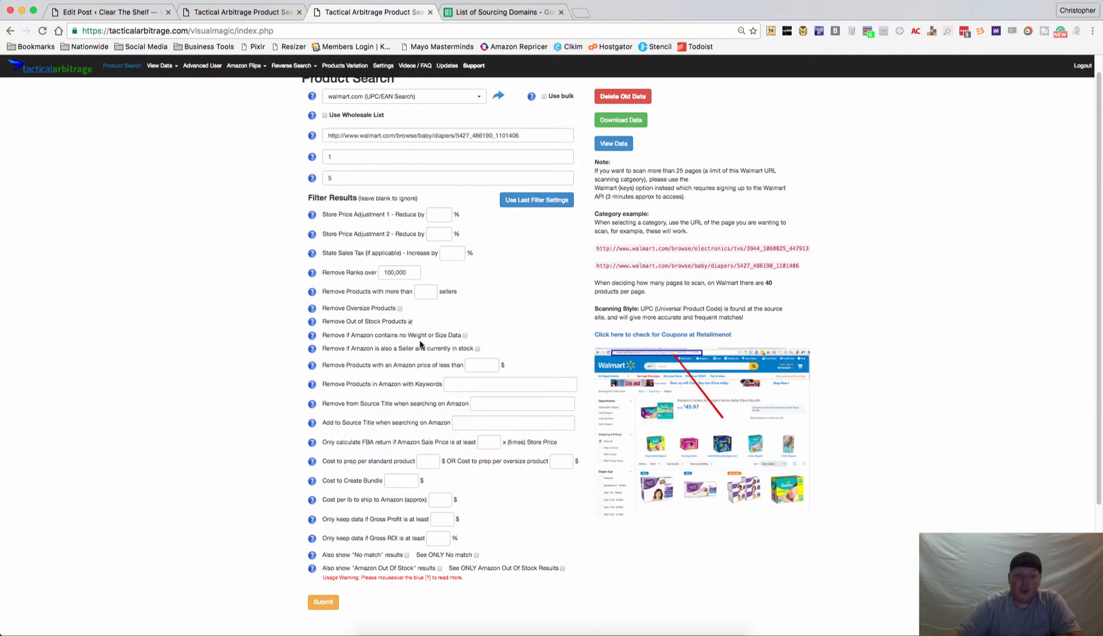
mouse_move(464, 338)
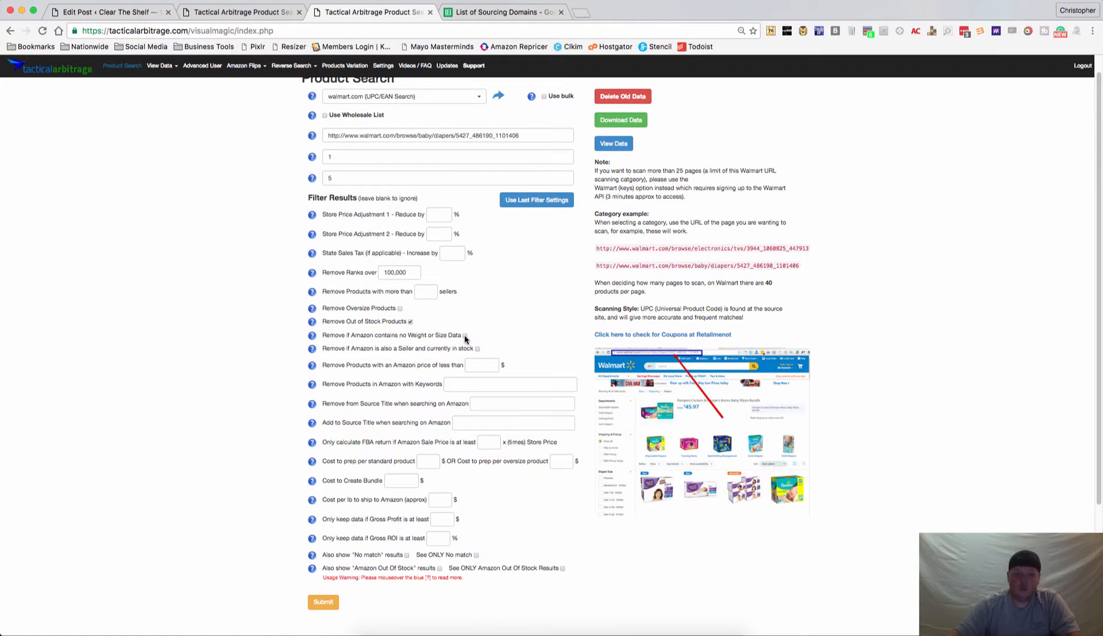
mouse_move(365, 360)
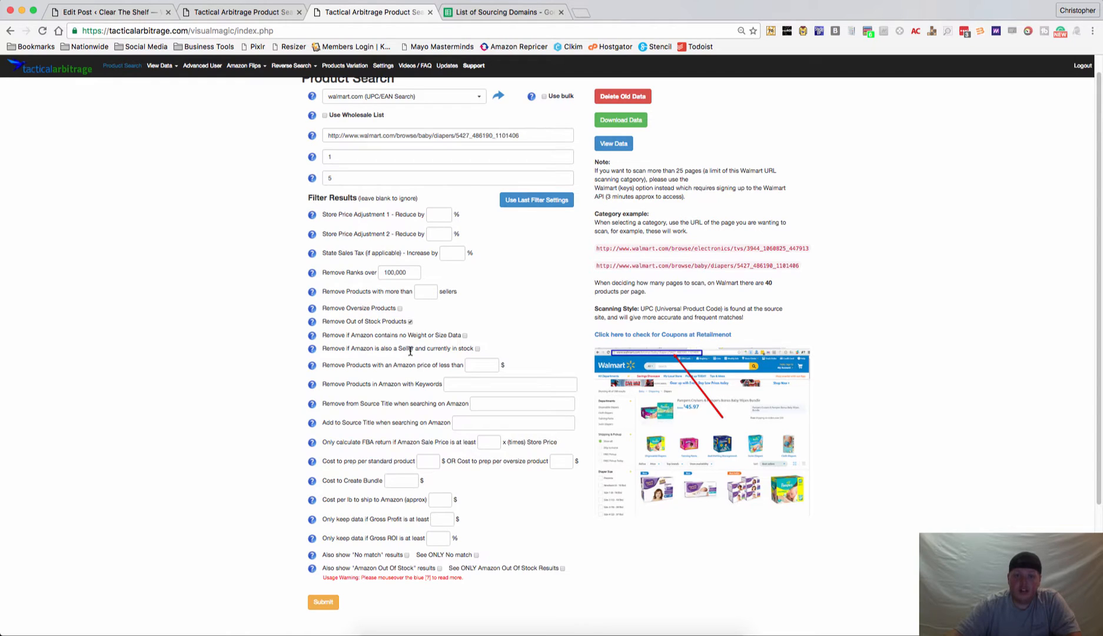
left_click(478, 350)
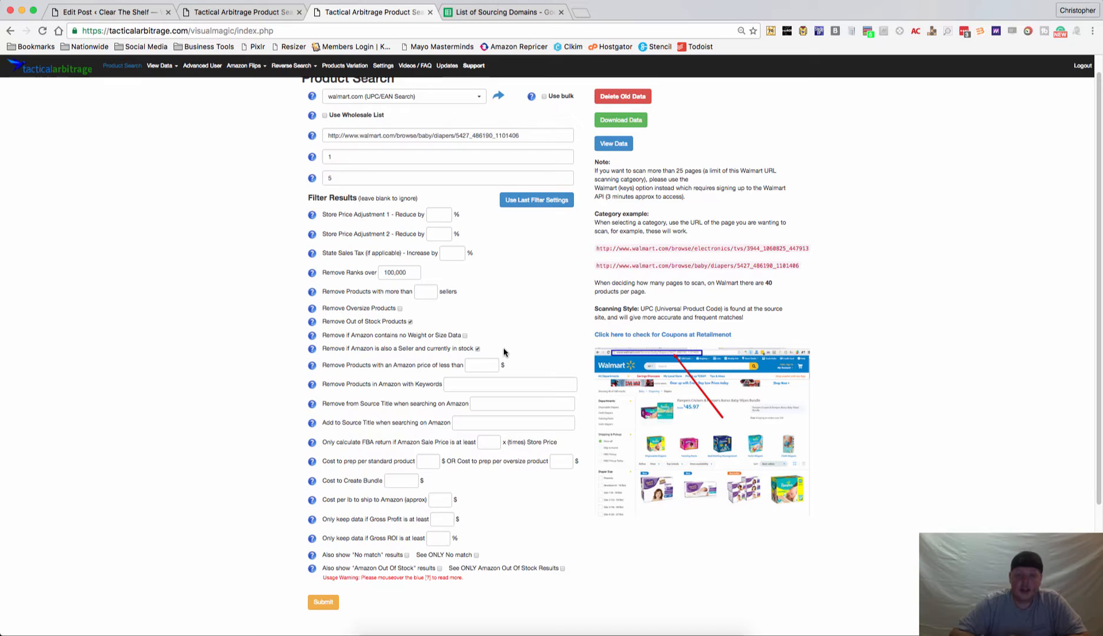
Leave price, keyword and title filters as-is and enter 1 as prep cost per standard product.
left_click(482, 364)
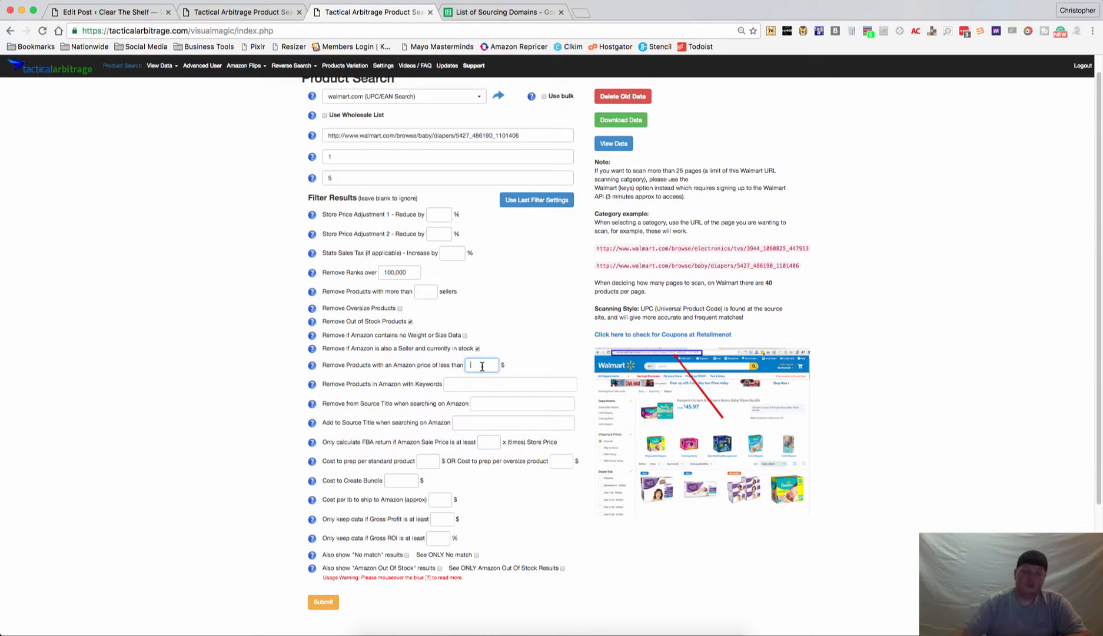
left_click(510, 383)
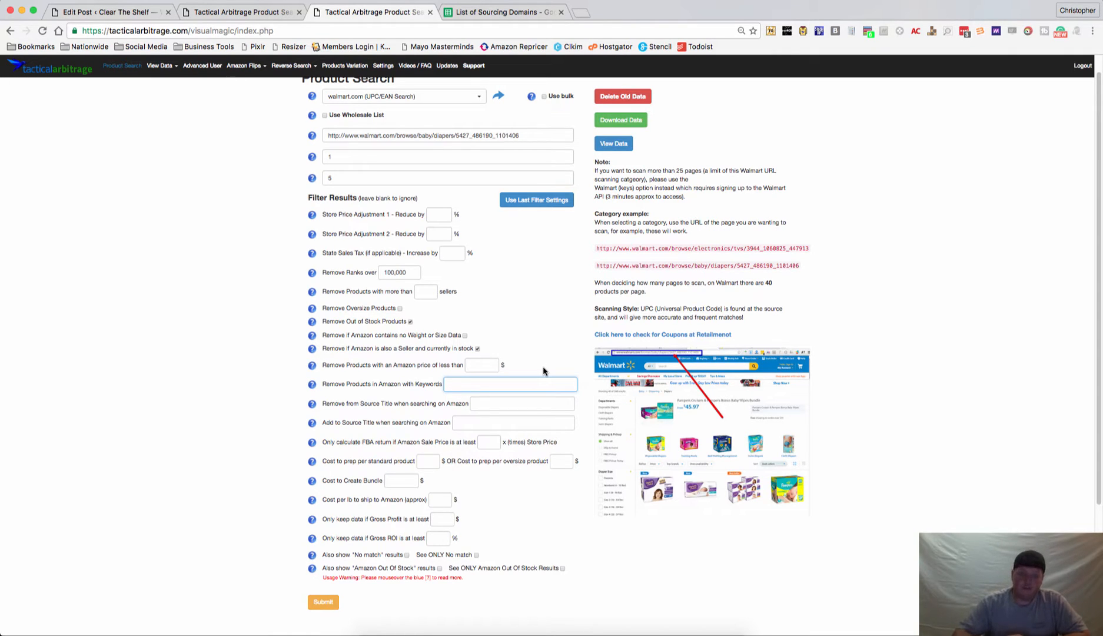
left_click(522, 403)
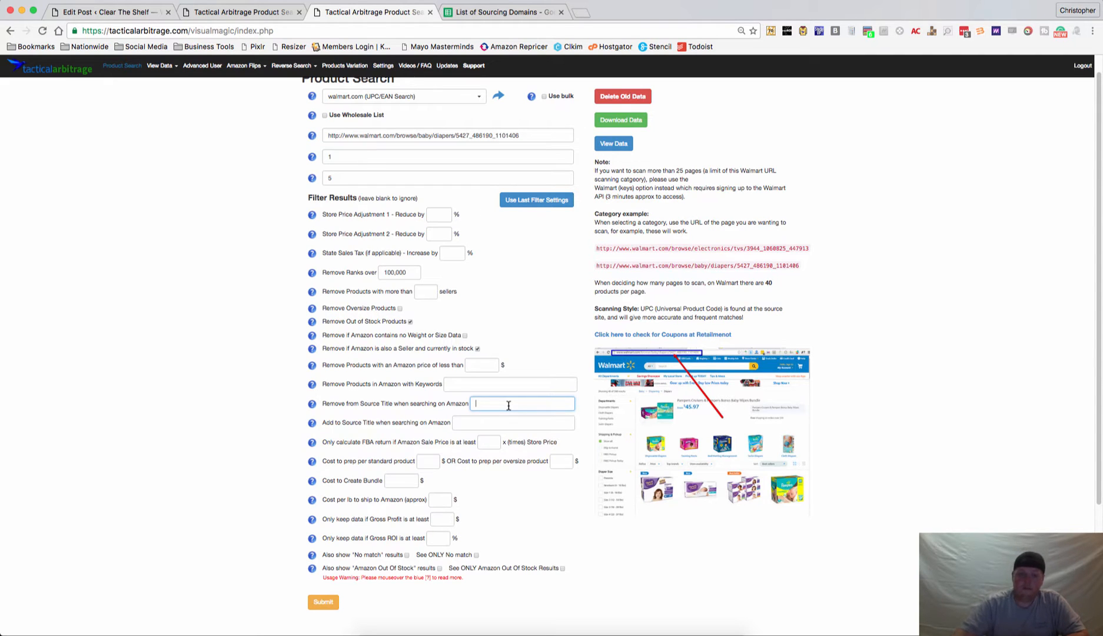
mouse_move(413, 432)
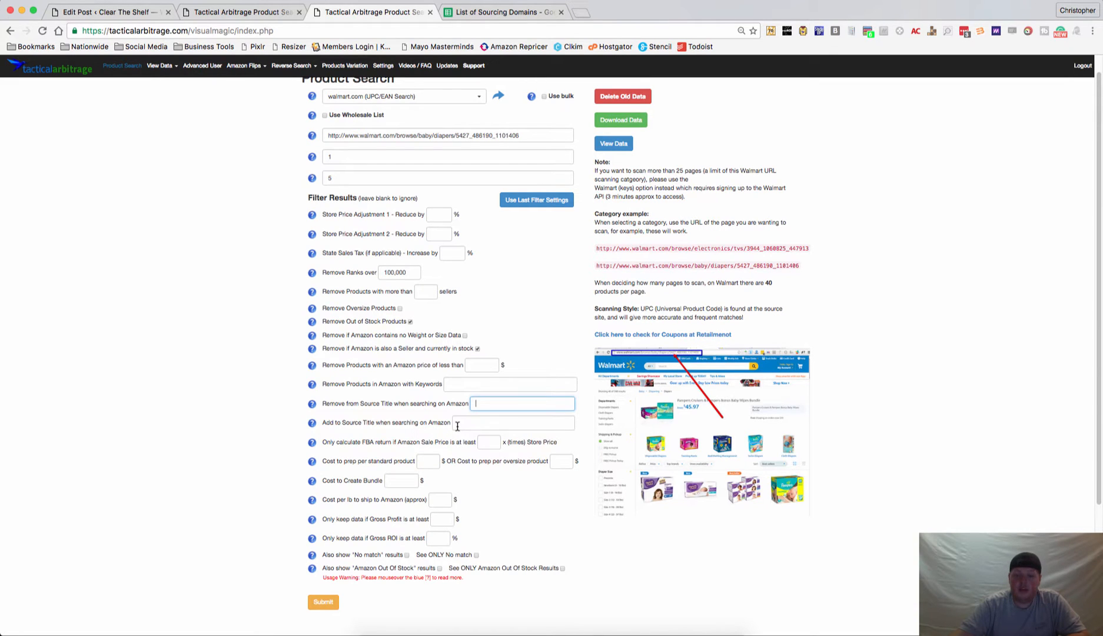
mouse_move(311, 423)
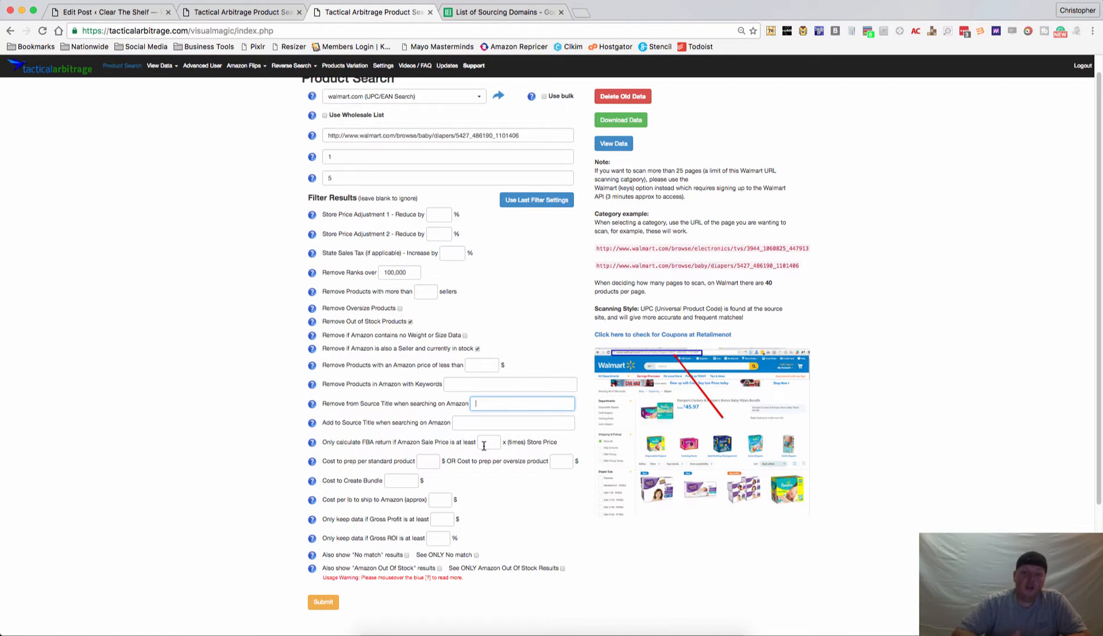
left_click(489, 441)
type("1")
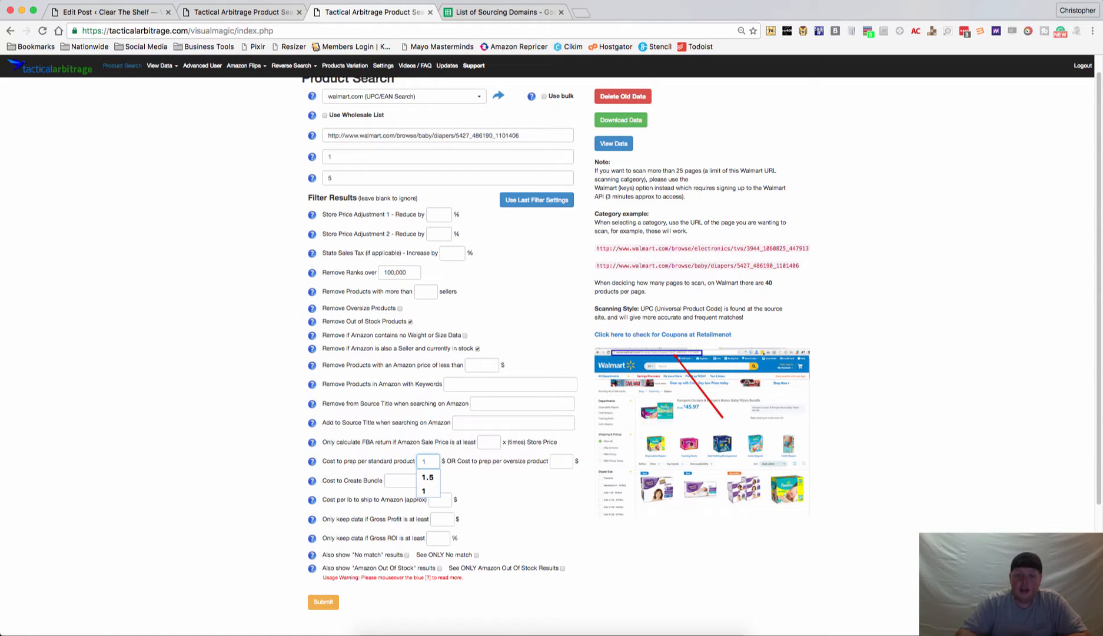
Enter 1.50 as oversize prep cost and .50 as per-pound shipping cost to Amazon.
left_click(561, 461)
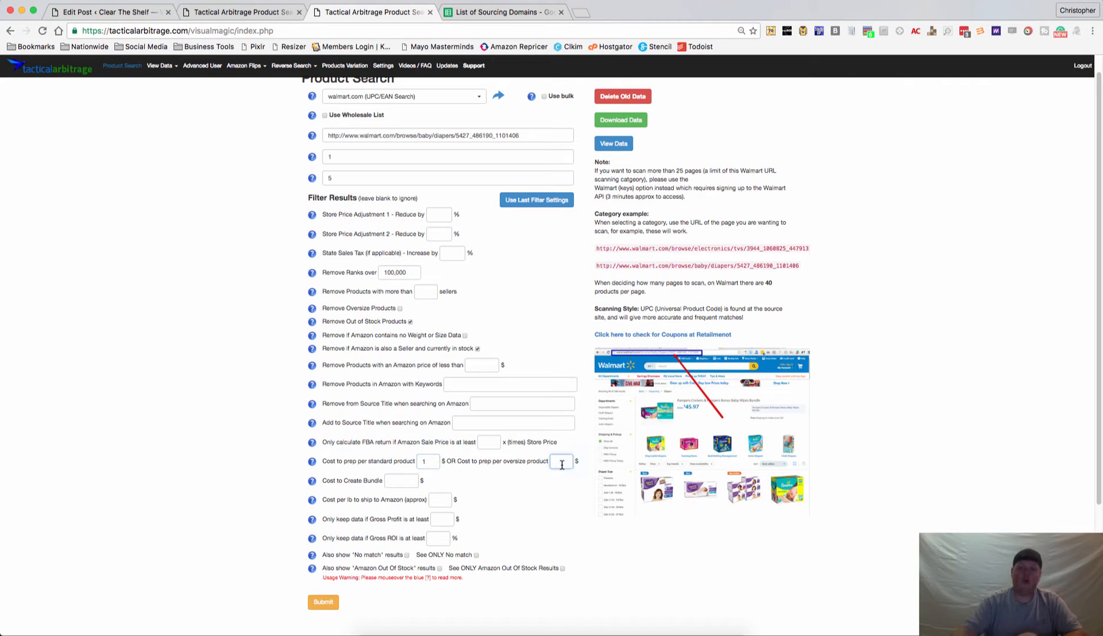
type("1.50")
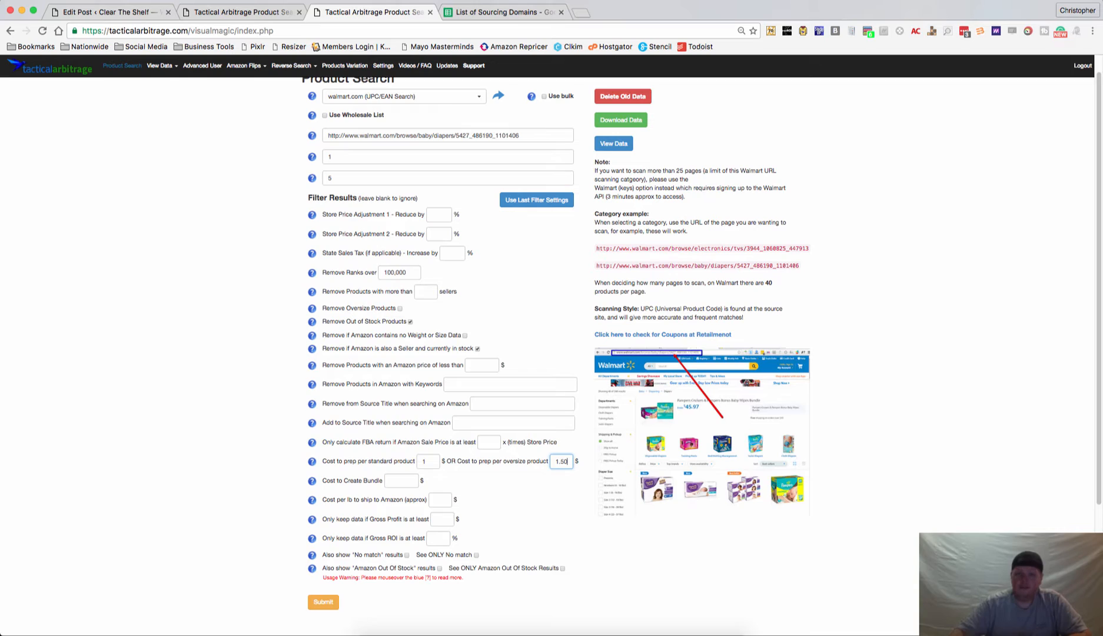
left_click(401, 480)
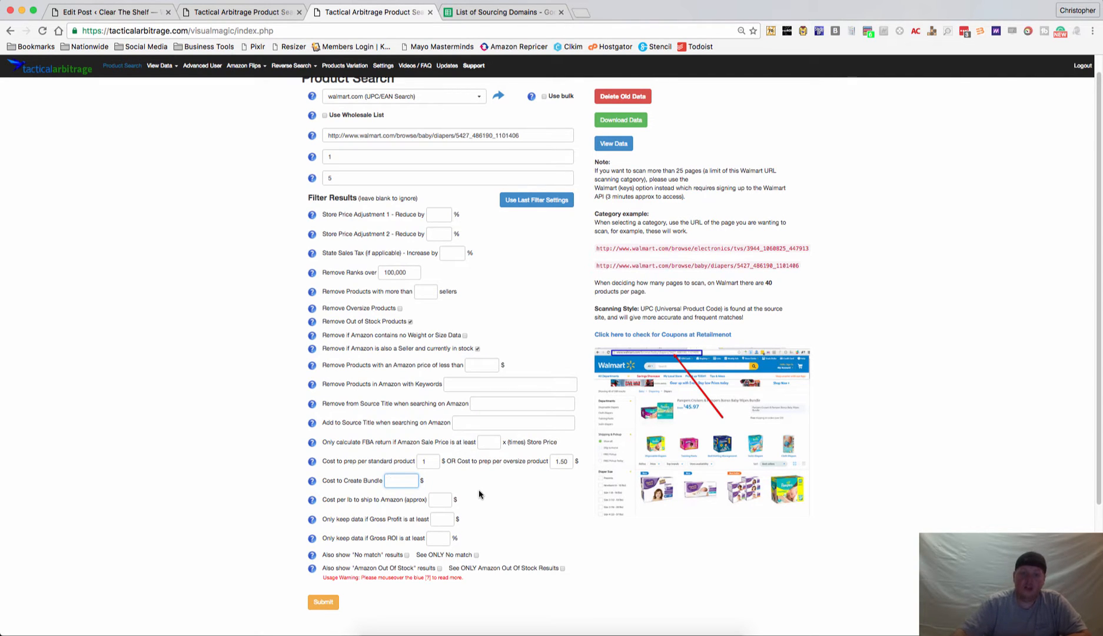
left_click(440, 500)
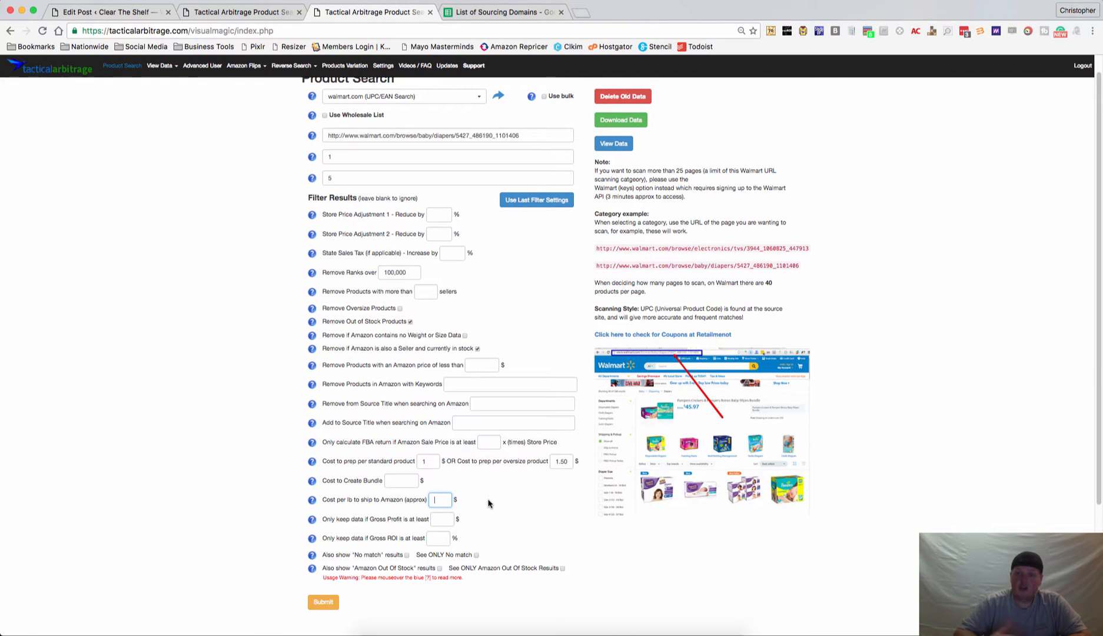
type(".50")
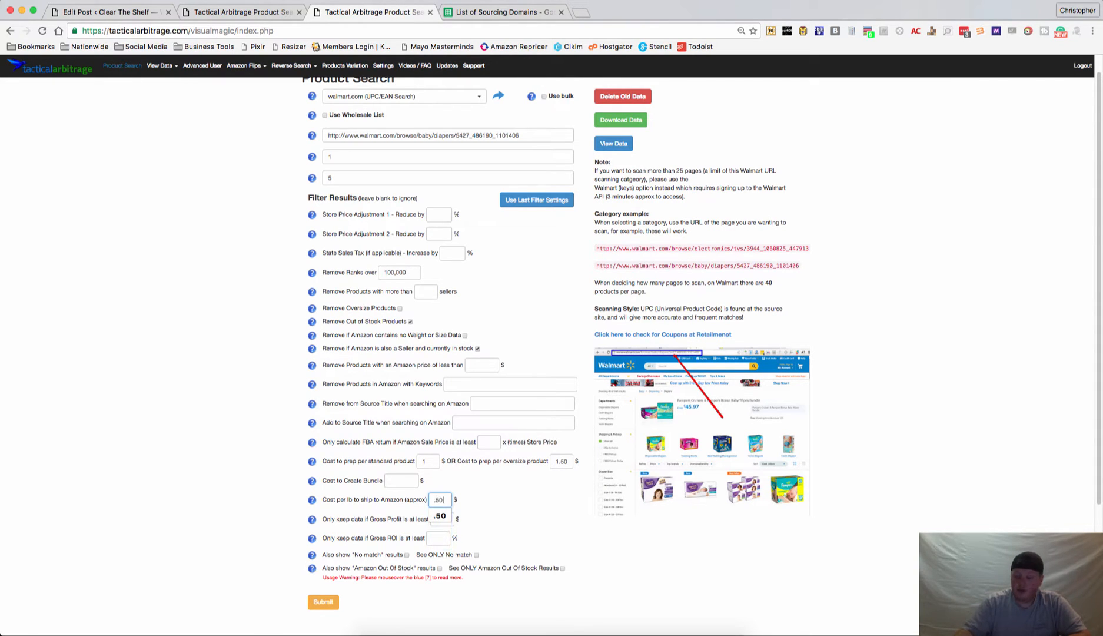
mouse_move(497, 507)
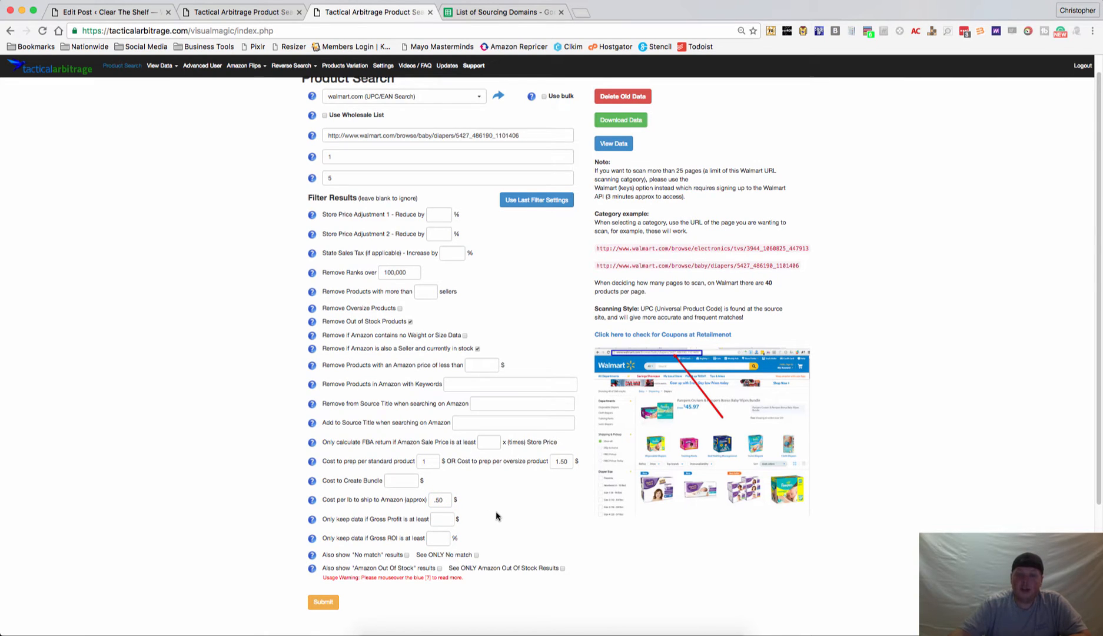
mouse_move(494, 505)
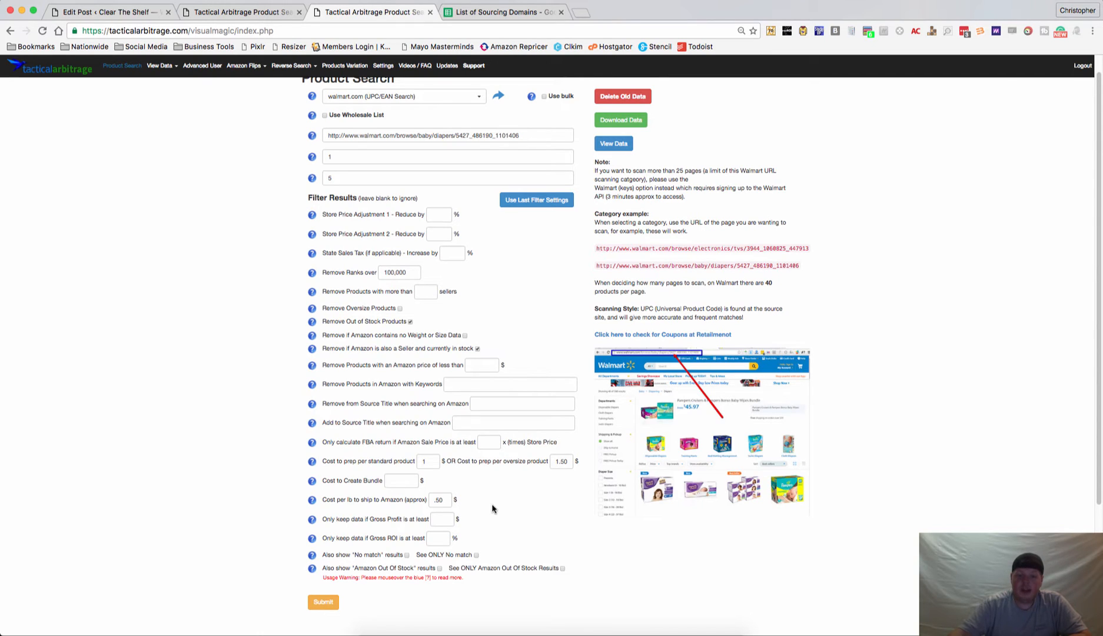
left_click(441, 519)
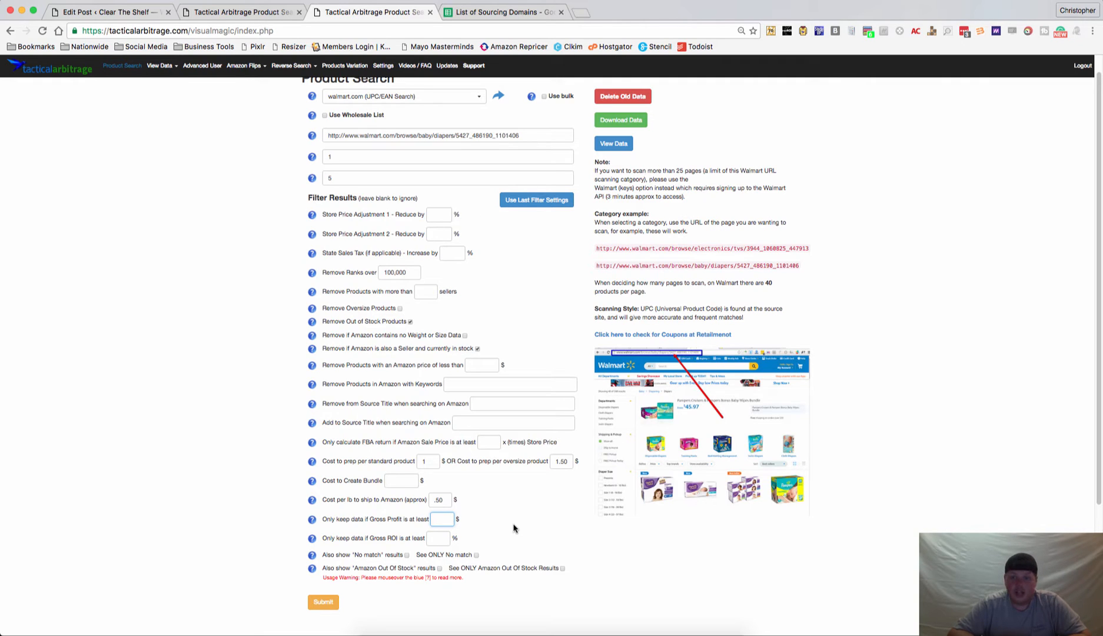
mouse_move(478, 525)
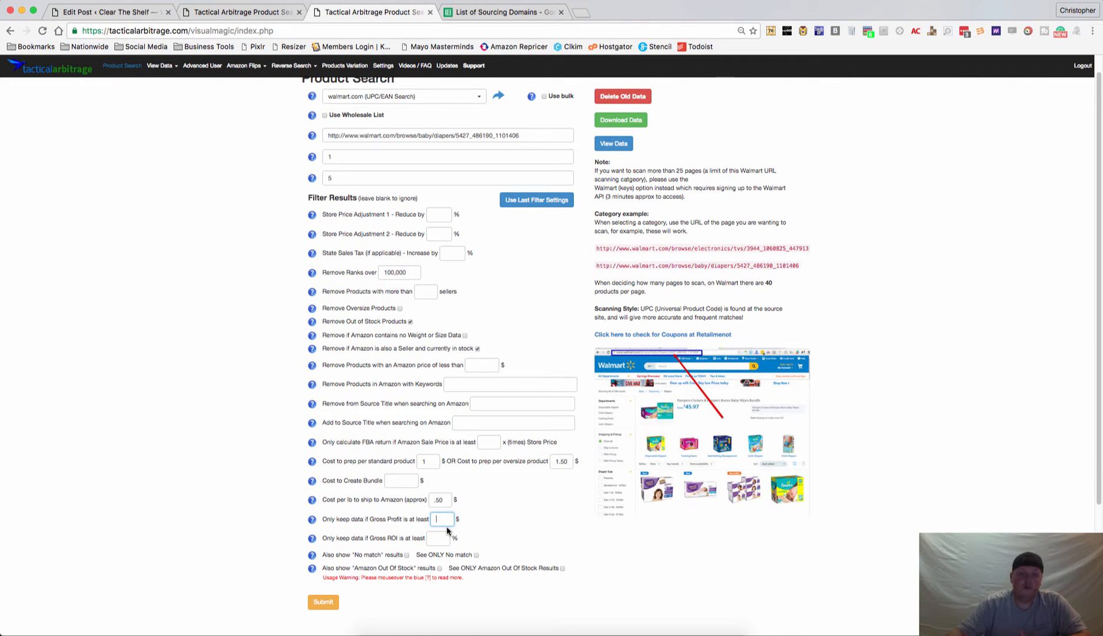
mouse_move(442, 536)
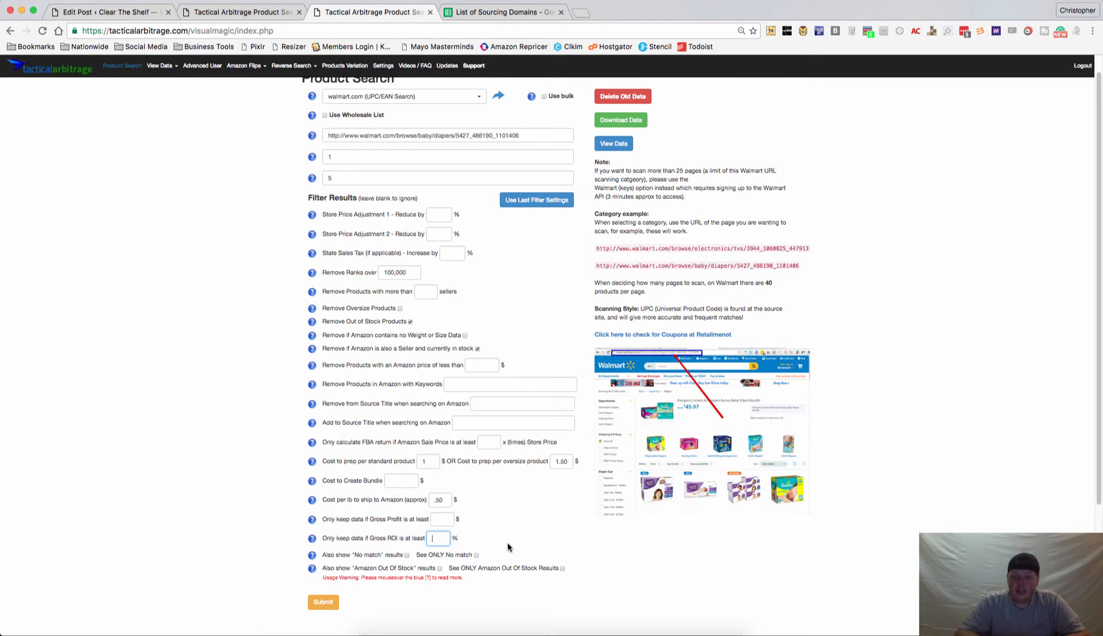
mouse_move(479, 546)
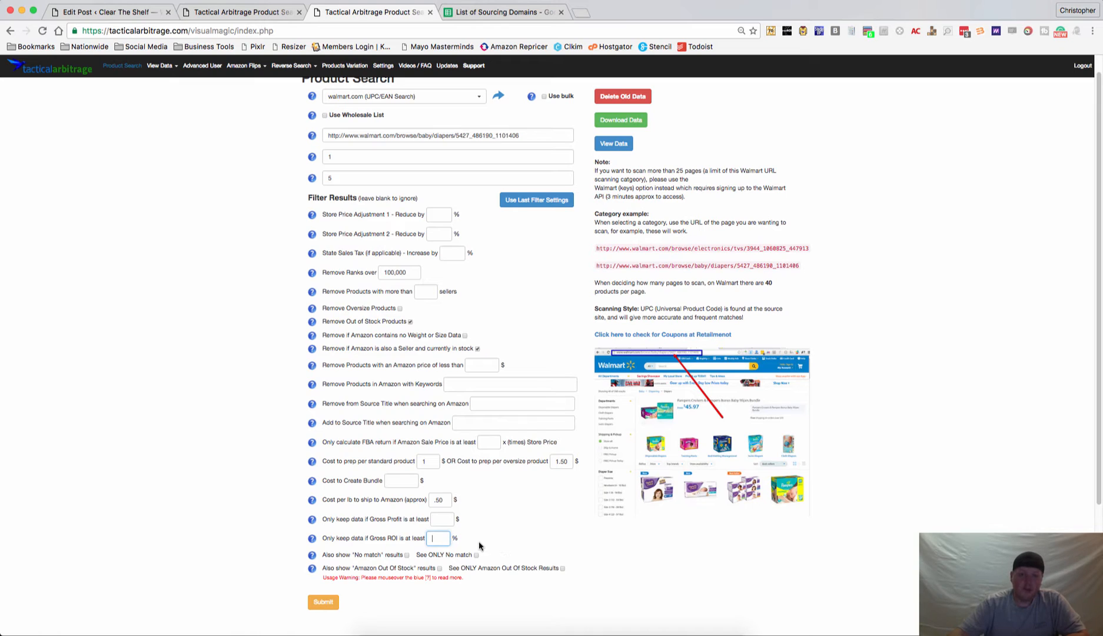
mouse_move(443, 584)
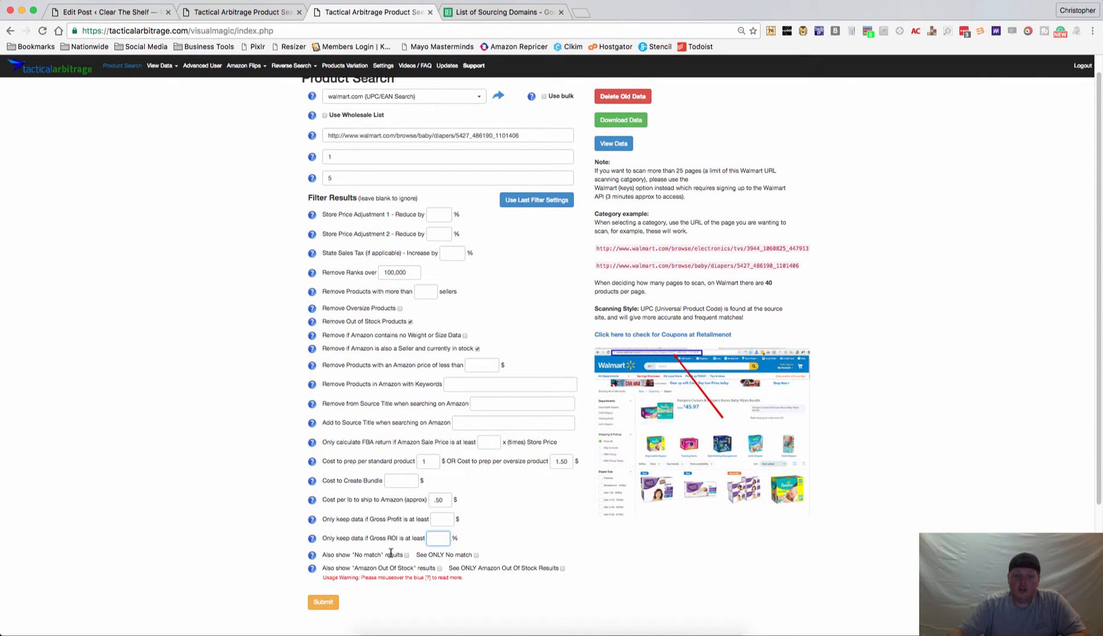
mouse_move(424, 563)
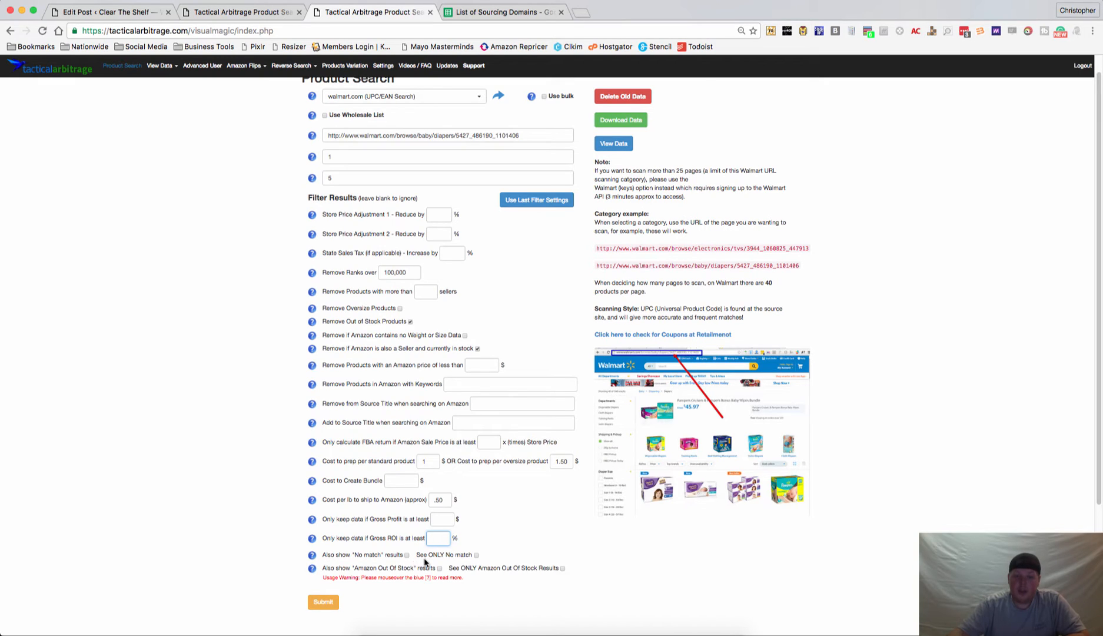
mouse_move(470, 557)
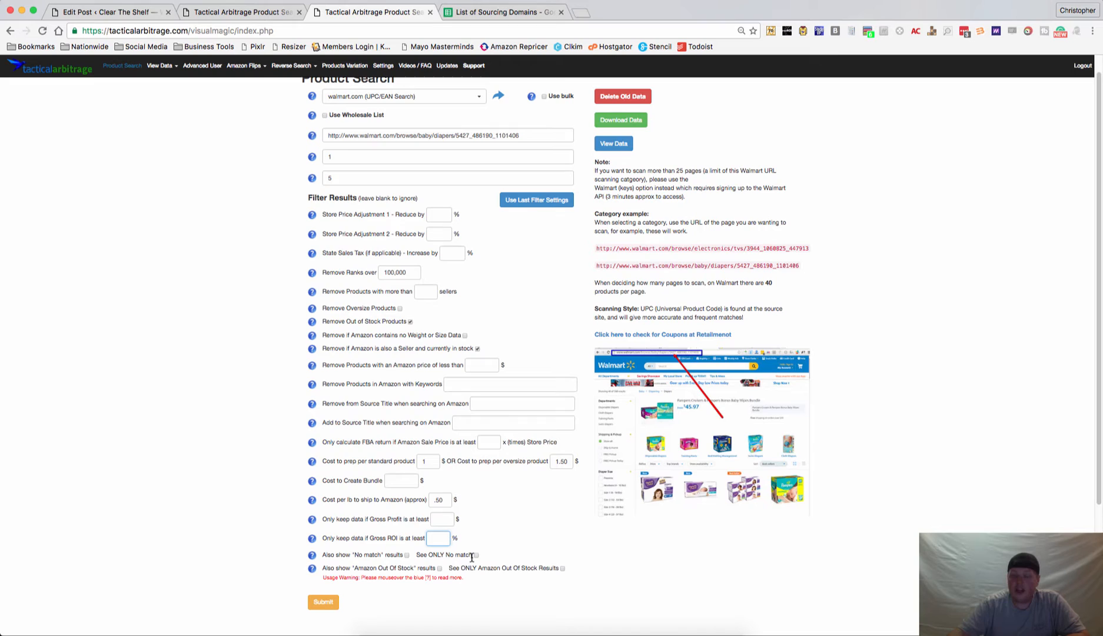
mouse_move(471, 559)
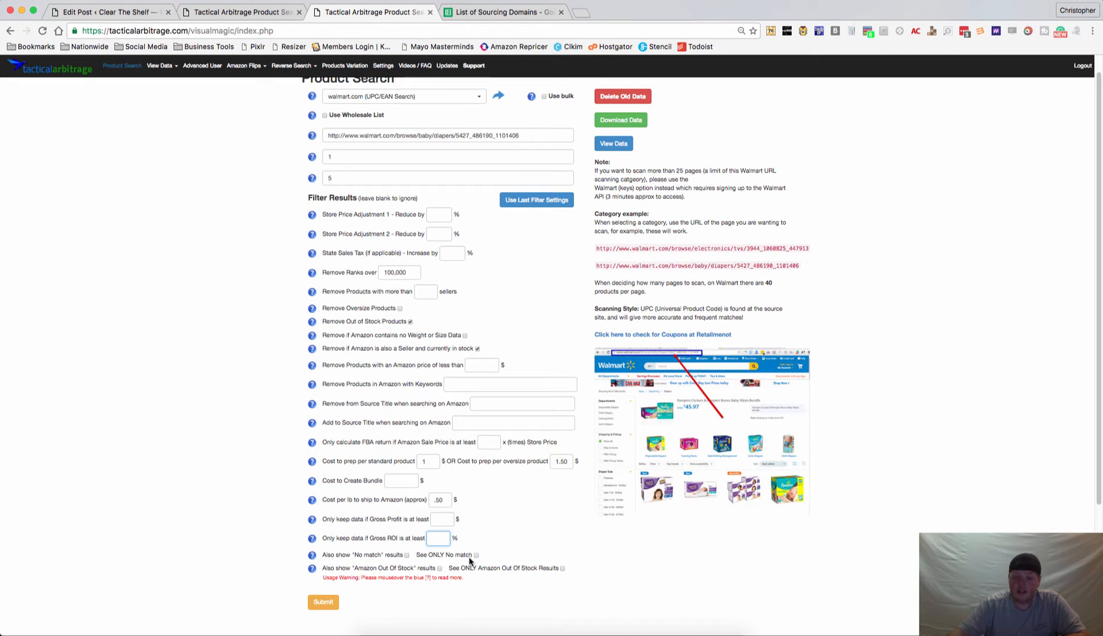
mouse_move(337, 574)
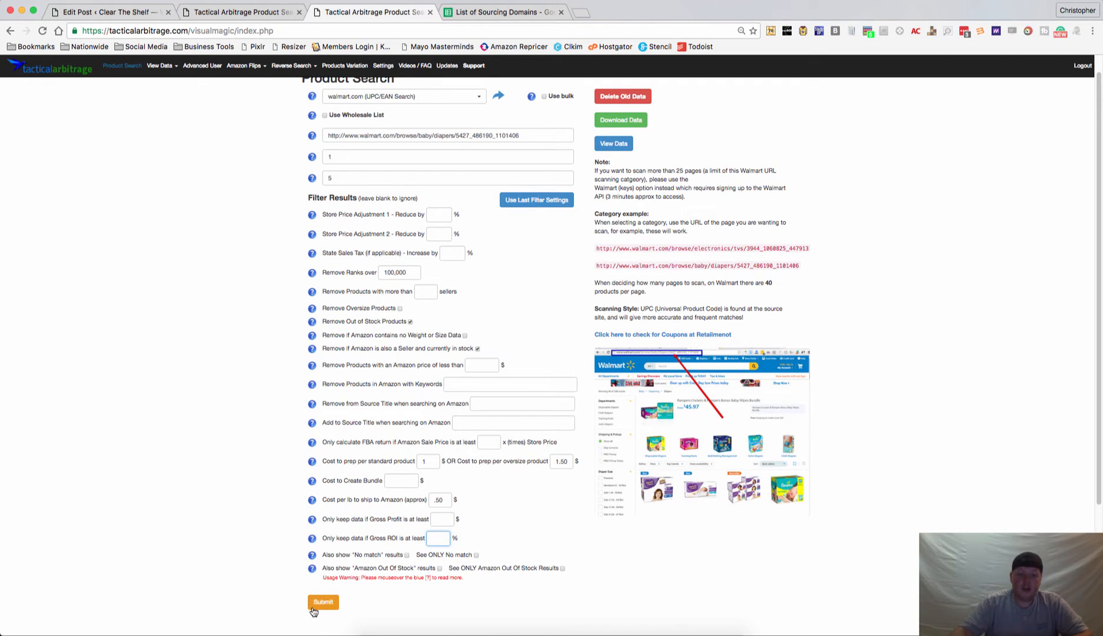
mouse_move(417, 612)
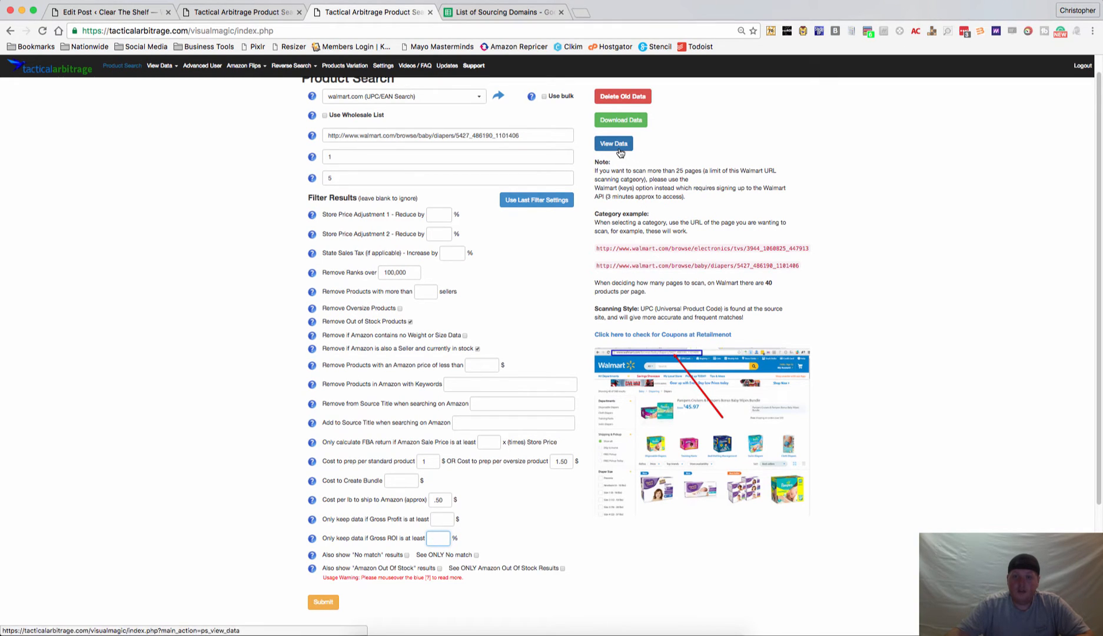
Show the View Data table of Walmart diaper results matched to Amazon listings.
left_click(612, 144)
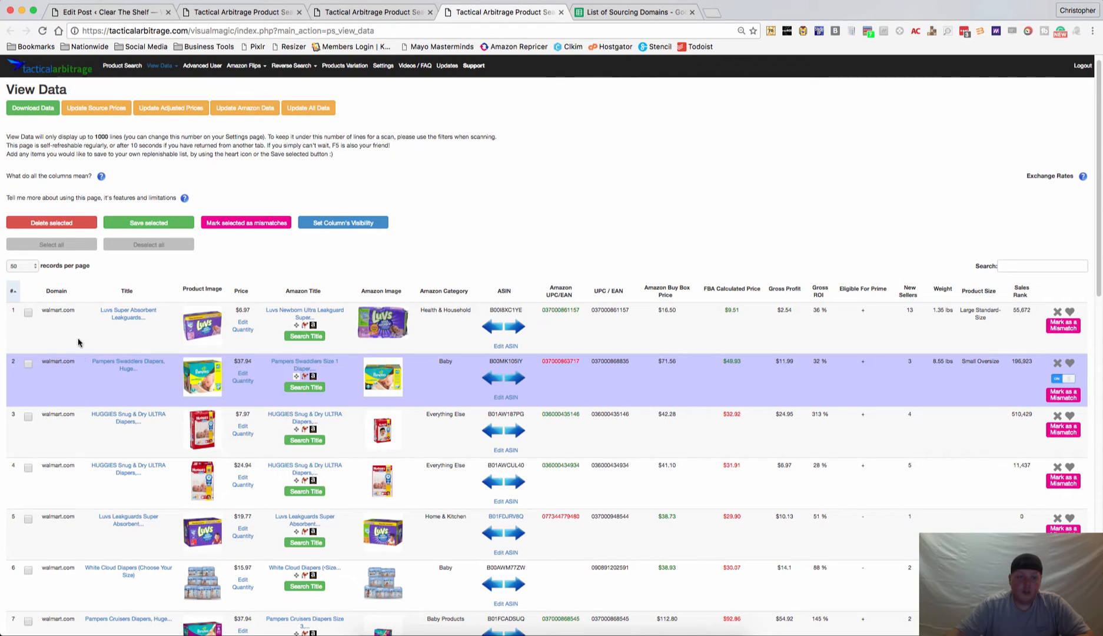
mouse_move(58, 450)
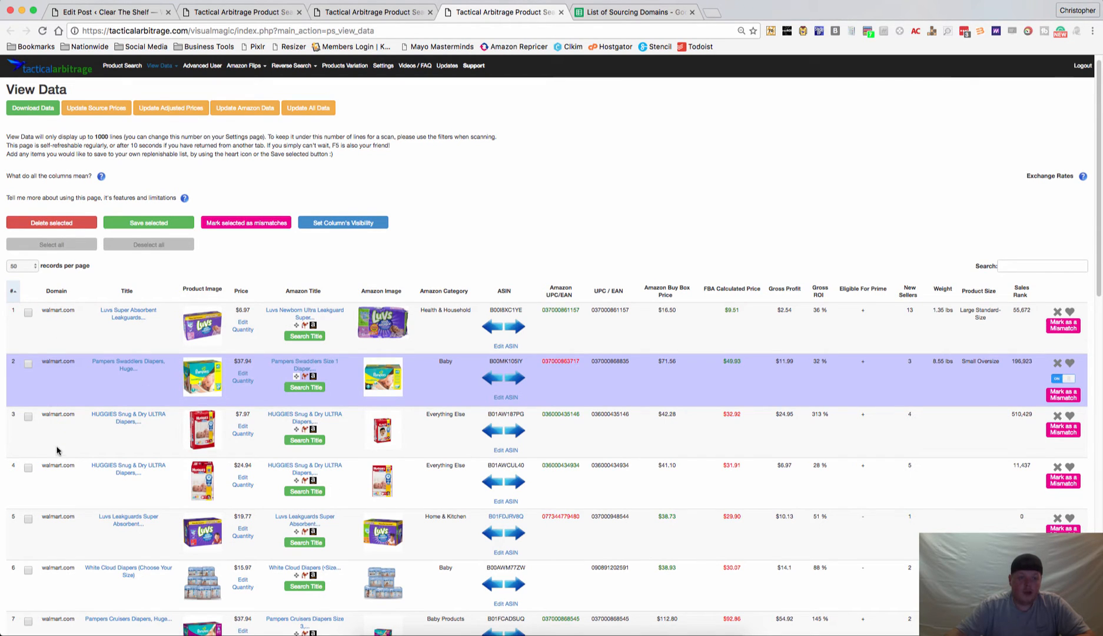
mouse_move(64, 333)
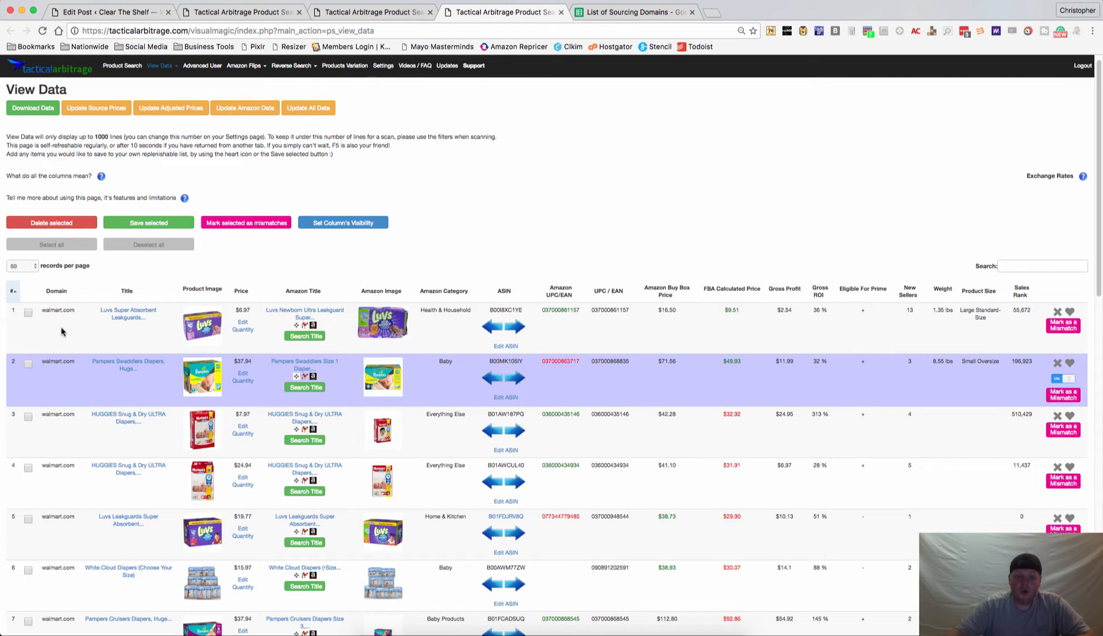
mouse_move(66, 424)
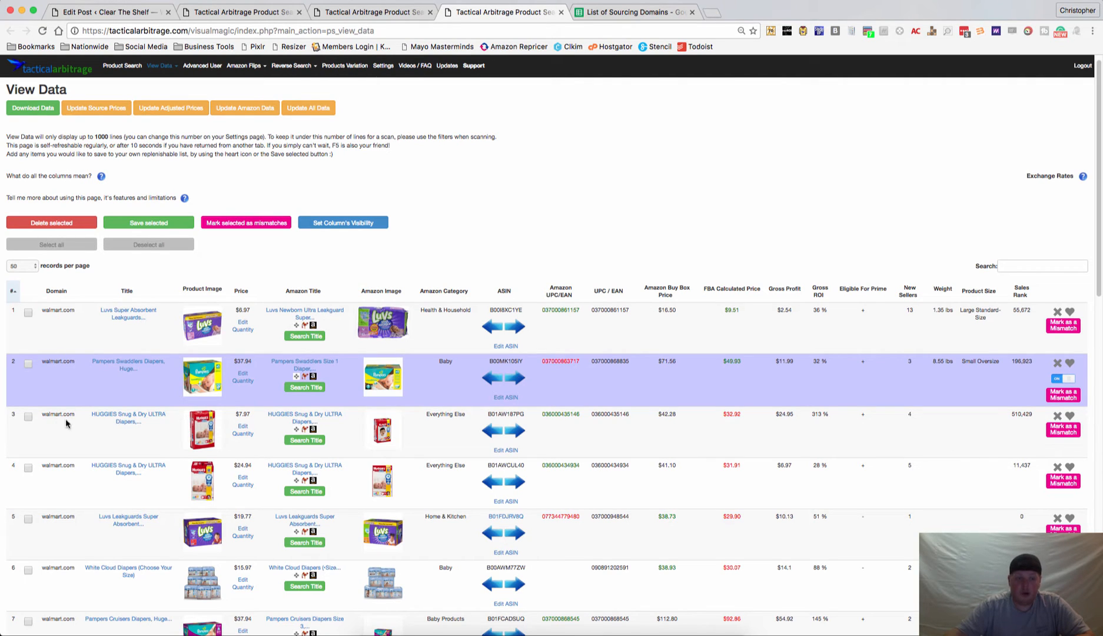
mouse_move(114, 406)
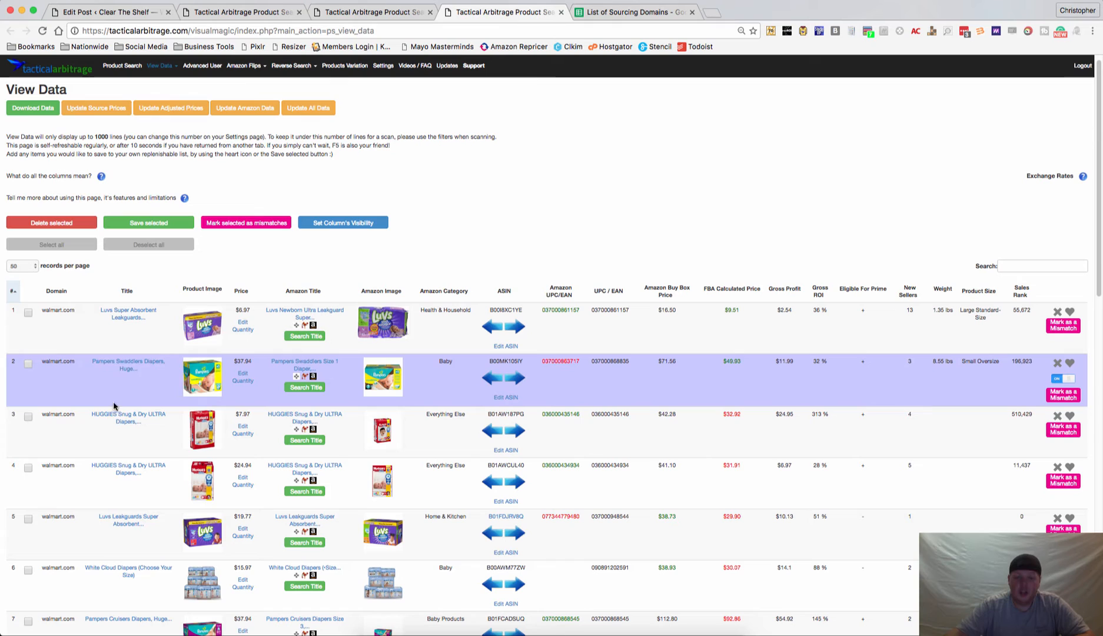
mouse_move(128, 313)
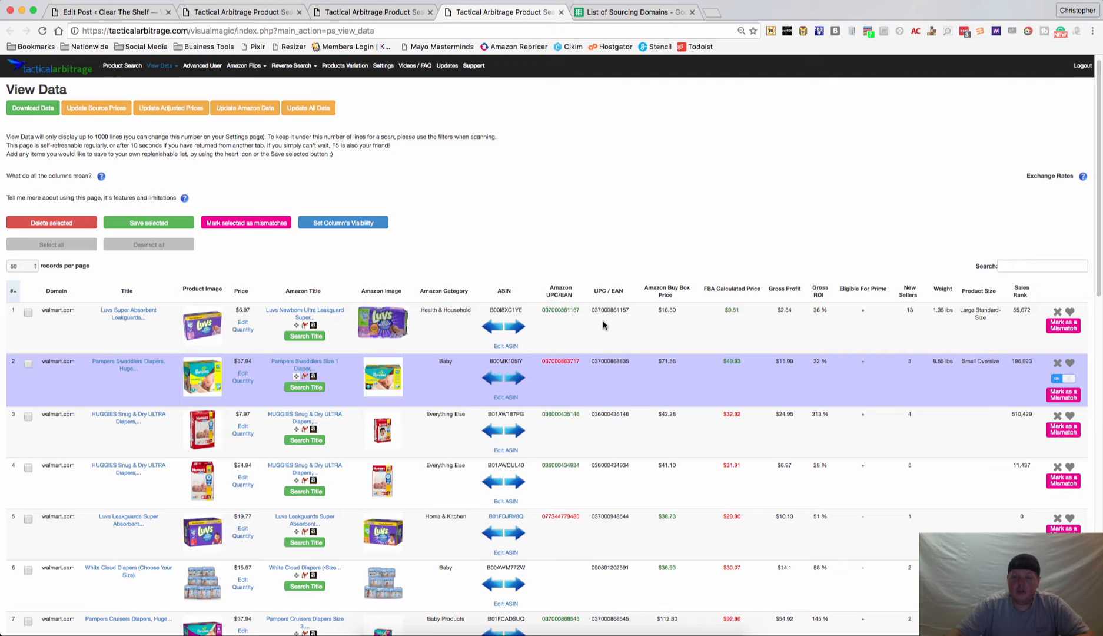
mouse_move(669, 323)
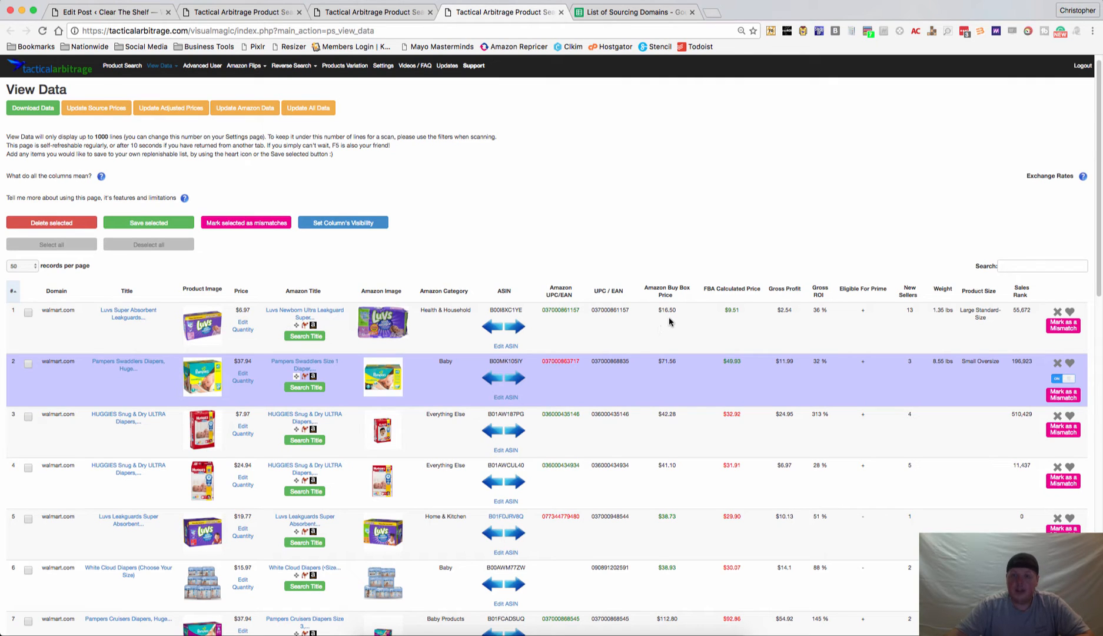
mouse_move(792, 327)
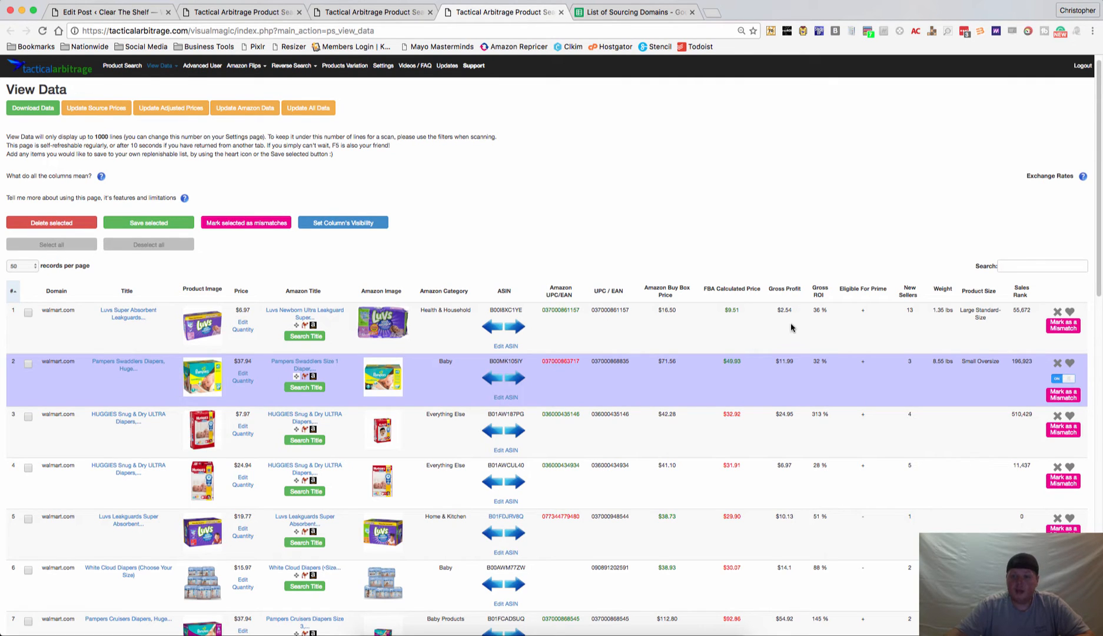
mouse_move(855, 343)
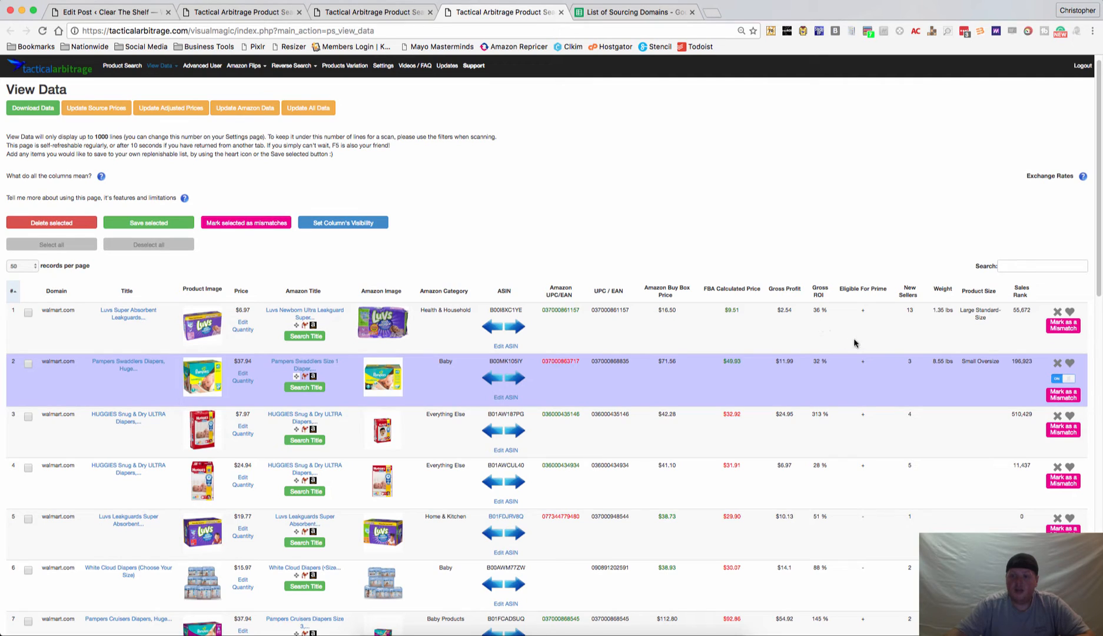
mouse_move(943, 332)
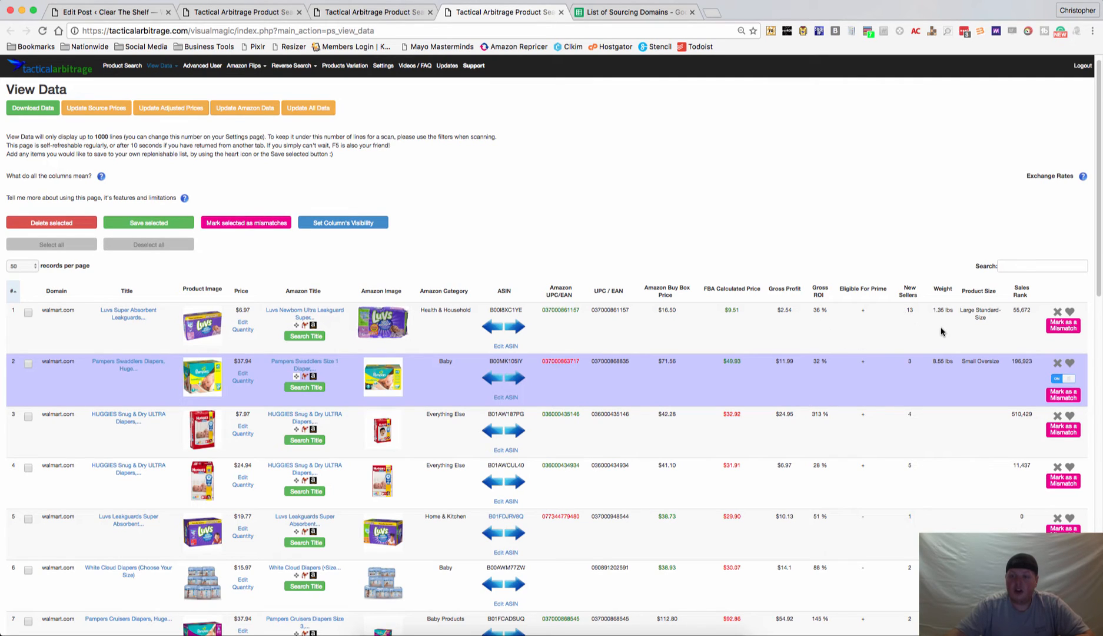
mouse_move(1033, 313)
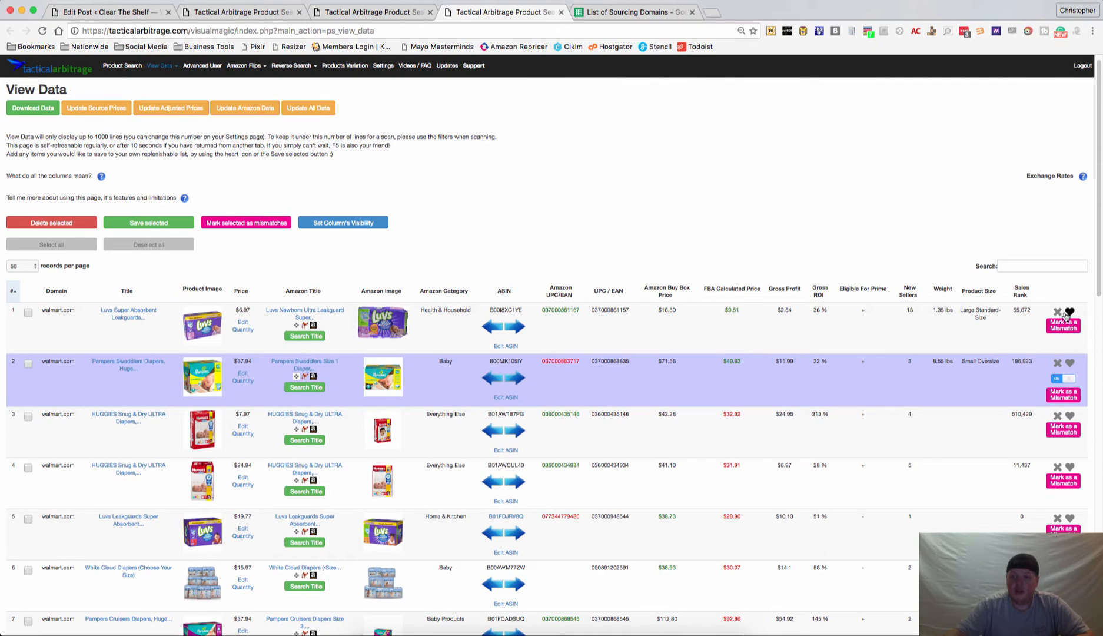
mouse_move(1058, 312)
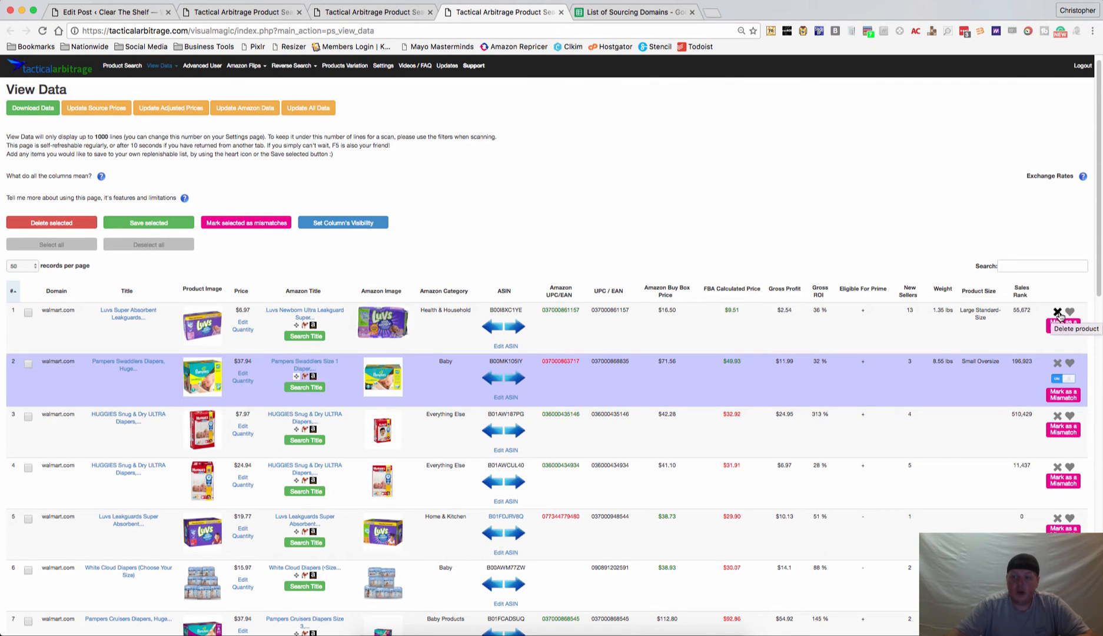
mouse_move(1069, 312)
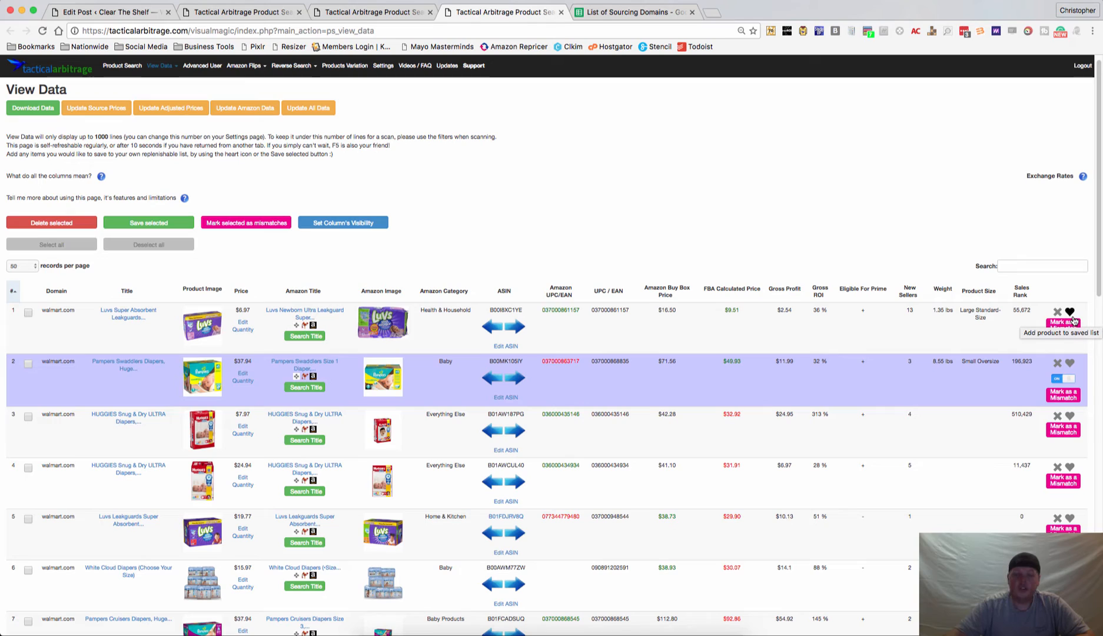
mouse_move(864, 394)
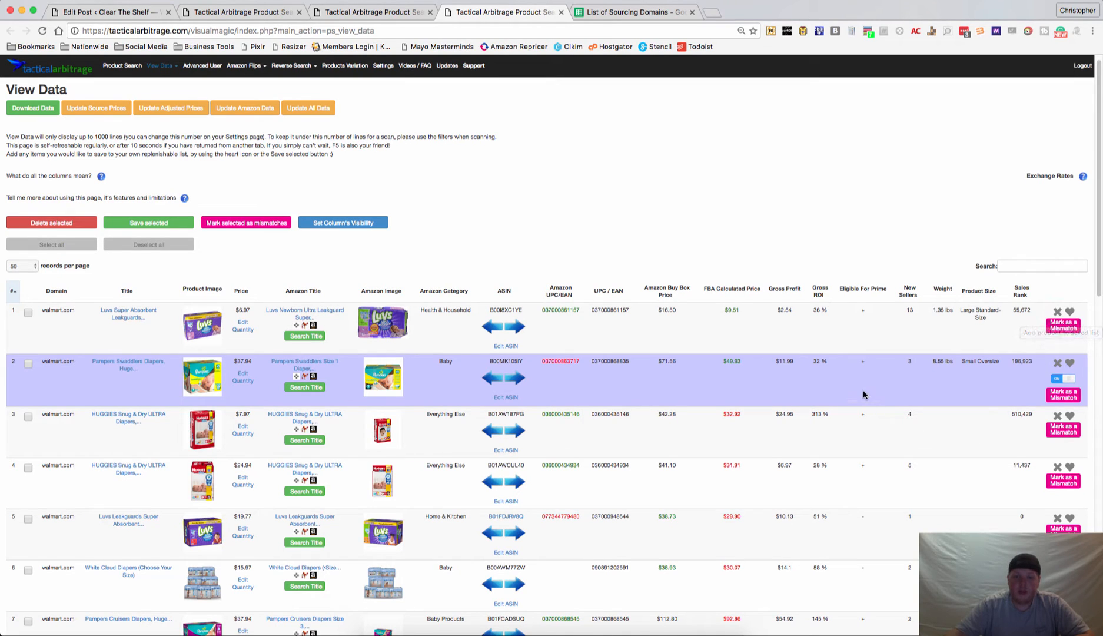
mouse_move(614, 394)
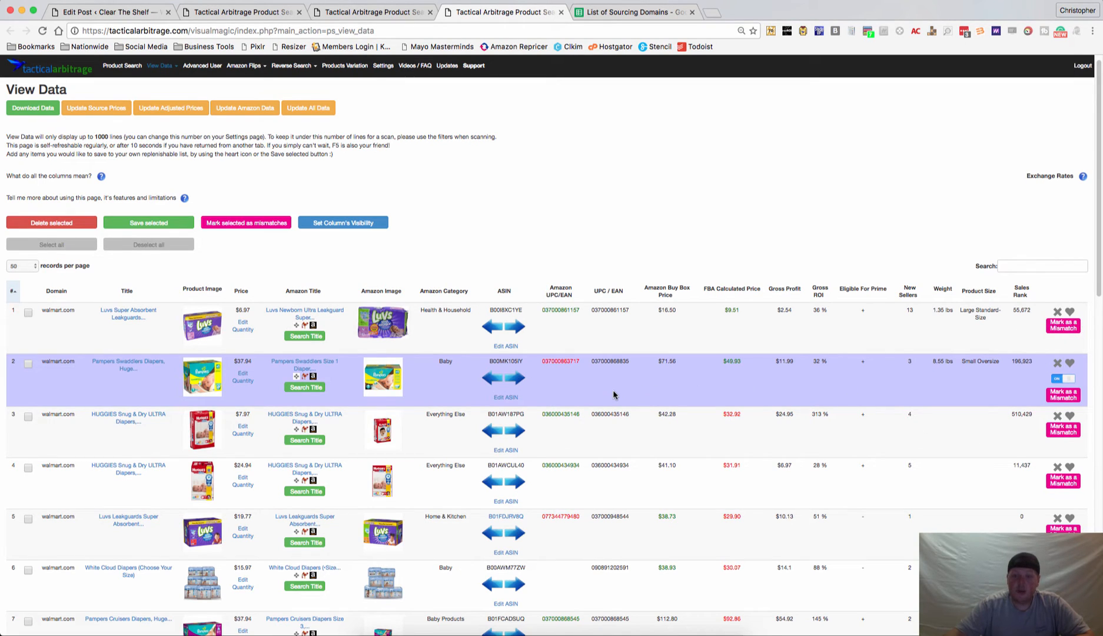
mouse_move(576, 397)
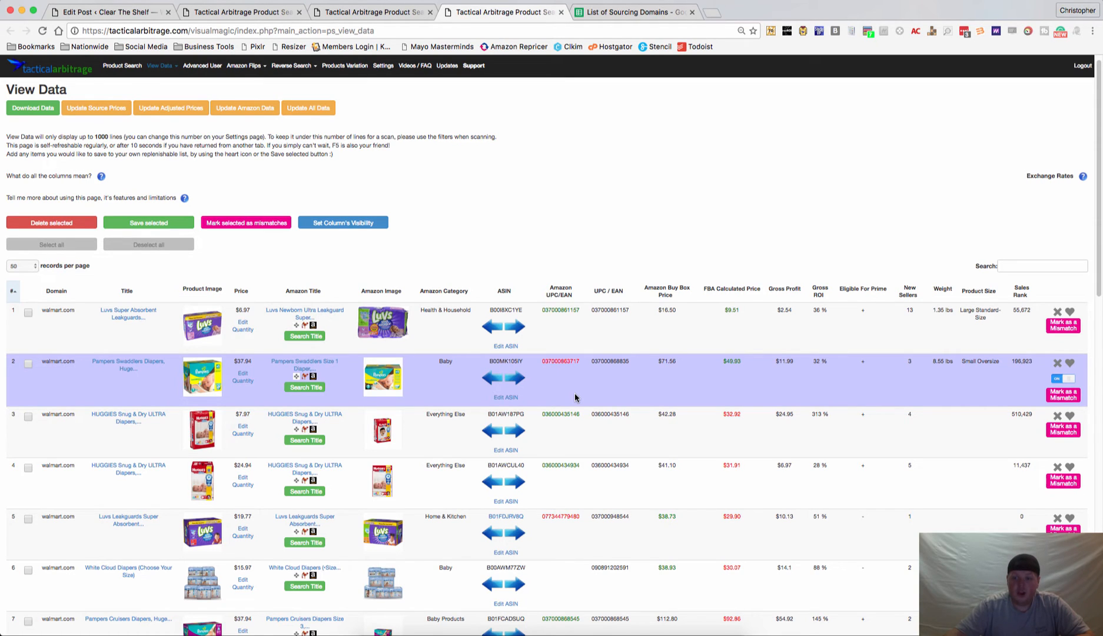
mouse_move(424, 380)
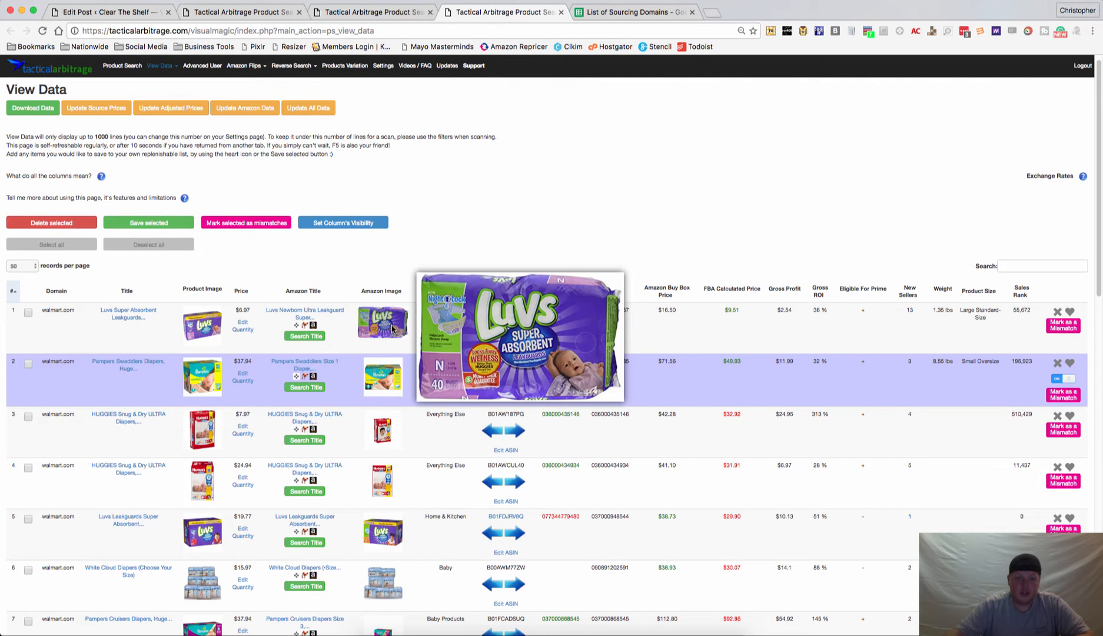
mouse_move(204, 327)
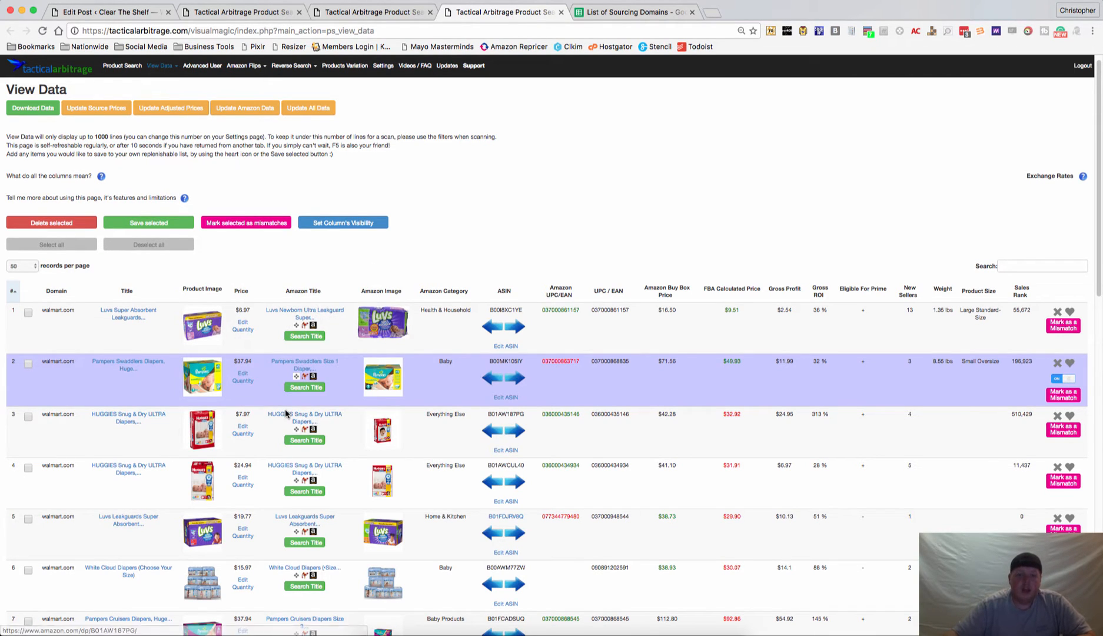
mouse_move(498, 407)
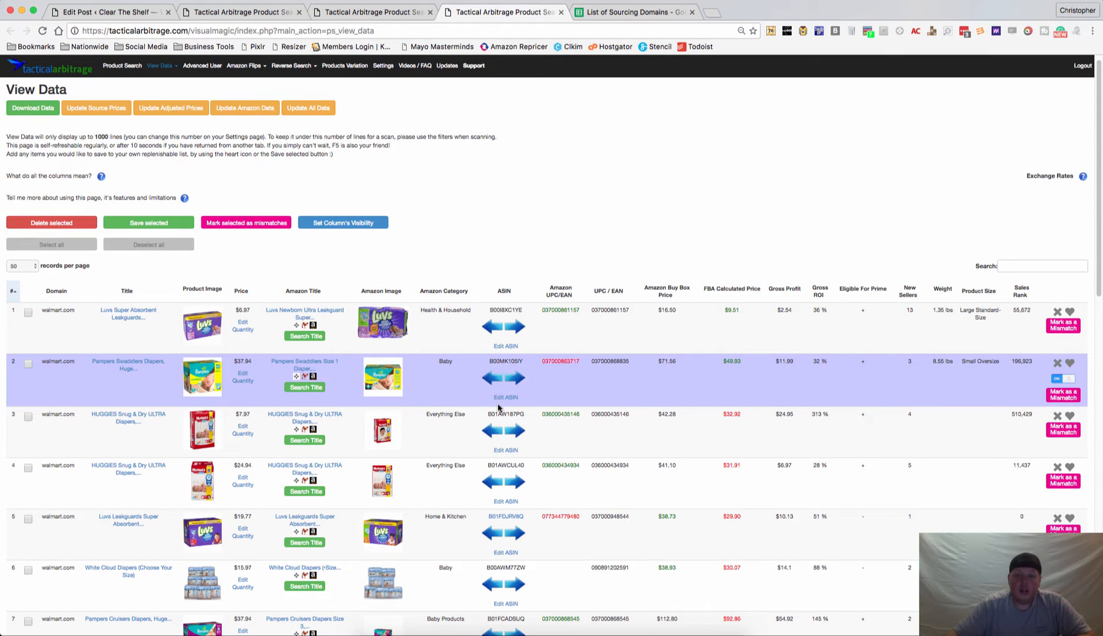
mouse_move(456, 387)
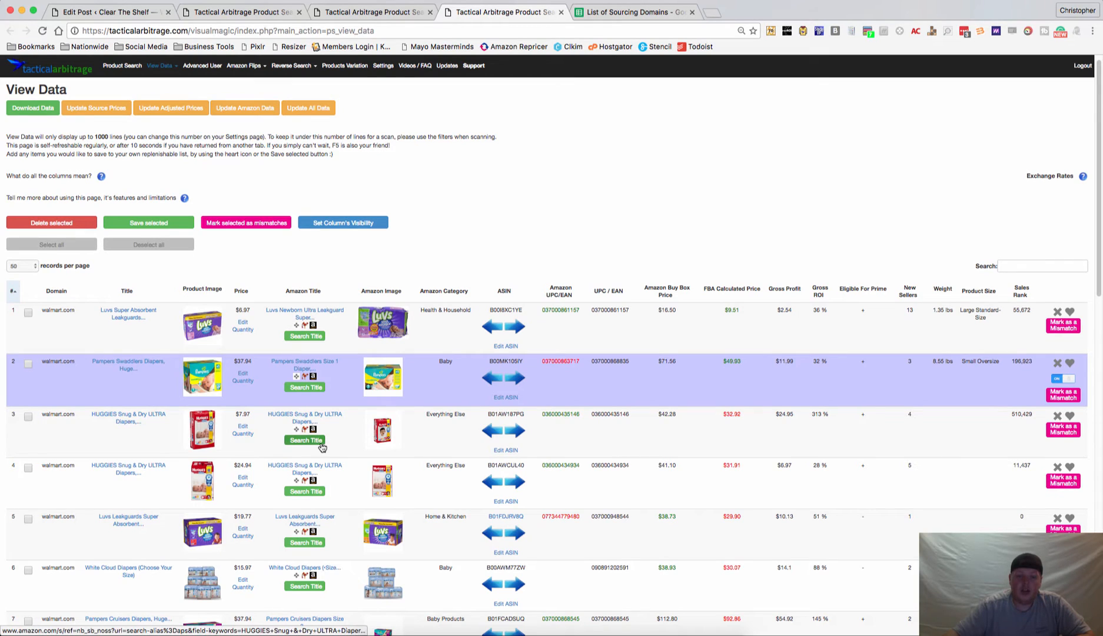
mouse_move(447, 449)
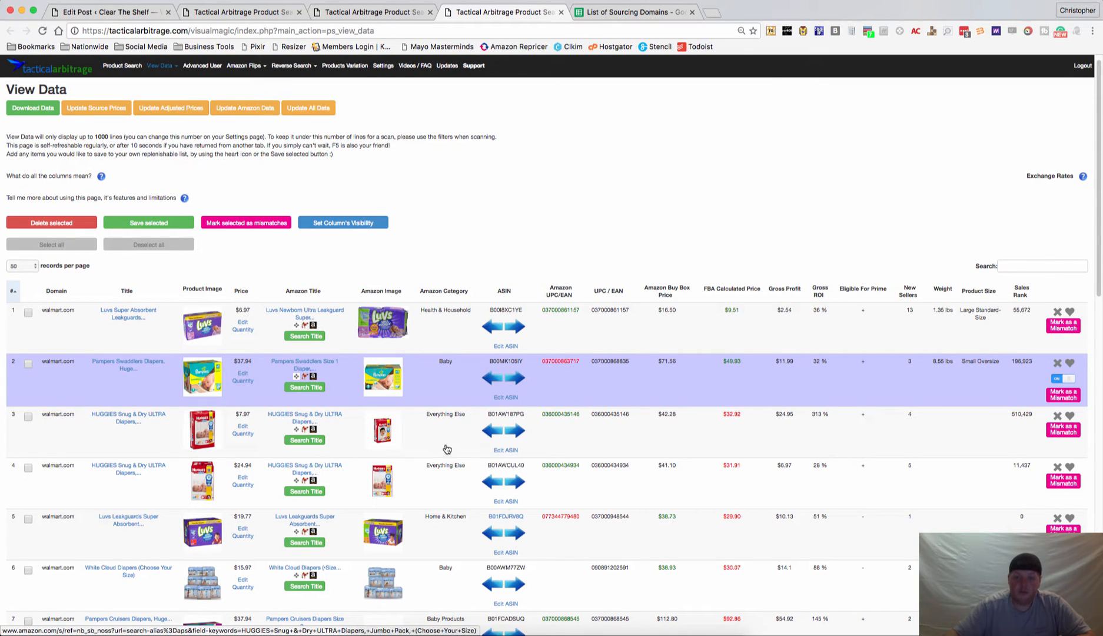
mouse_move(561, 451)
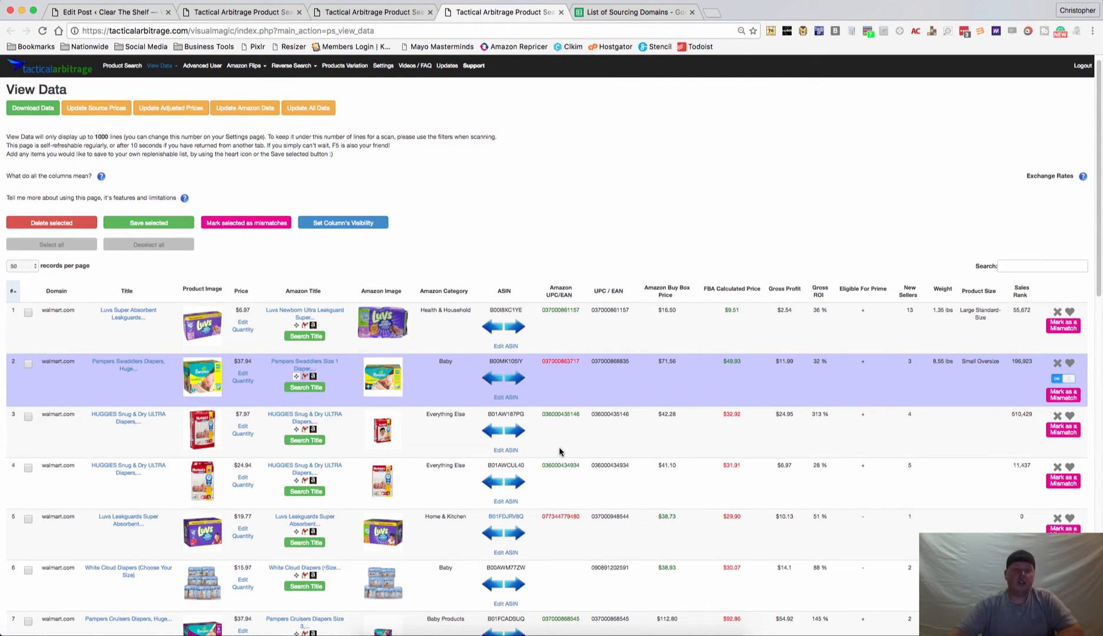
mouse_move(790, 182)
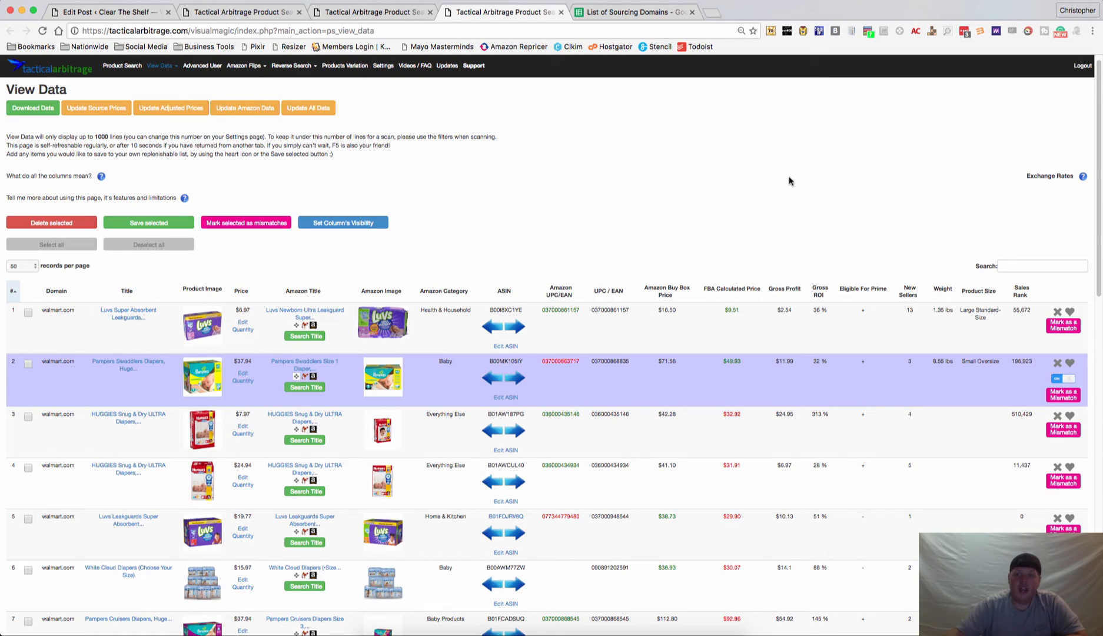
mouse_move(655, 191)
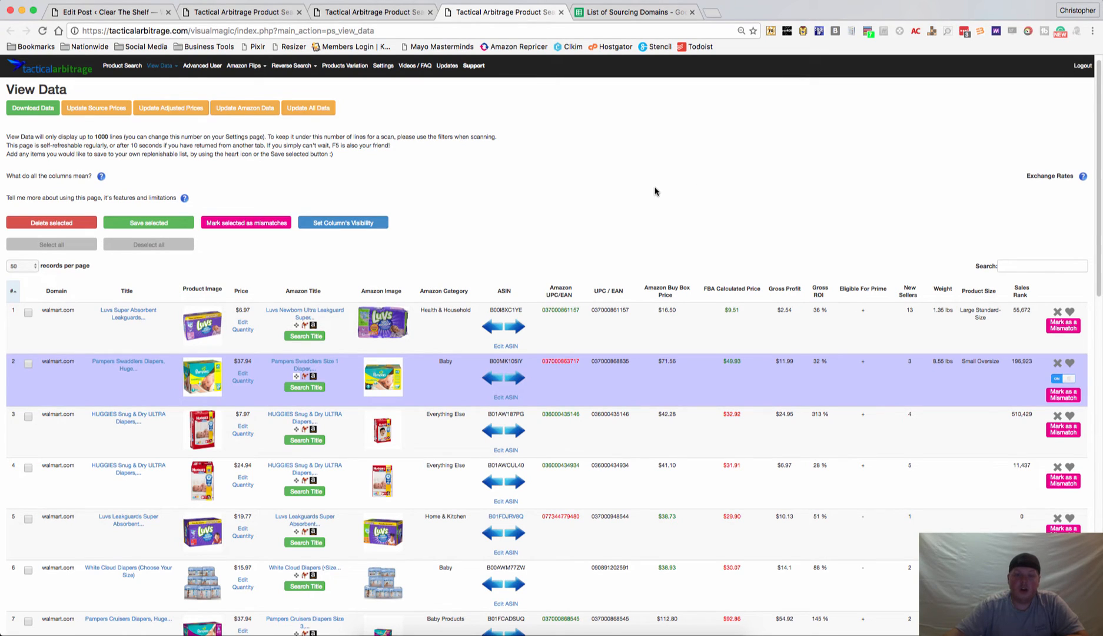
mouse_move(862, 6)
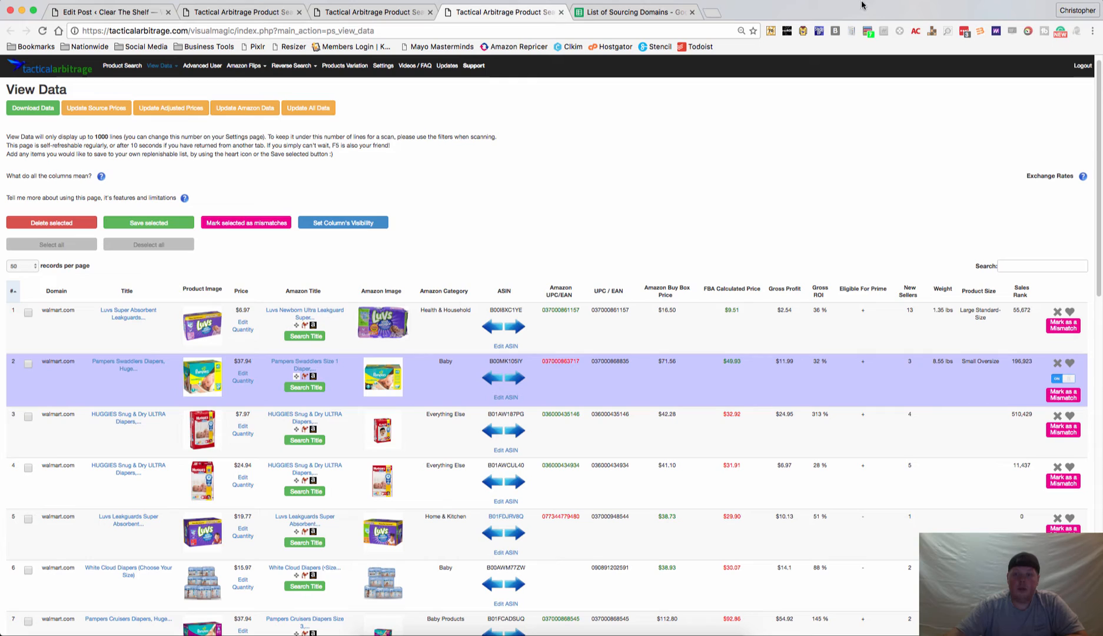
mouse_move(592, 269)
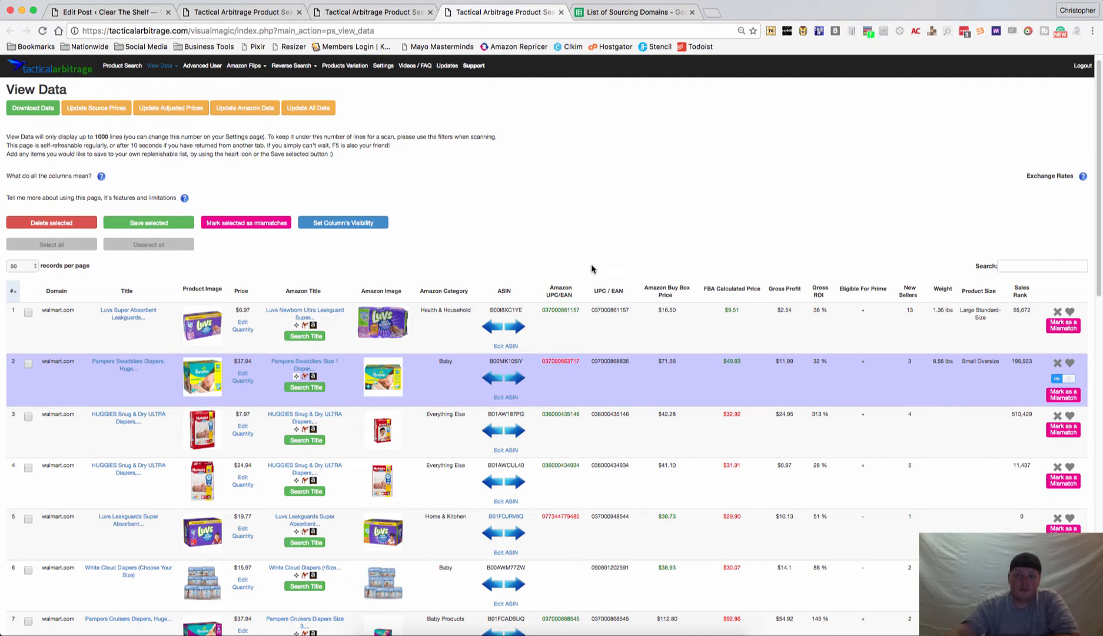
mouse_move(438, 307)
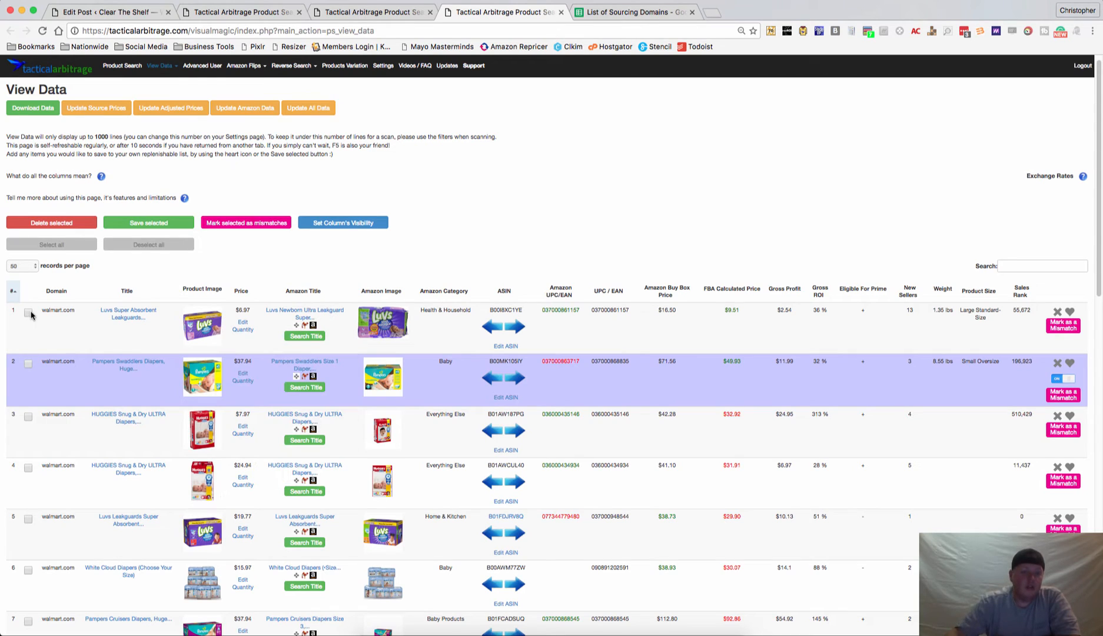
Check the first Luvs listing in the View Data table for bulk actions.
left_click(28, 312)
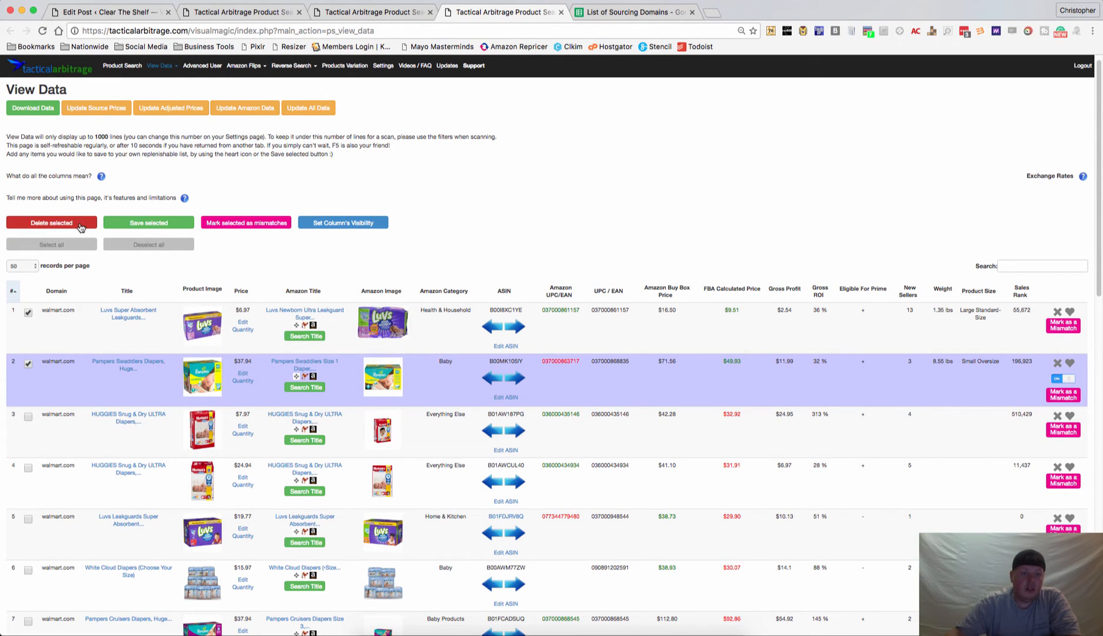
mouse_move(211, 245)
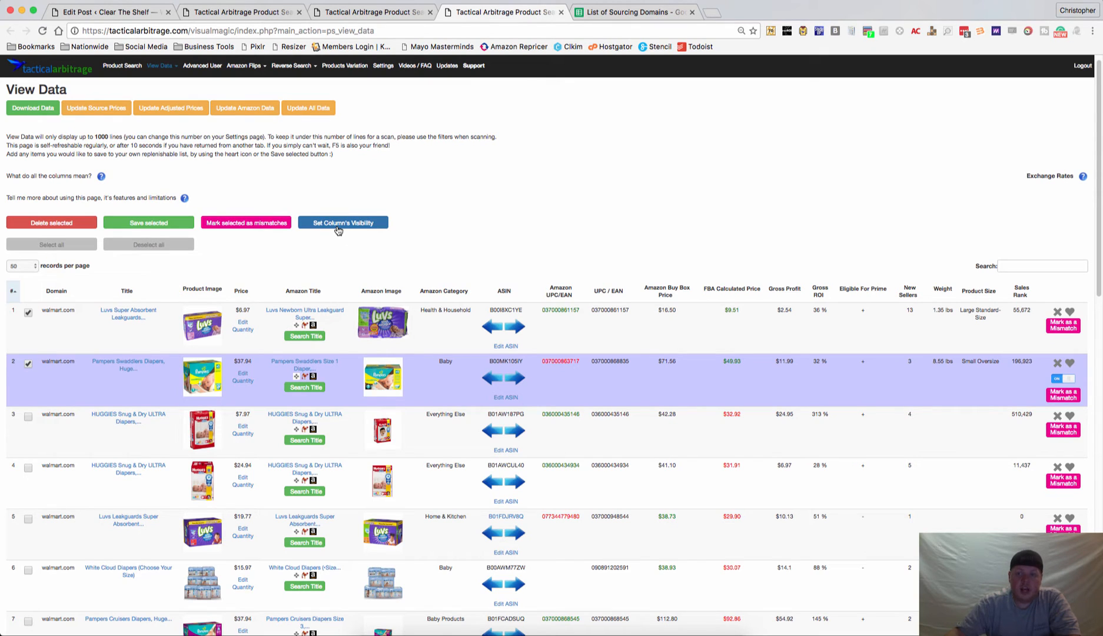
mouse_move(868, 328)
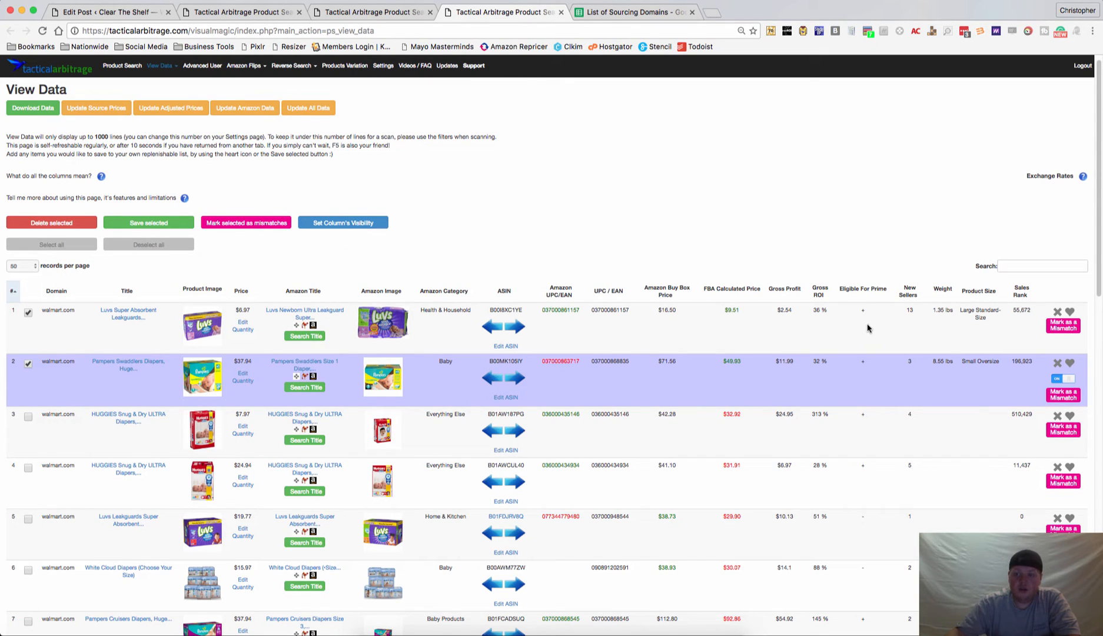
mouse_move(866, 296)
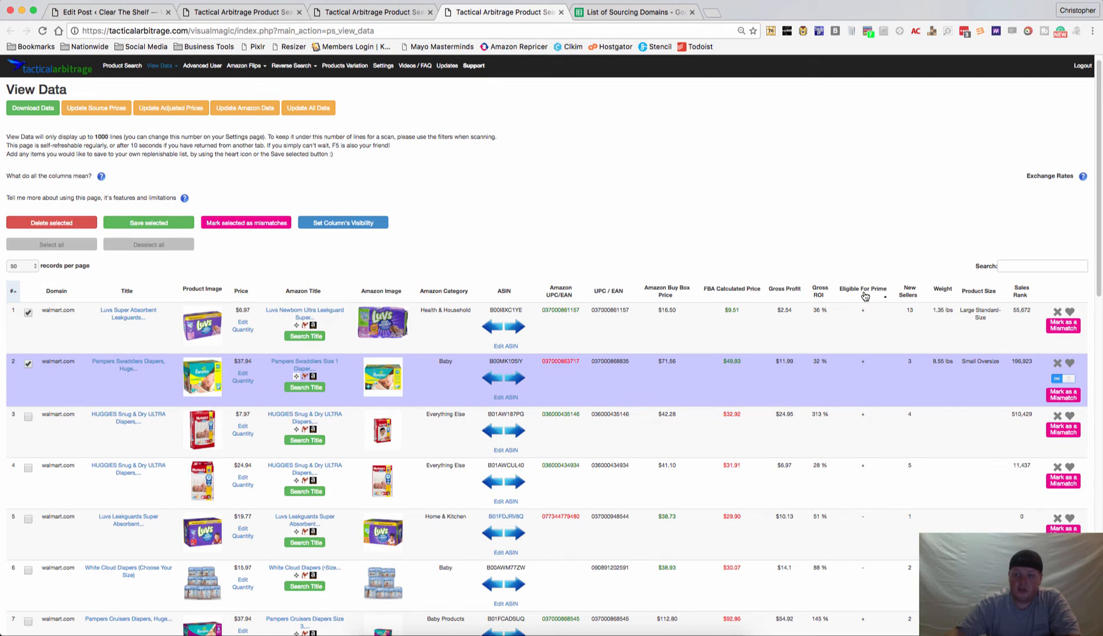
mouse_move(846, 322)
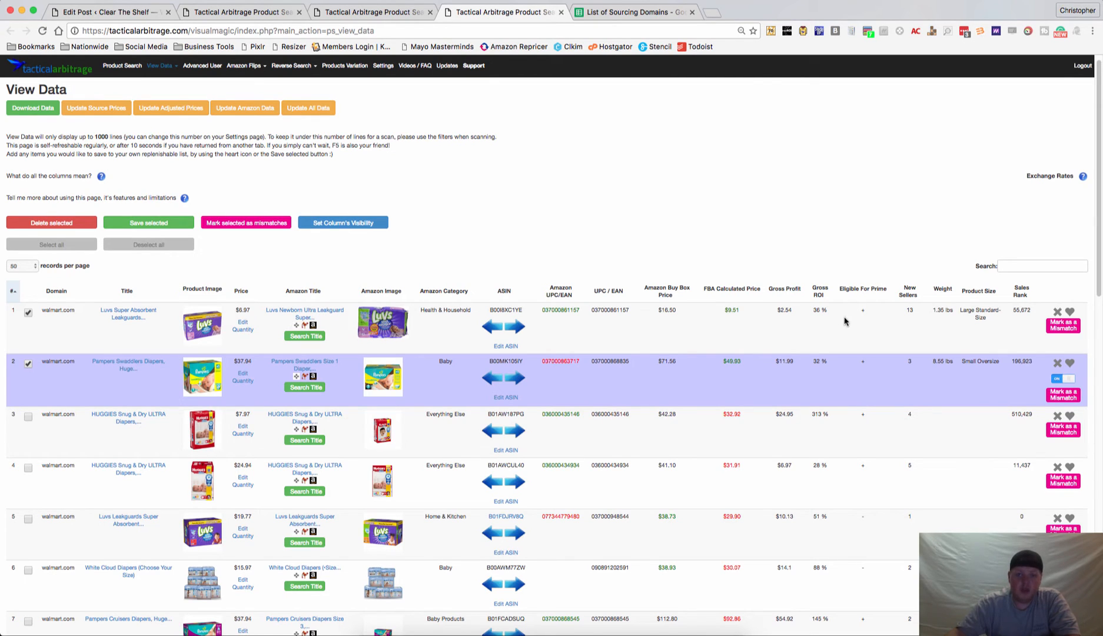
mouse_move(835, 338)
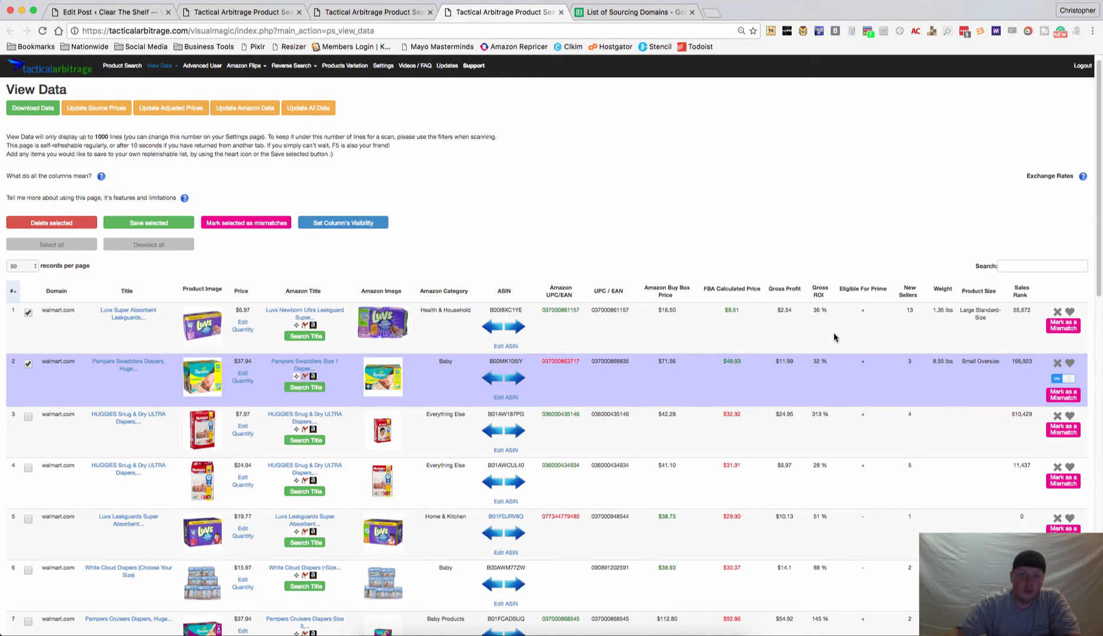
mouse_move(157, 335)
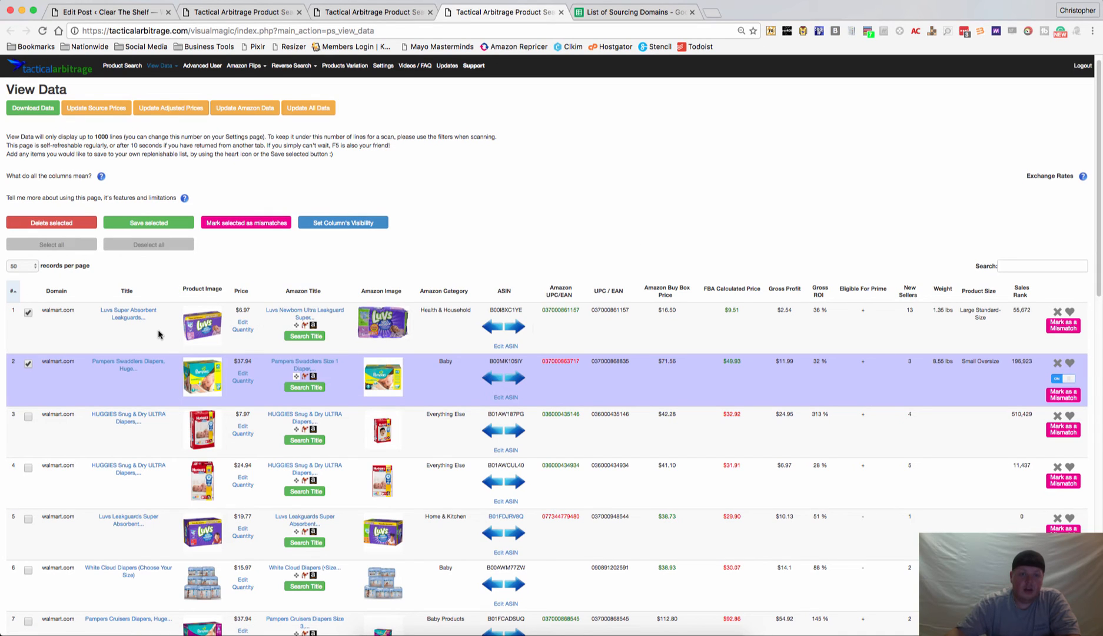
mouse_move(788, 371)
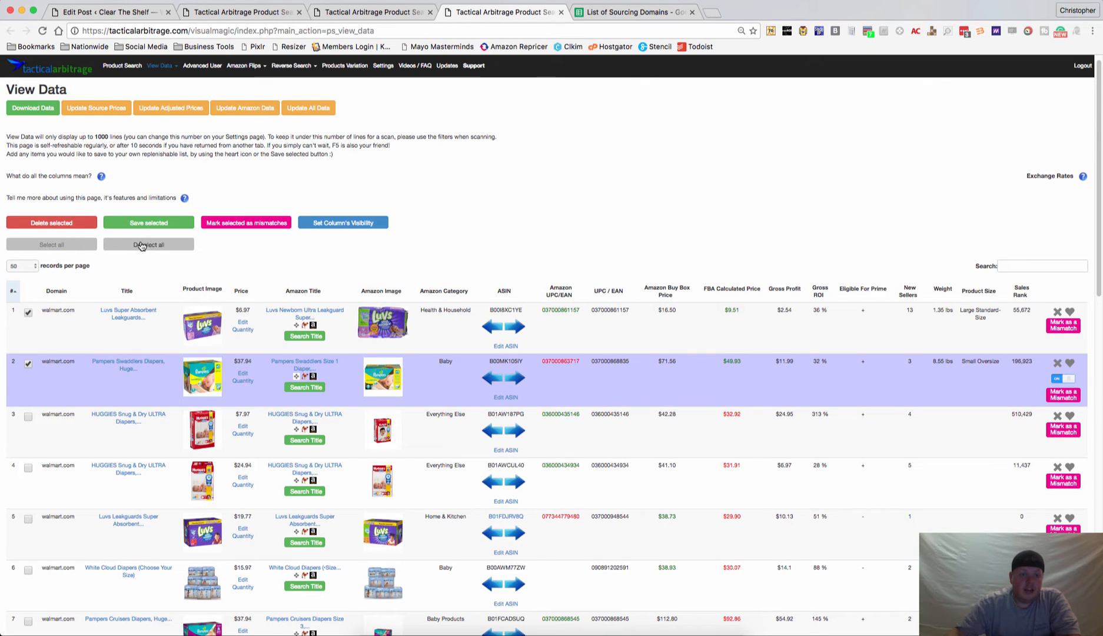
mouse_move(181, 324)
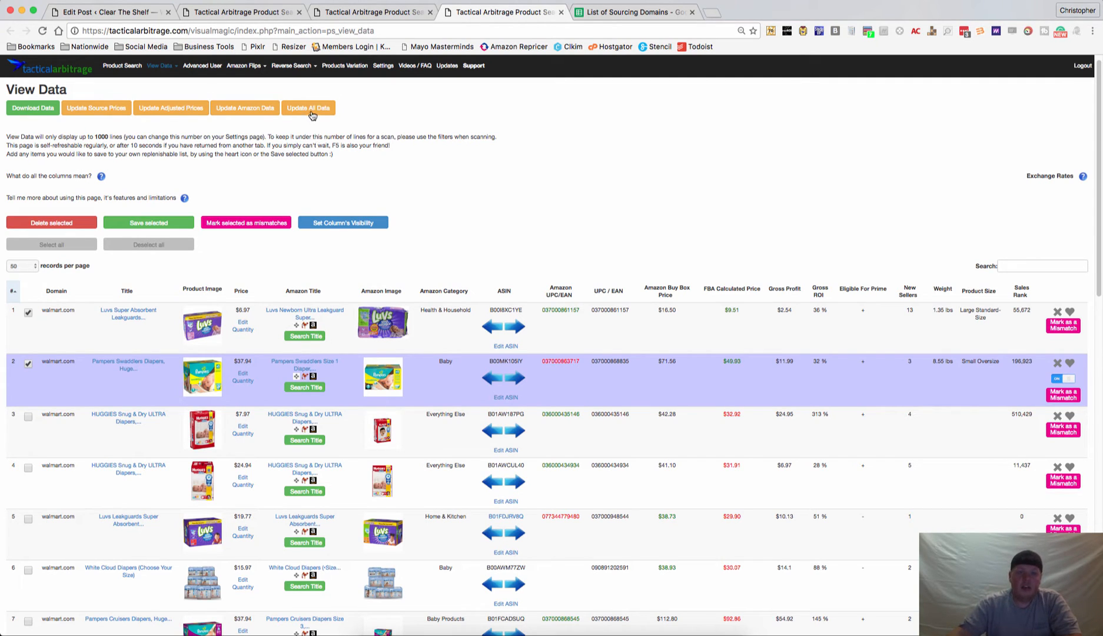
mouse_move(508, 254)
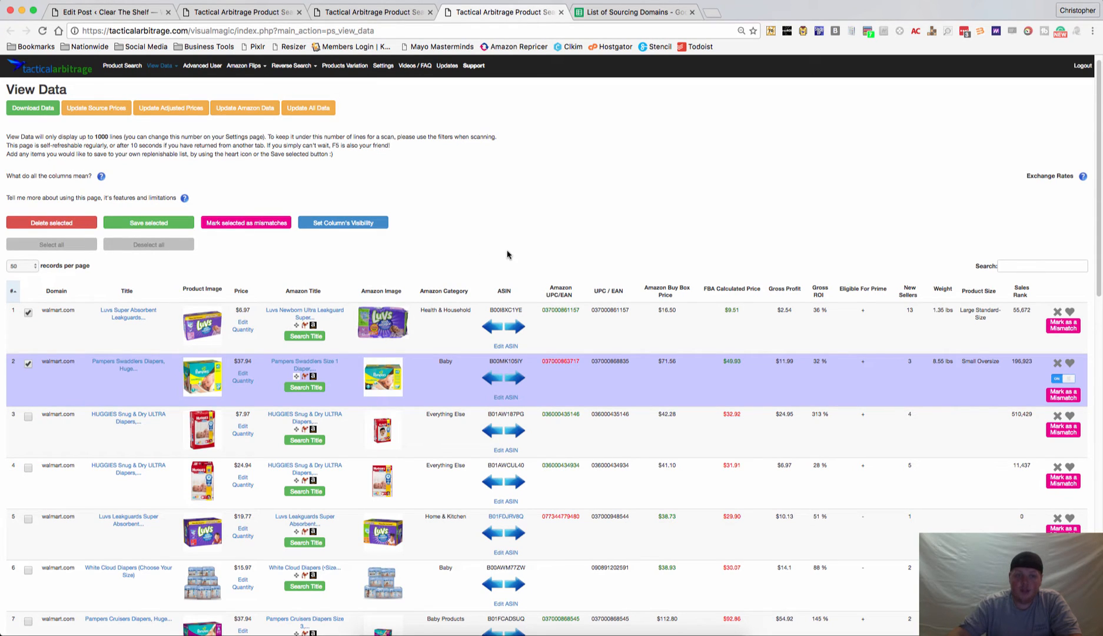
left_click(32, 107)
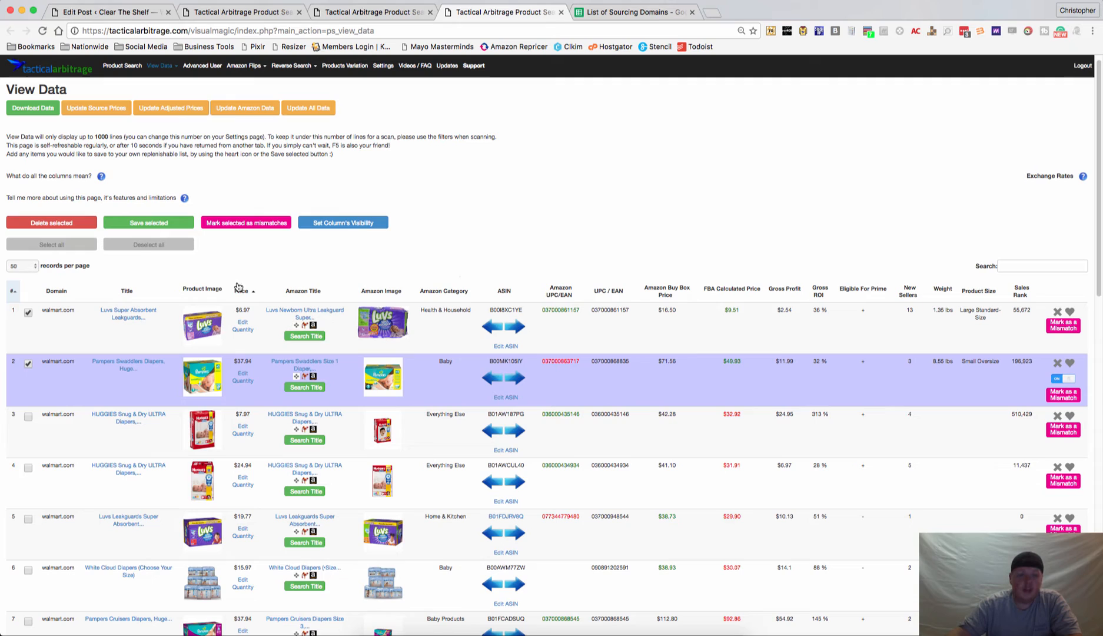
mouse_move(202, 295)
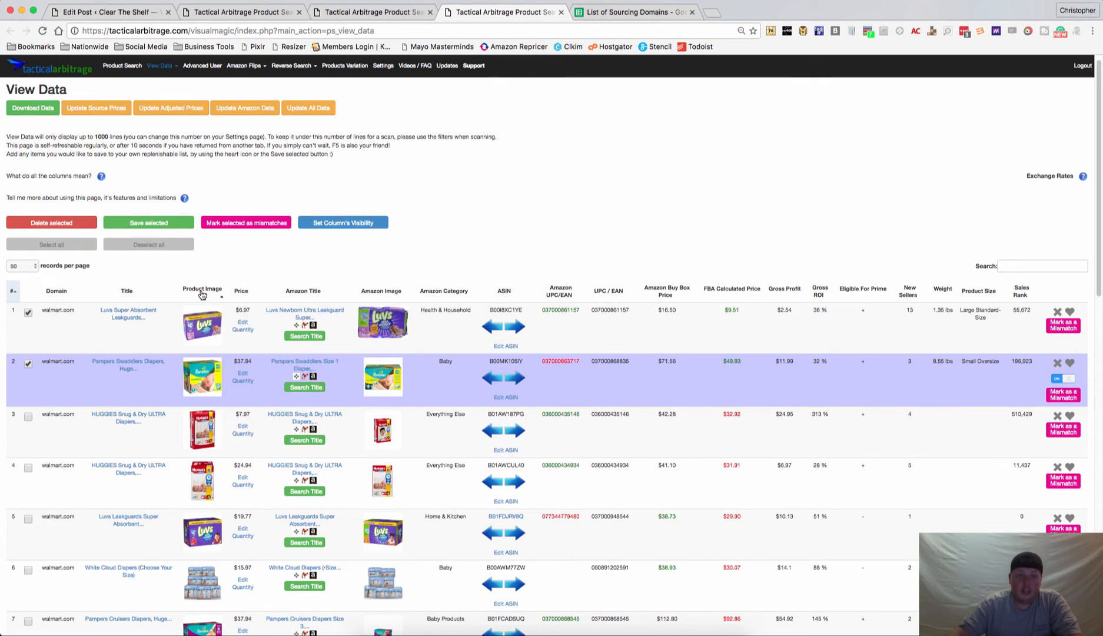
Sort the results by title, then by Gross ROI with the highest returns first.
left_click(127, 291)
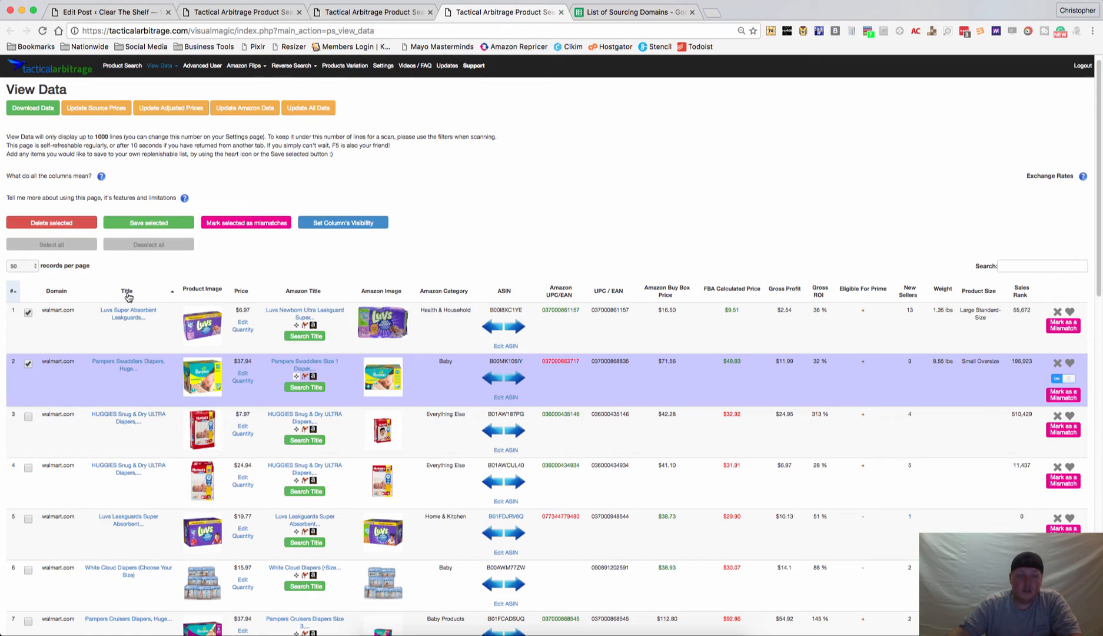
left_click(127, 291)
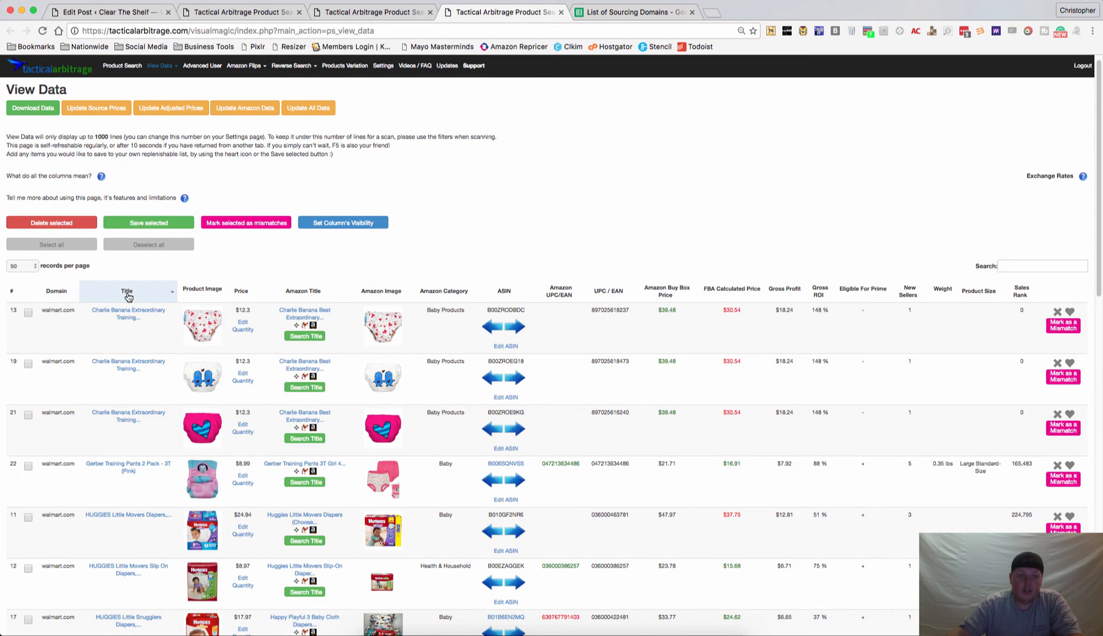
mouse_move(831, 292)
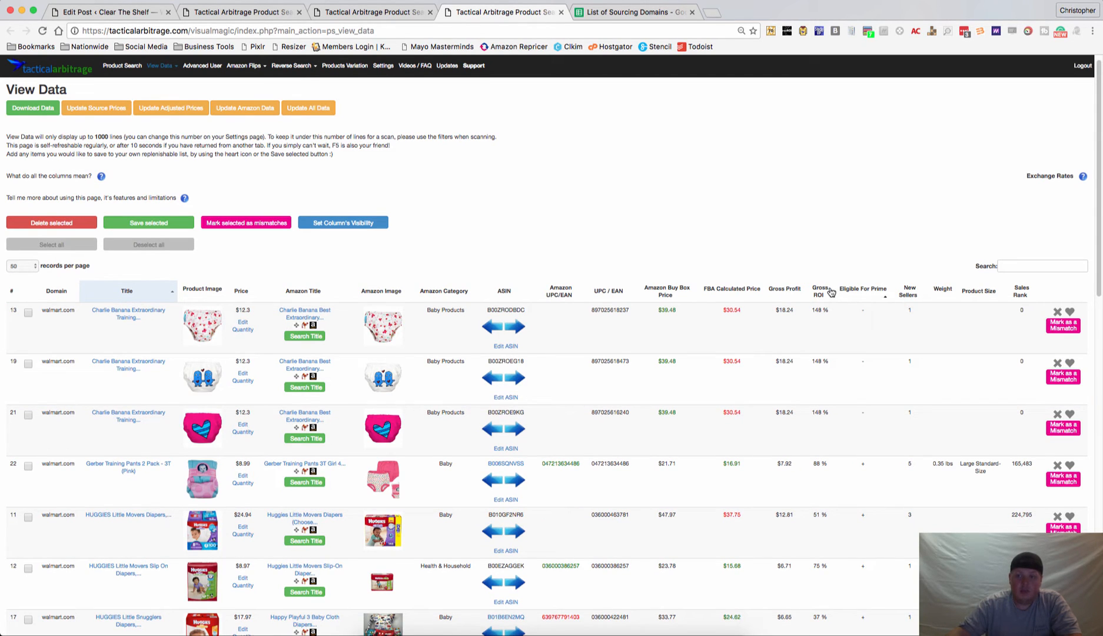
left_click(819, 291)
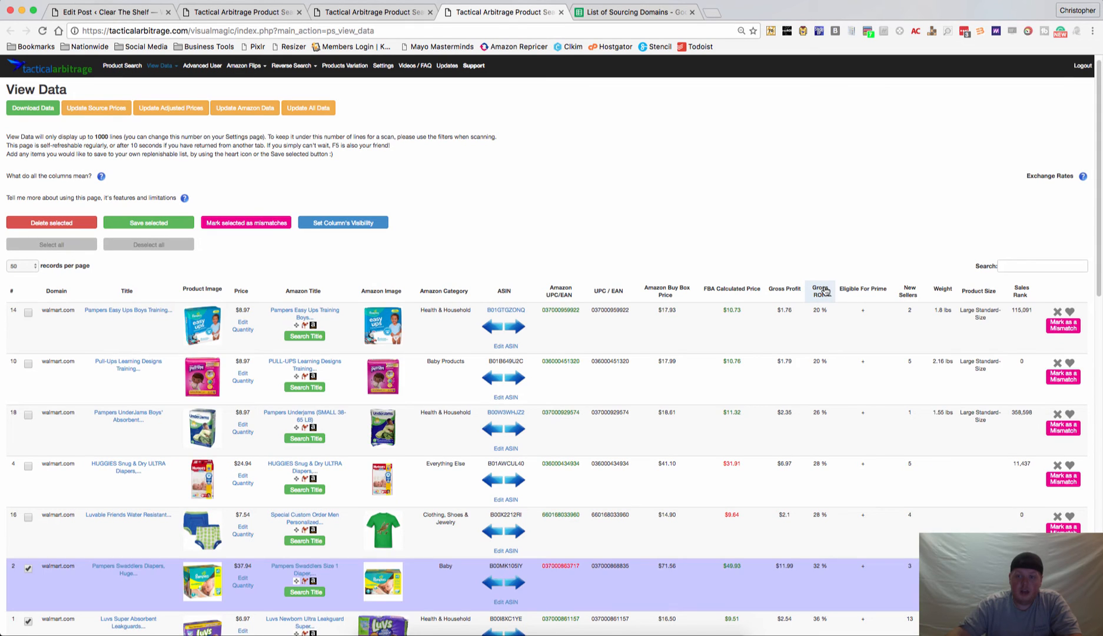
left_click(821, 291)
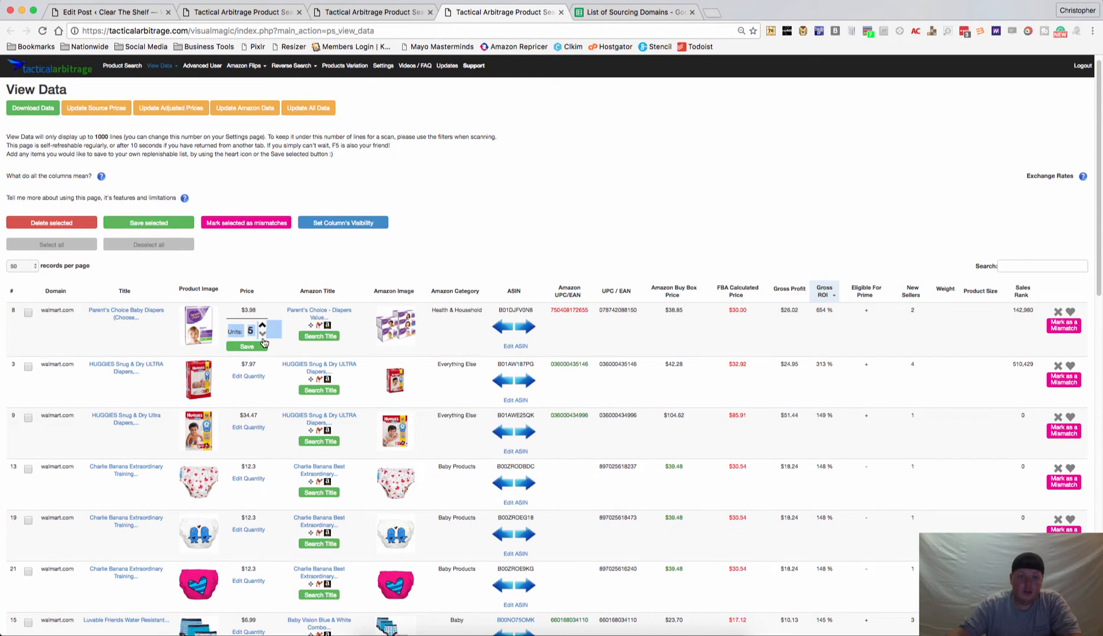
Save 5 units as the quantity for the top Parent's Choice diapers listing.
left_click(248, 345)
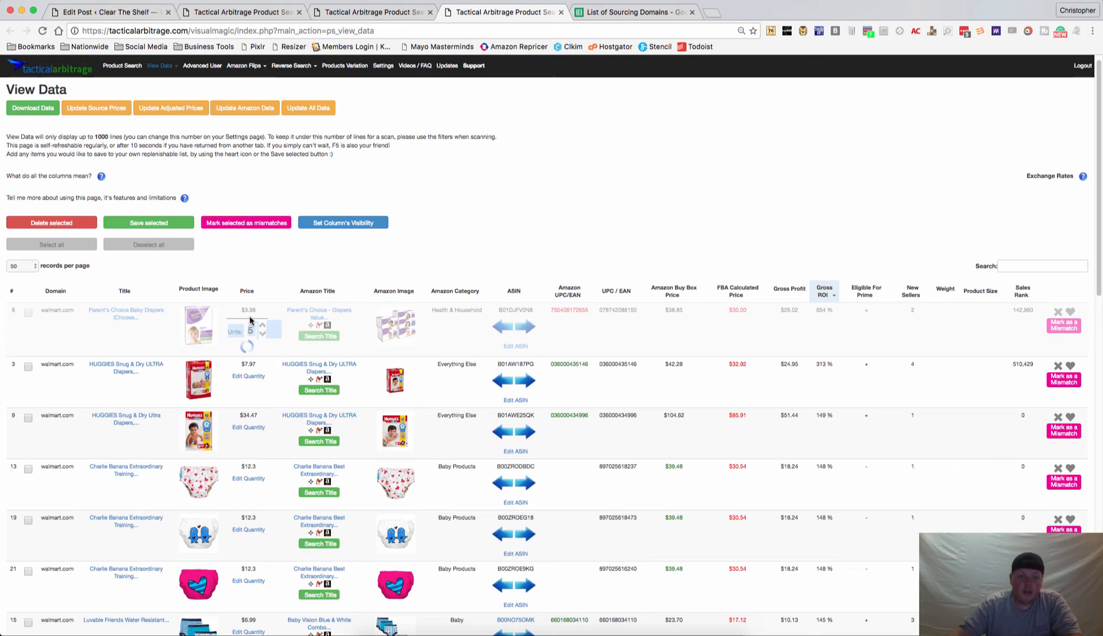
mouse_move(715, 349)
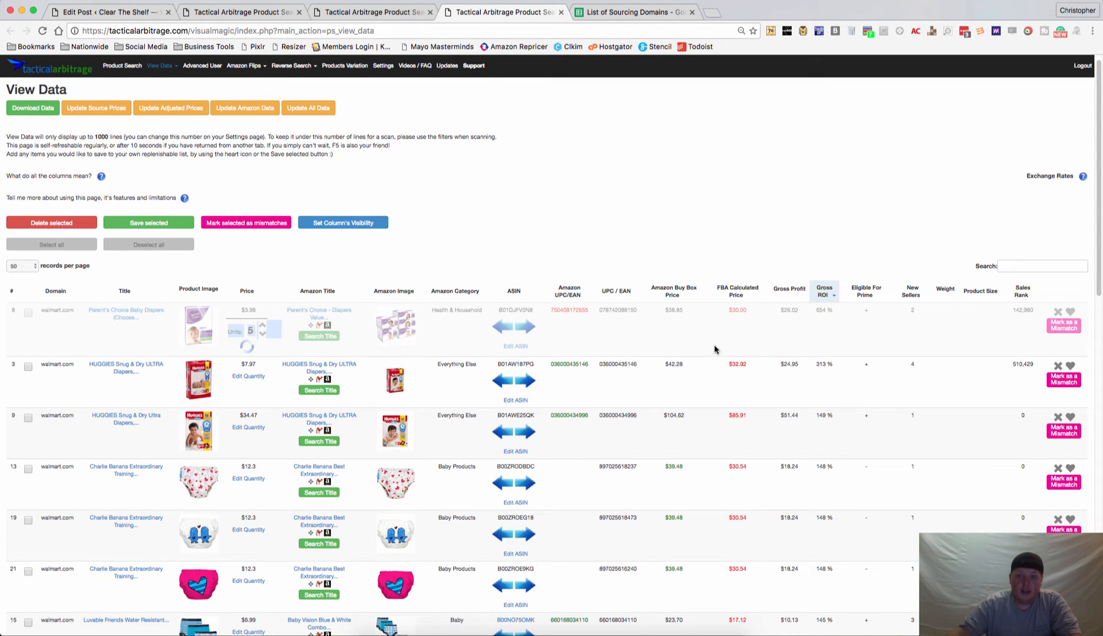
mouse_move(828, 327)
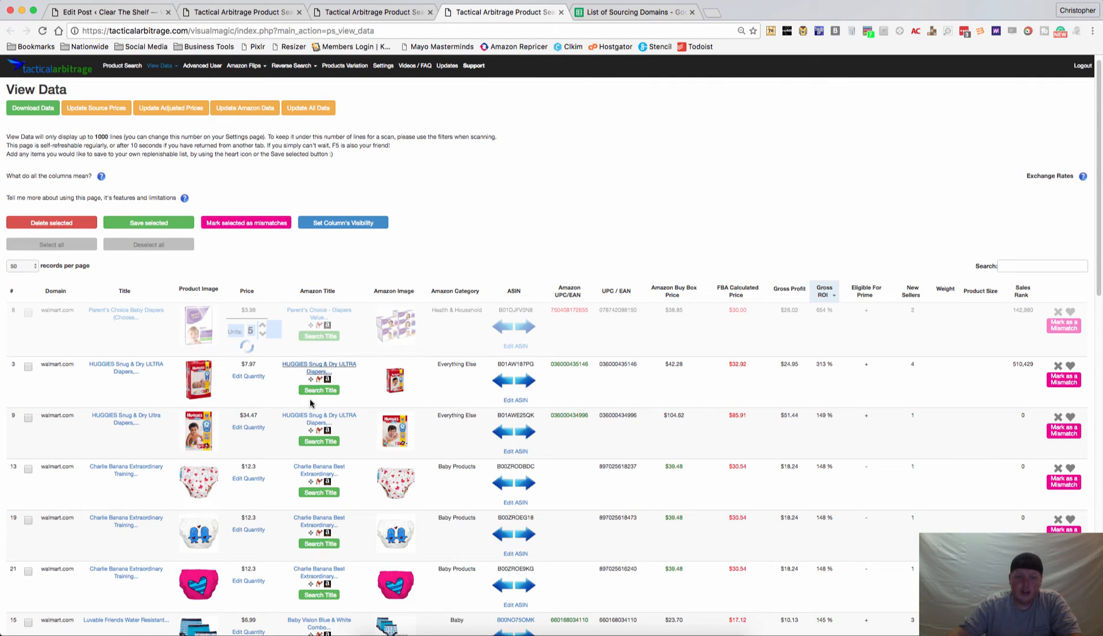
mouse_move(1022, 457)
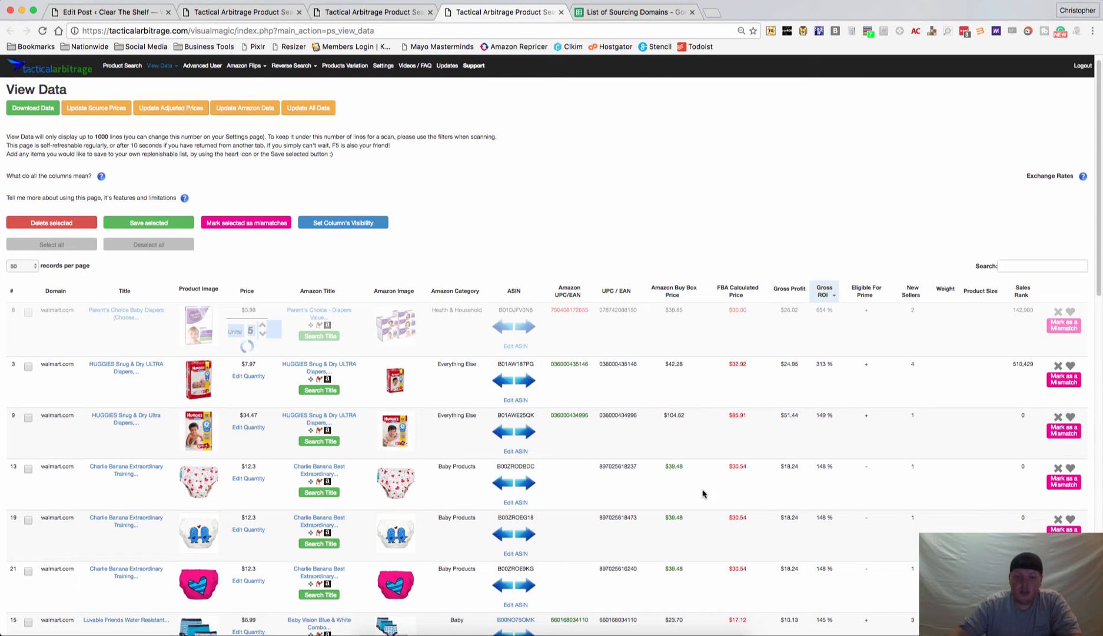
scroll("up", 3)
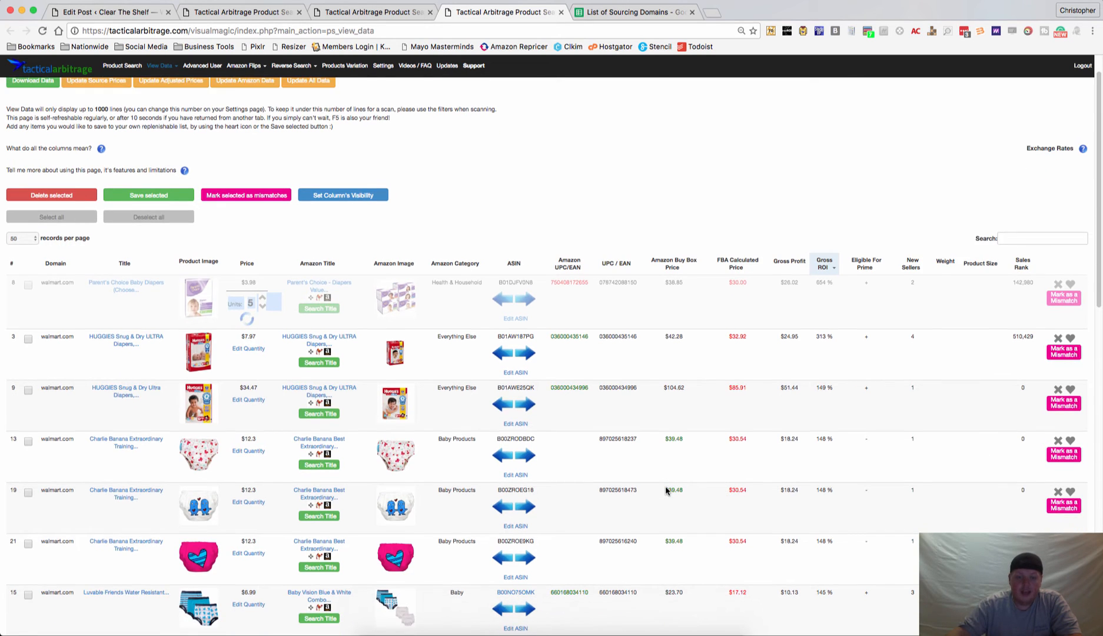
mouse_move(395, 489)
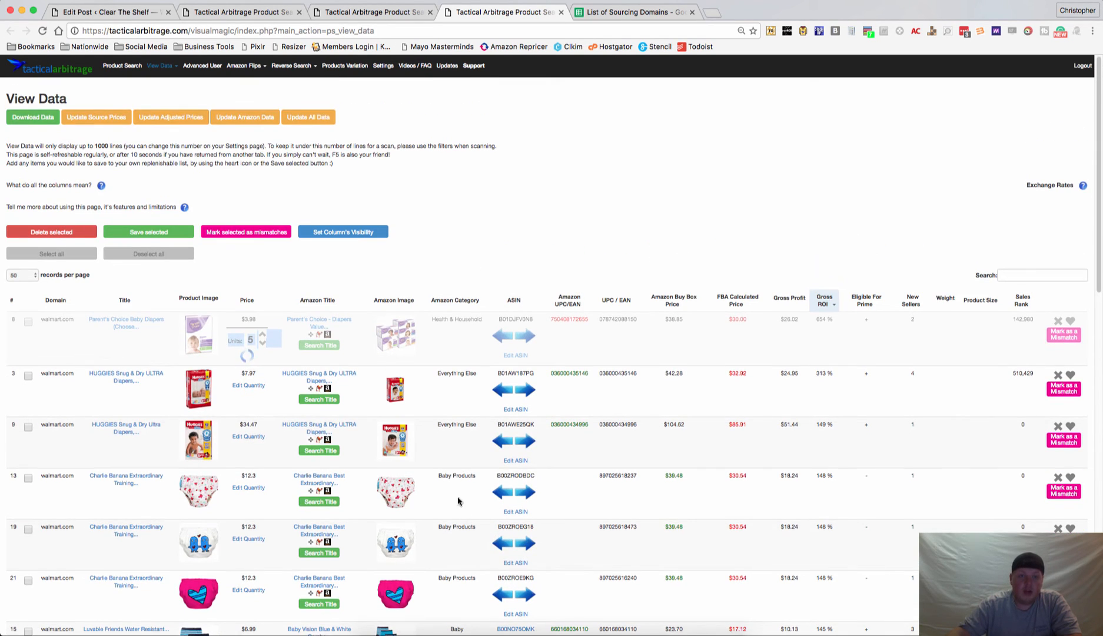
mouse_move(428, 500)
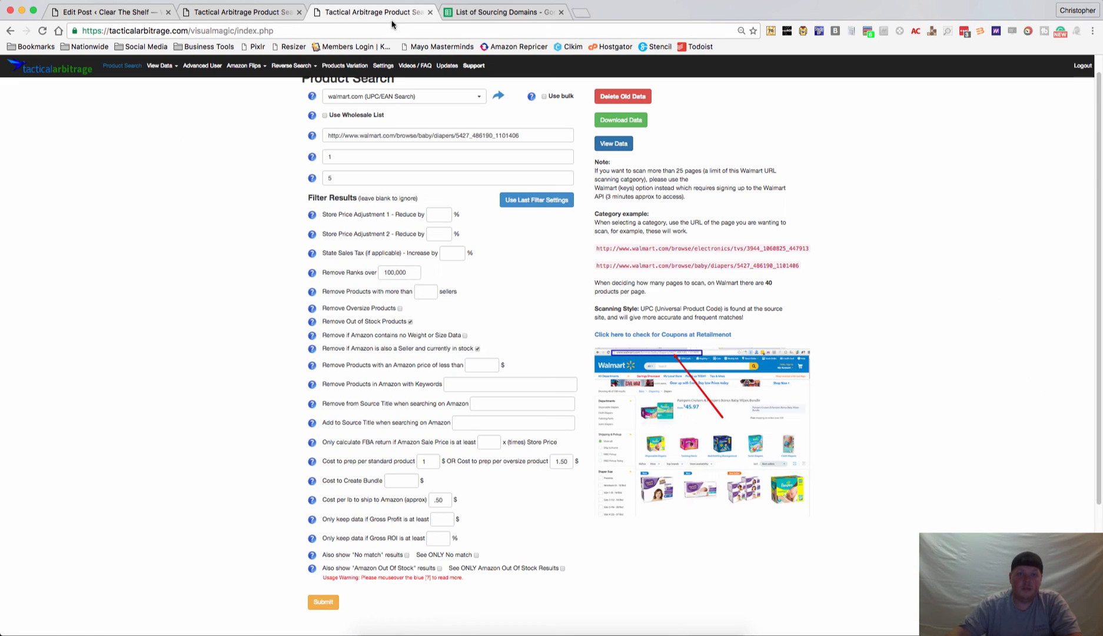
Enable Use bulk and save the bulk_example CSV of category URLs to the Desktop.
scroll("up", 3)
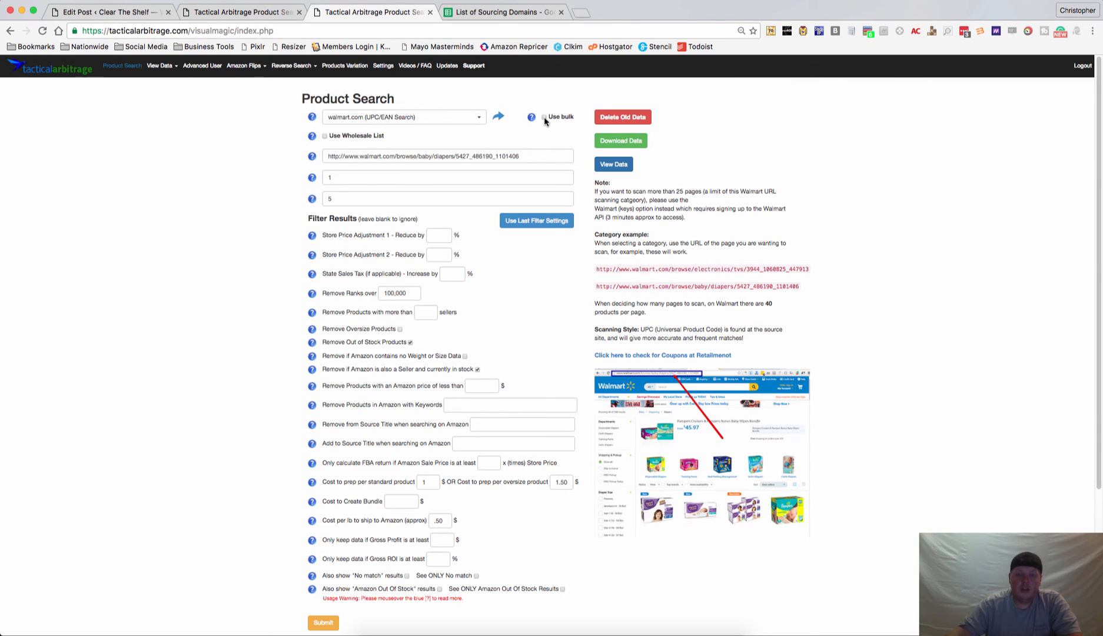
left_click(545, 117)
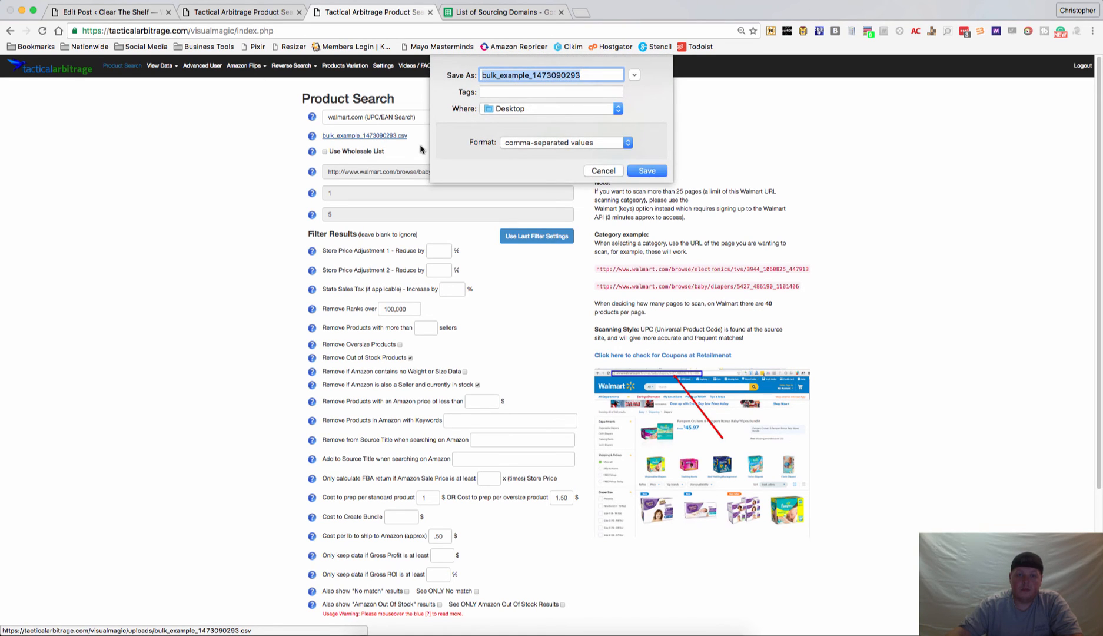
left_click(645, 171)
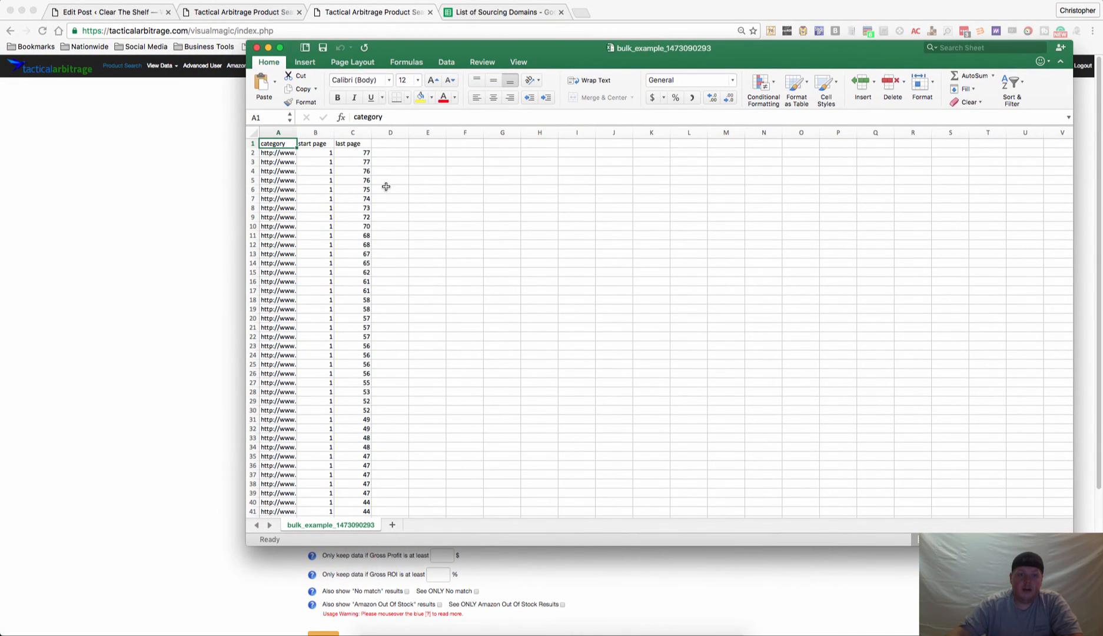
mouse_move(295, 130)
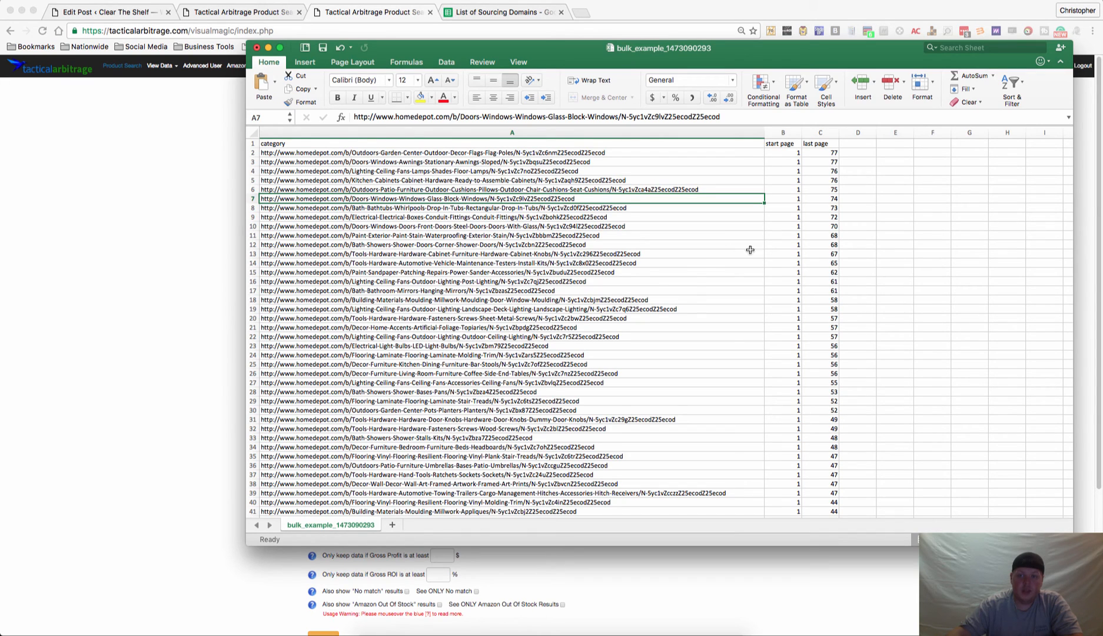
mouse_move(788, 158)
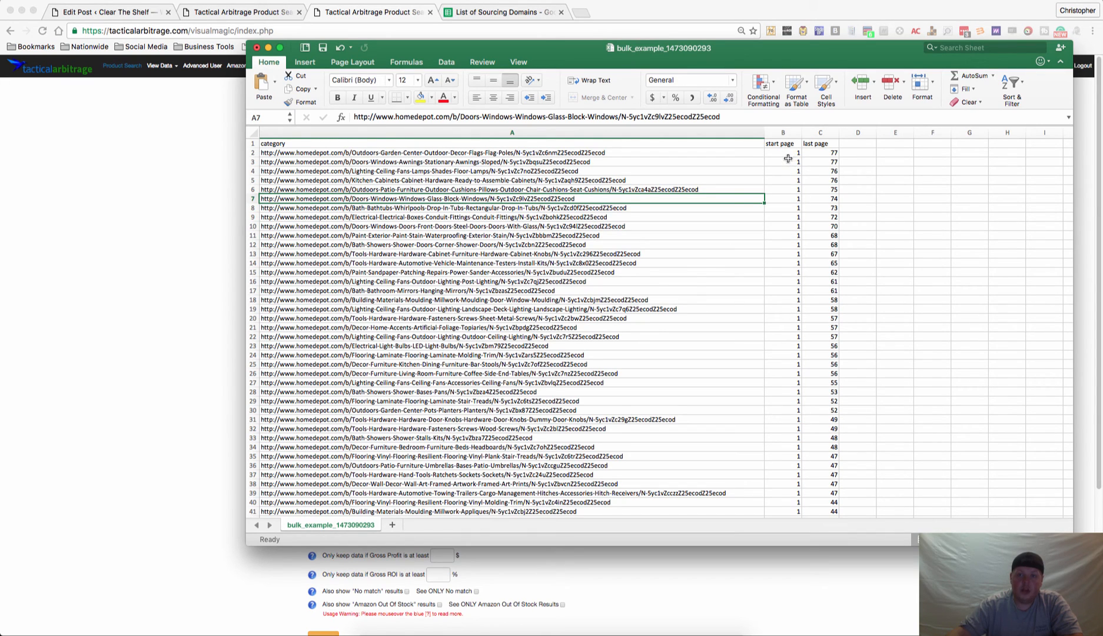
mouse_move(820, 160)
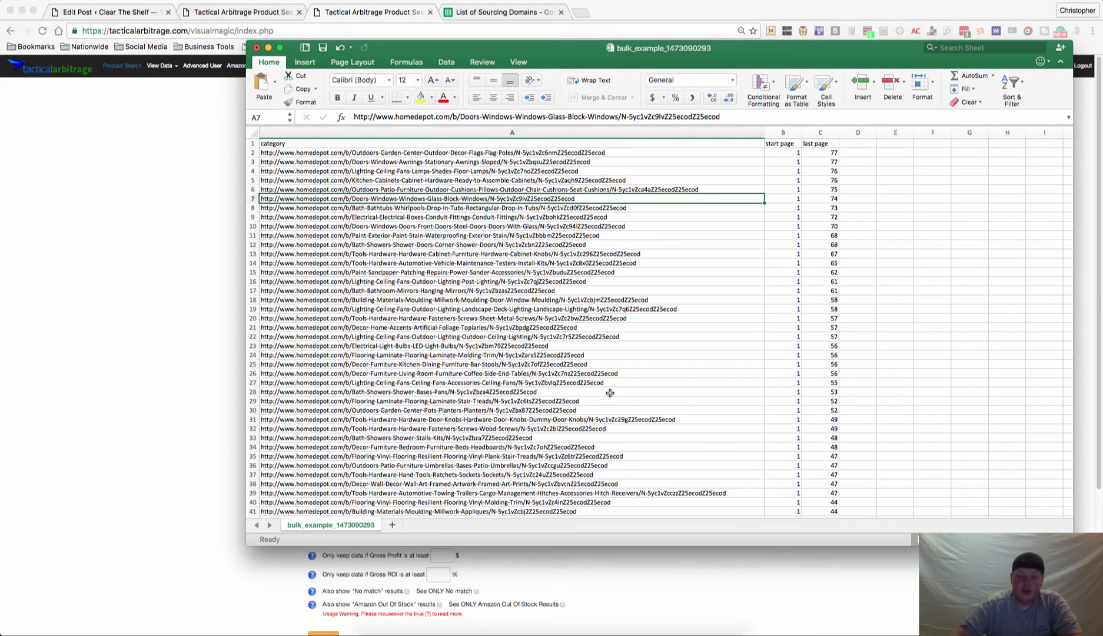
mouse_move(385, 330)
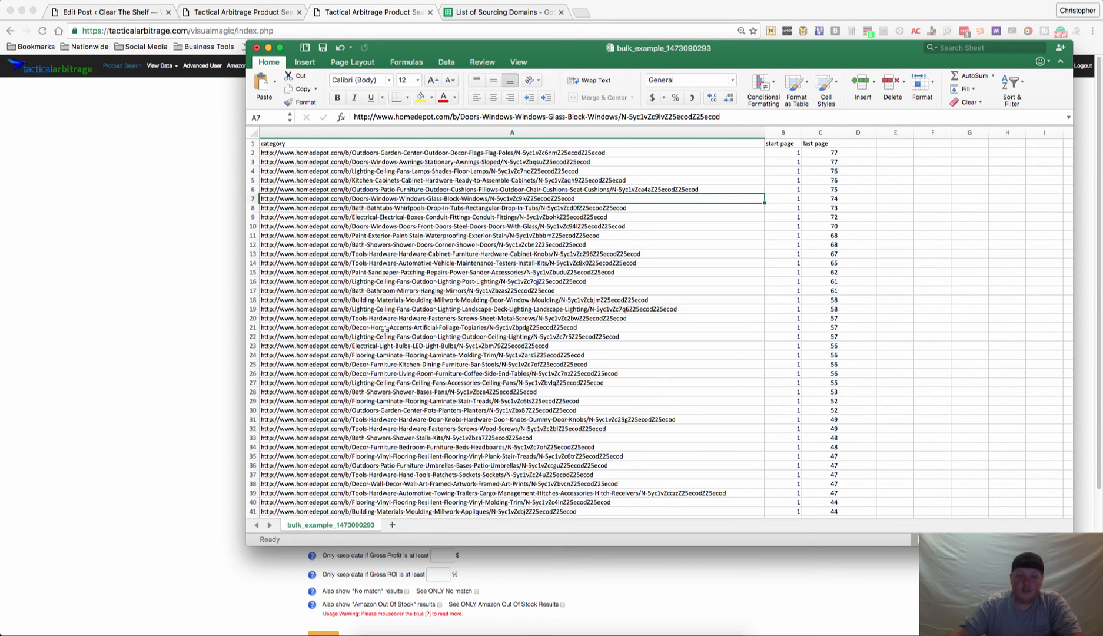
Review the bulk_example CSV rows, then close Excel choosing Don't Save.
scroll("down", 3)
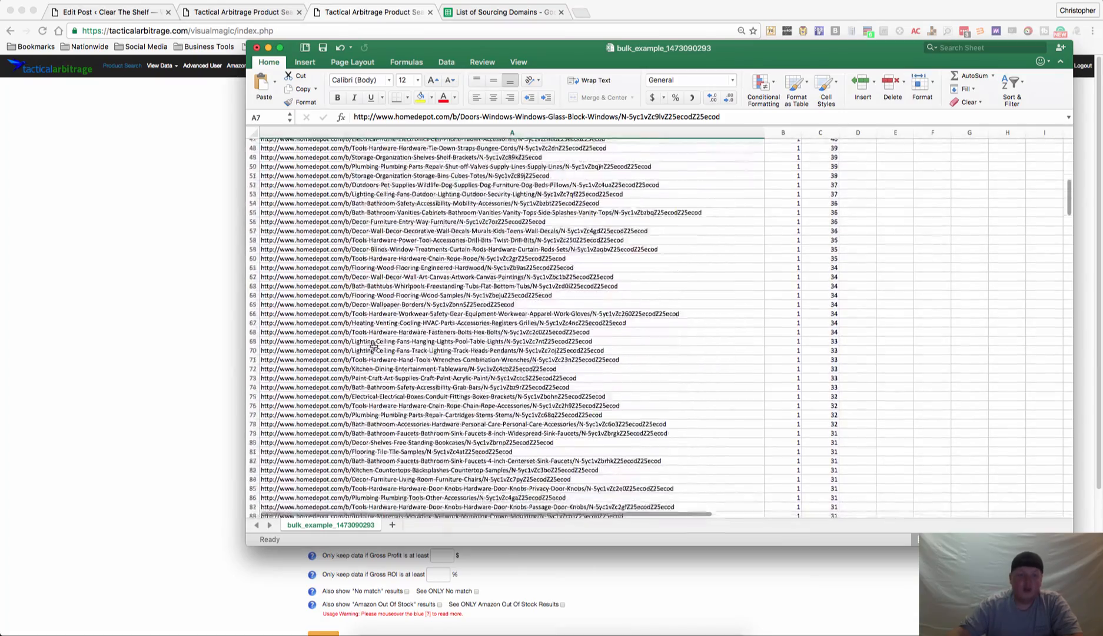
scroll("down", 3)
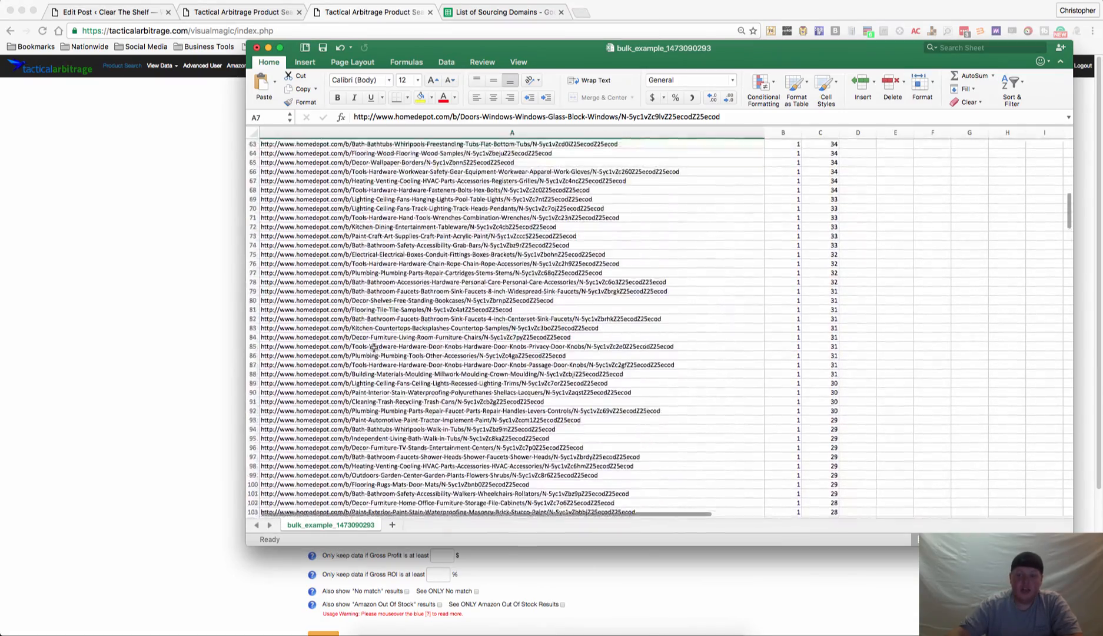
scroll("up", 3)
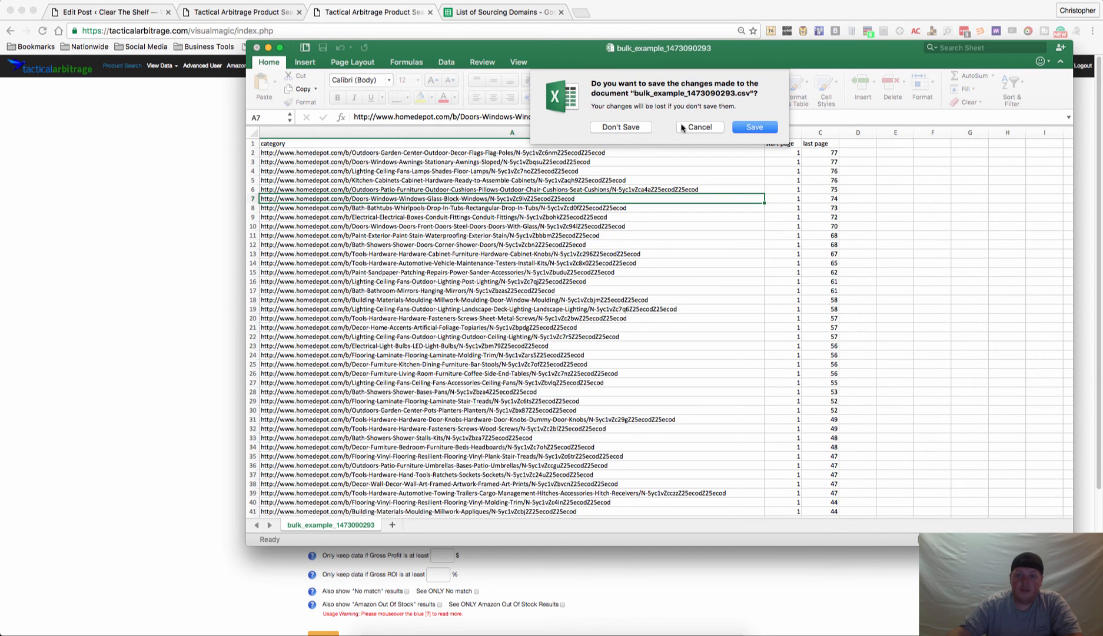
left_click(619, 127)
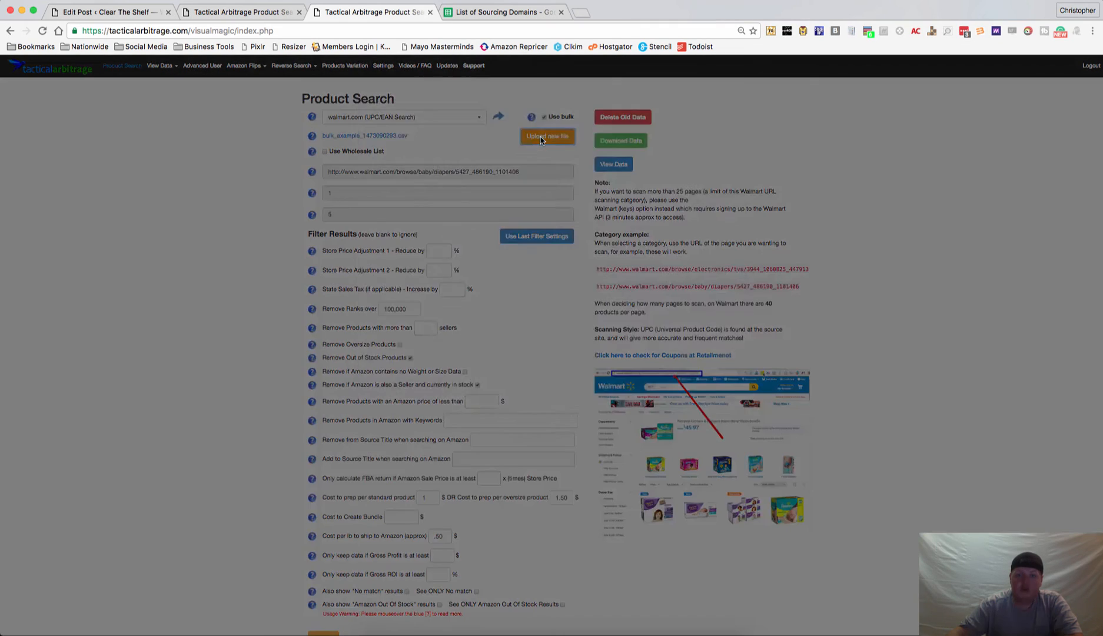
Upload bulk_example_1473090293.csv from the Desktop as the new bulk category list.
left_click(547, 136)
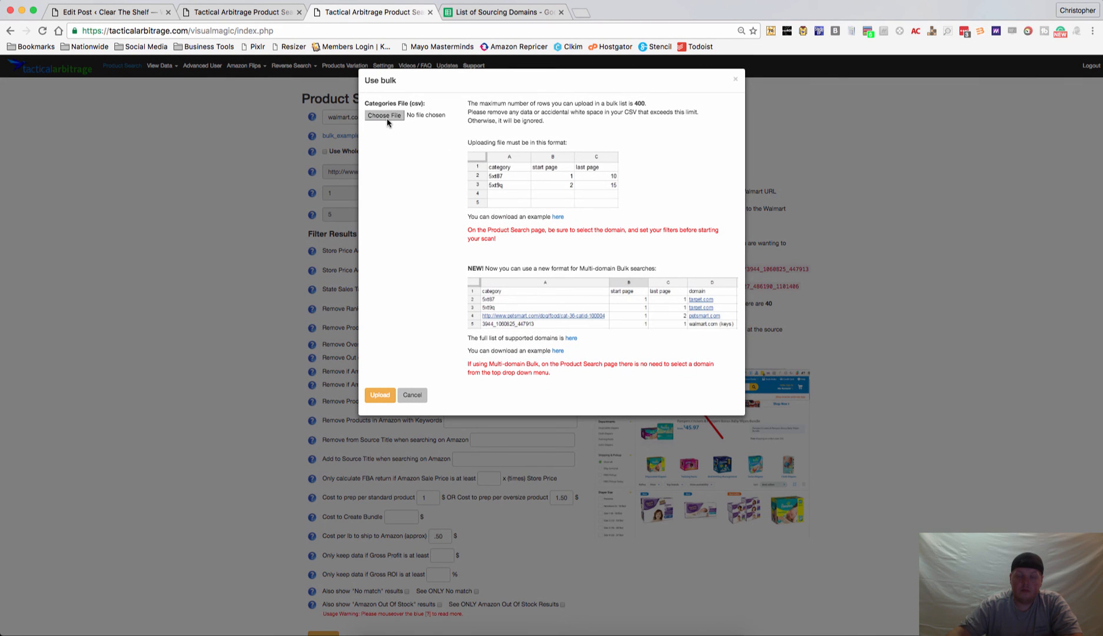
mouse_move(534, 195)
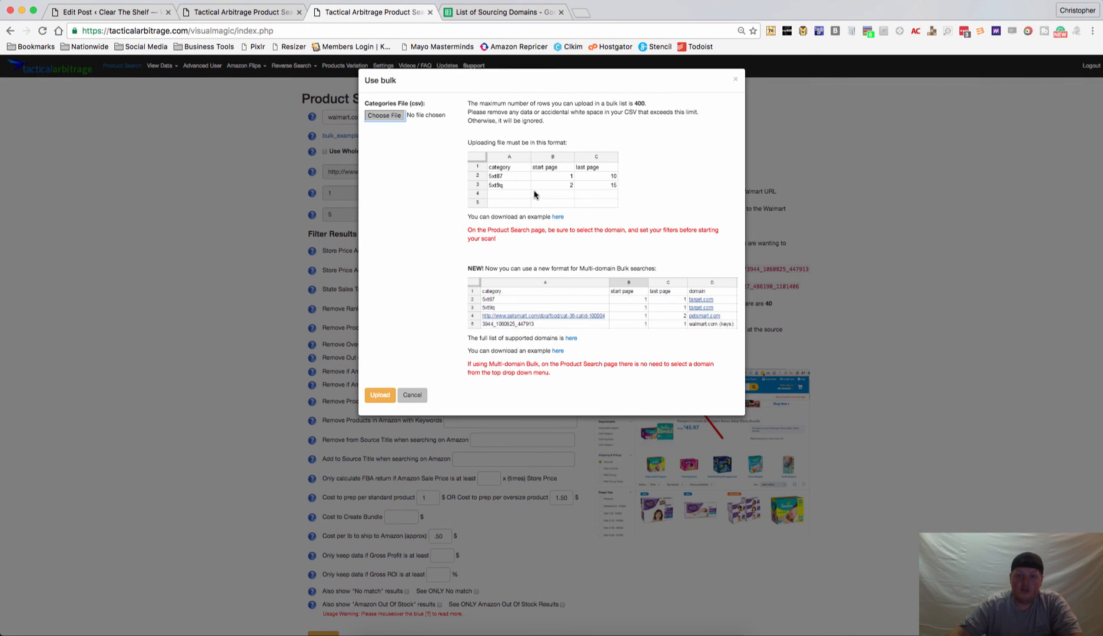
left_click(384, 116)
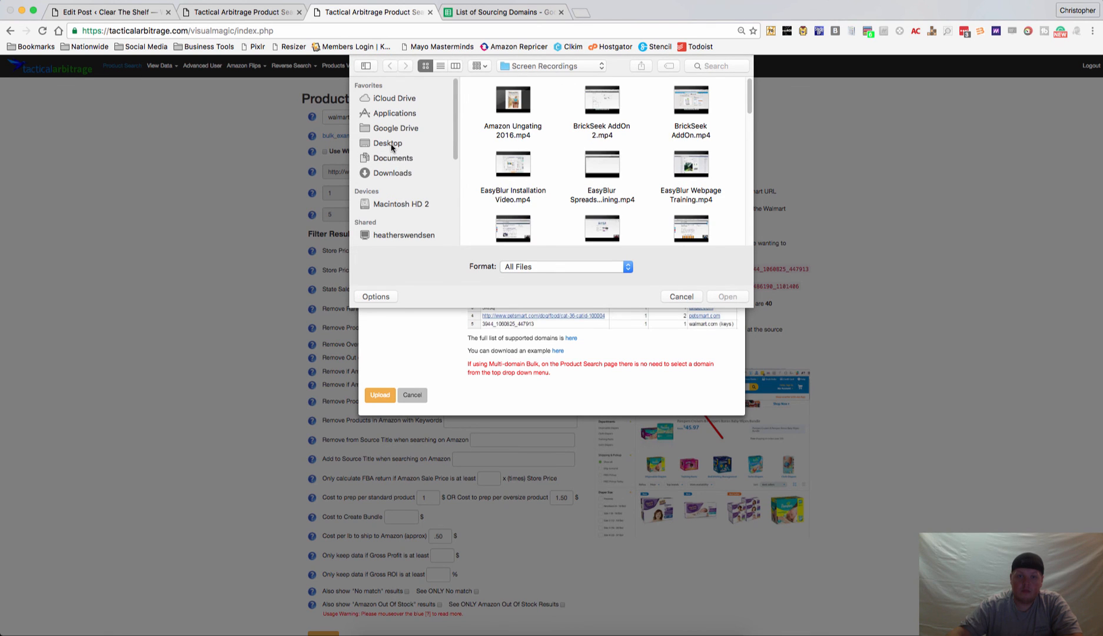
left_click(387, 143)
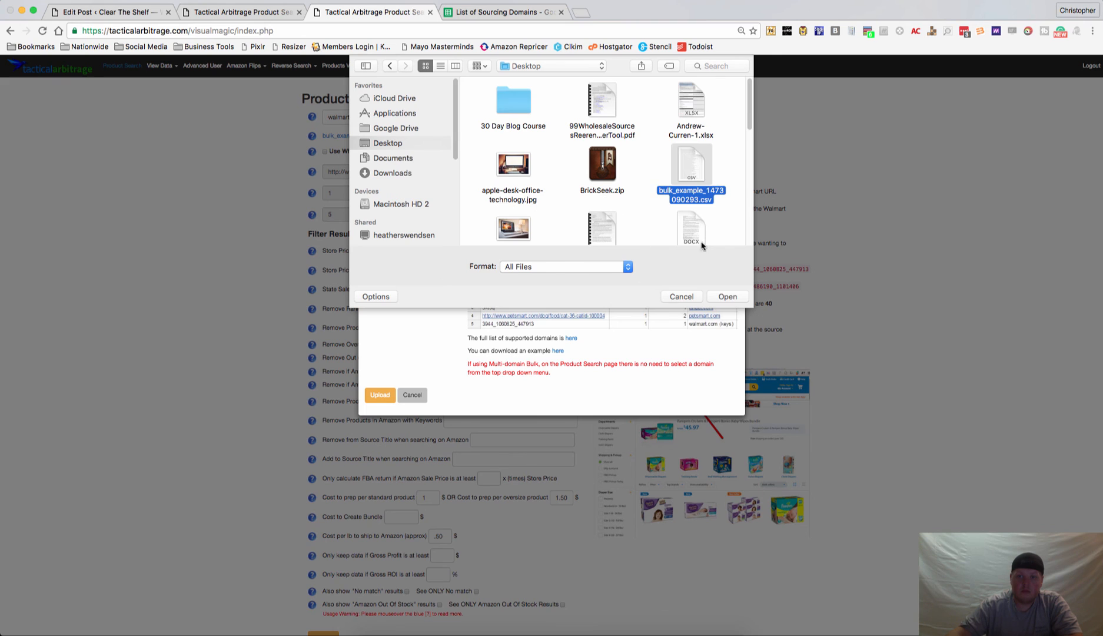
left_click(726, 296)
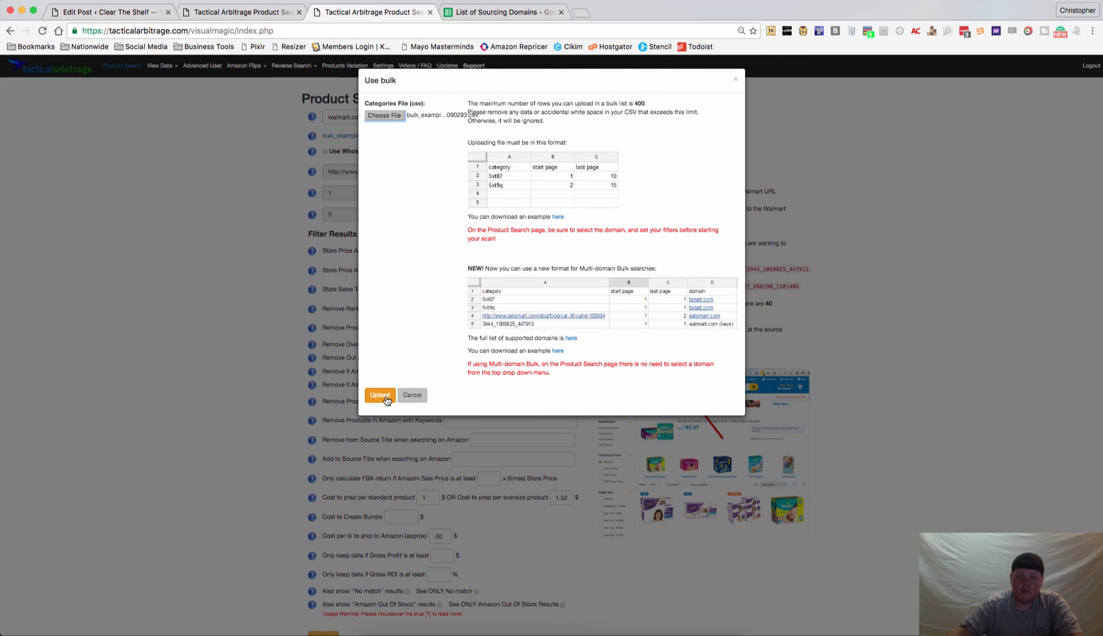
left_click(380, 394)
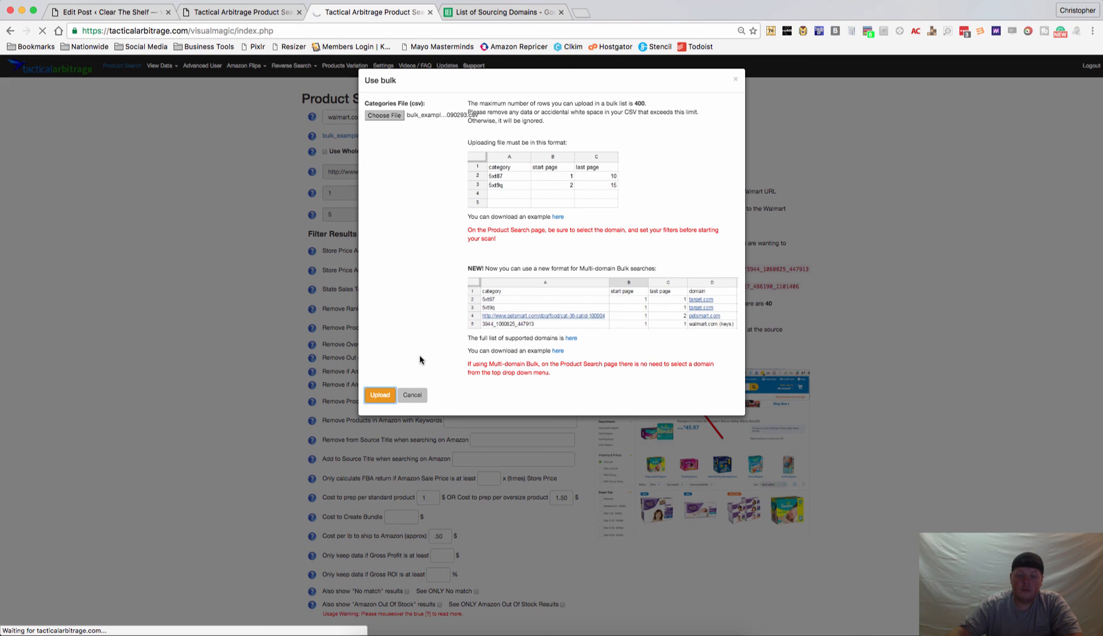
left_click(380, 395)
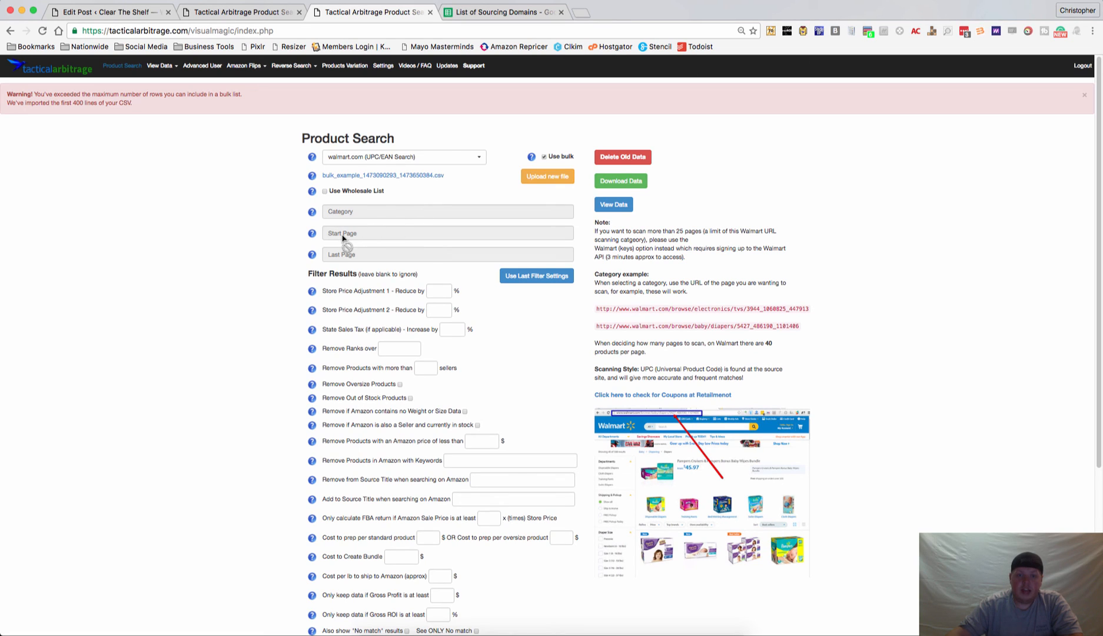
mouse_move(360, 258)
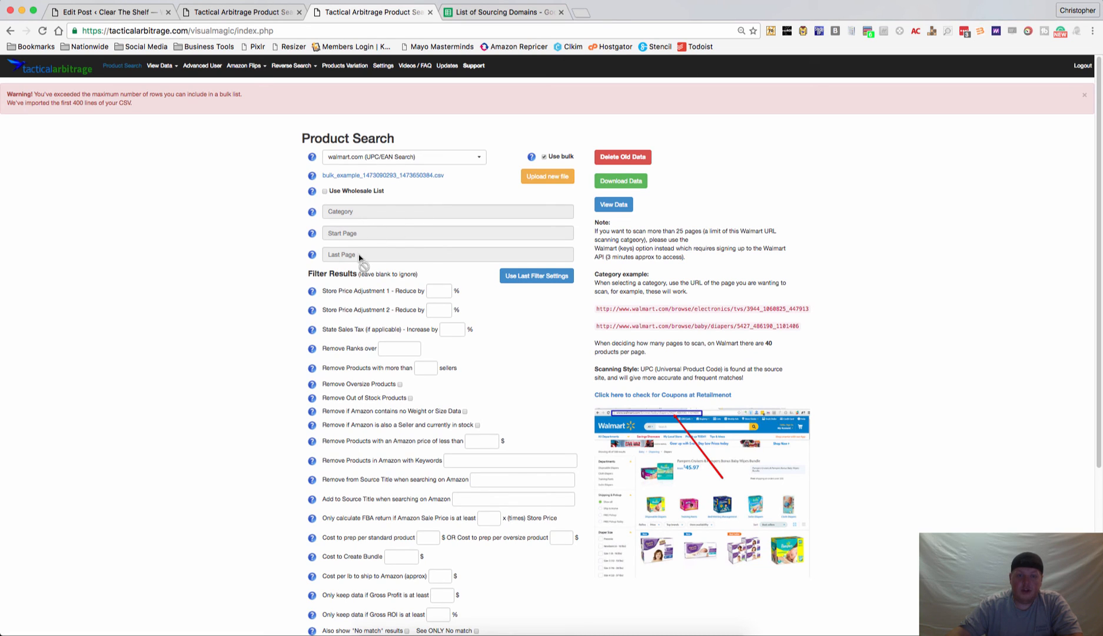
mouse_move(536, 275)
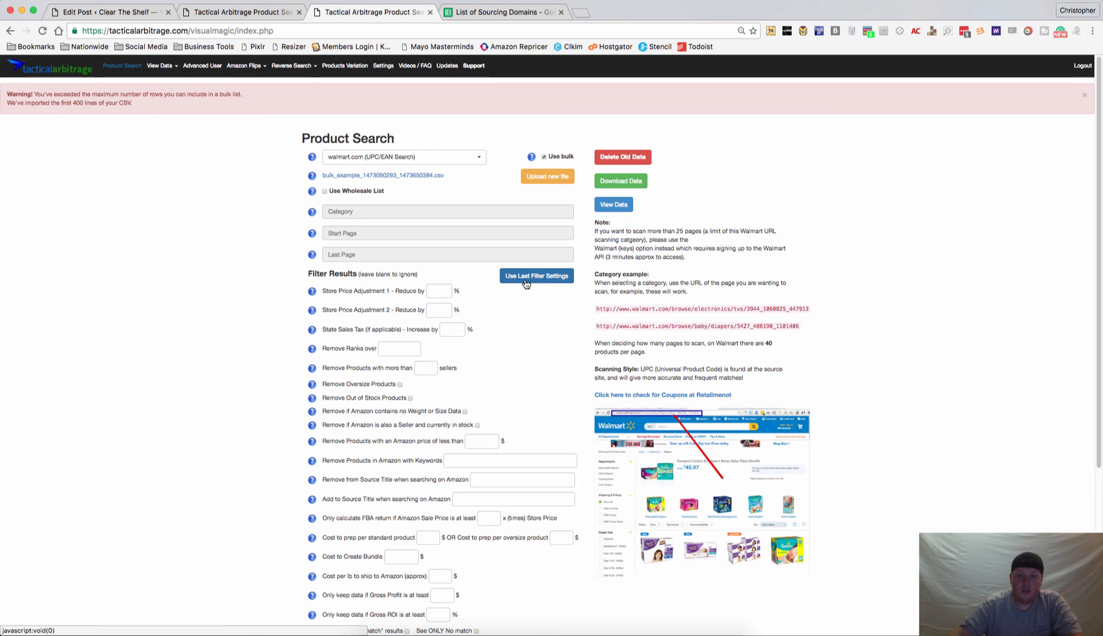
Apply Use Last Filter Settings, restoring out-of-stock and Amazon-seller exclusions and 20% ROI minimum.
left_click(535, 276)
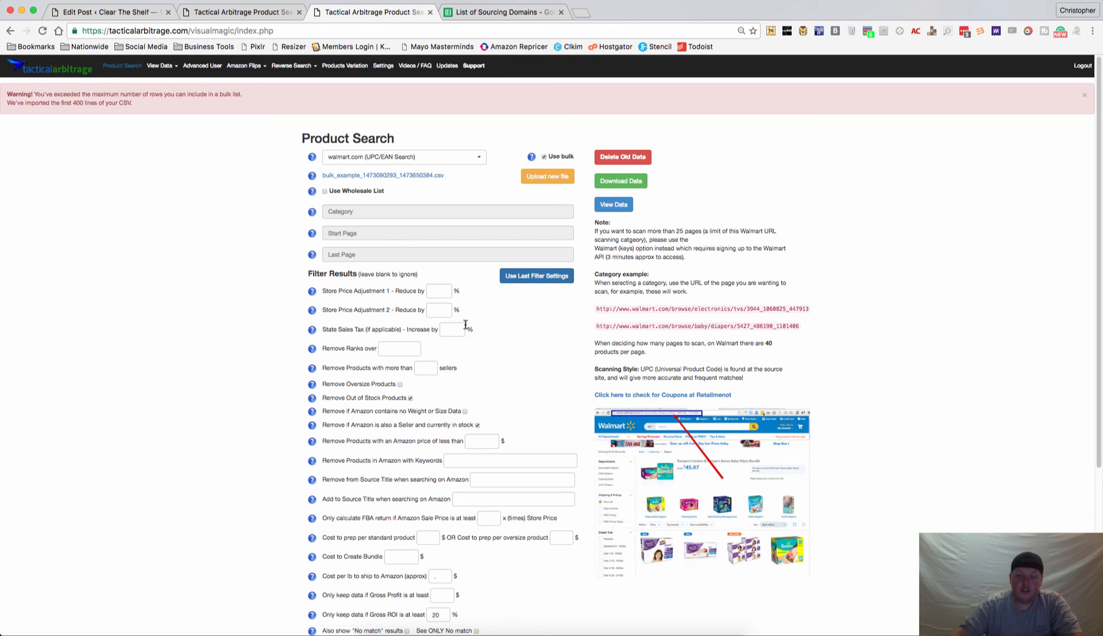
scroll("down", 3)
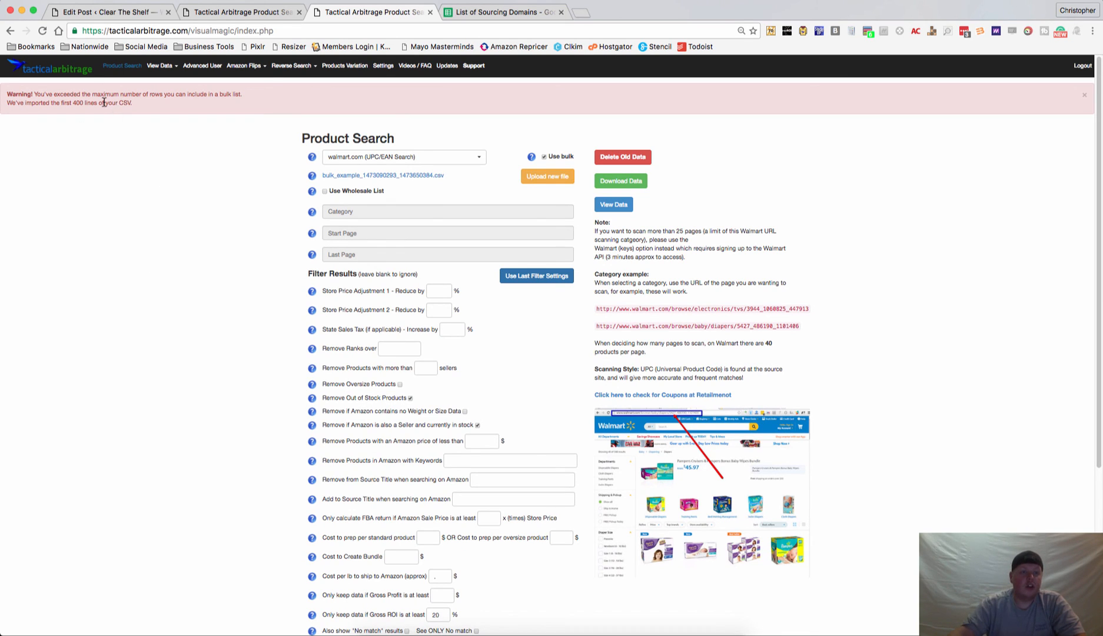
mouse_move(166, 272)
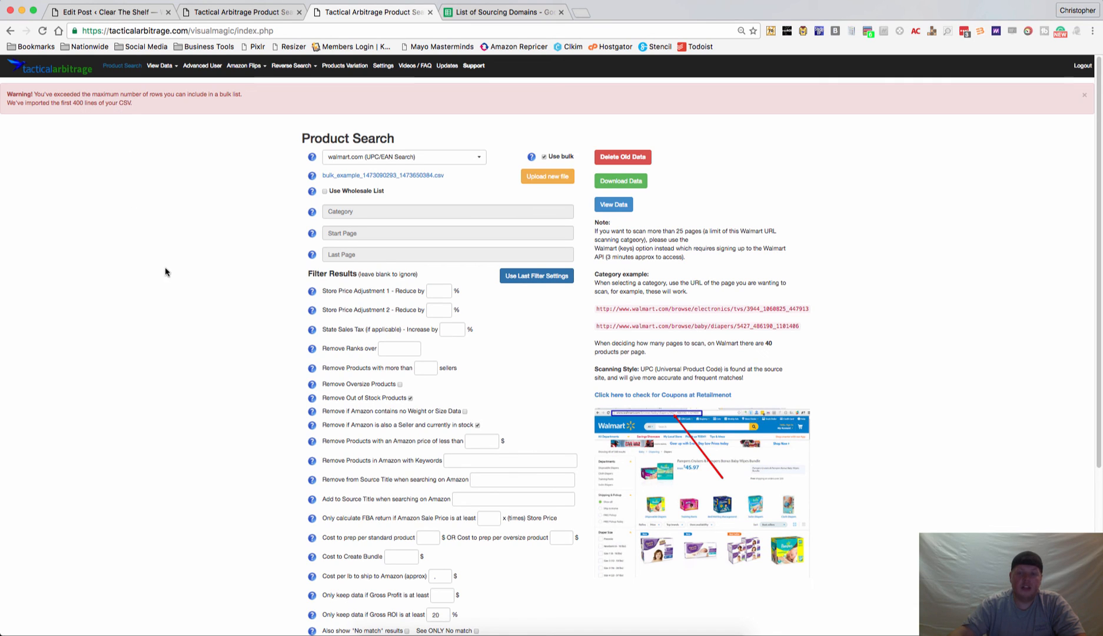
mouse_move(284, 302)
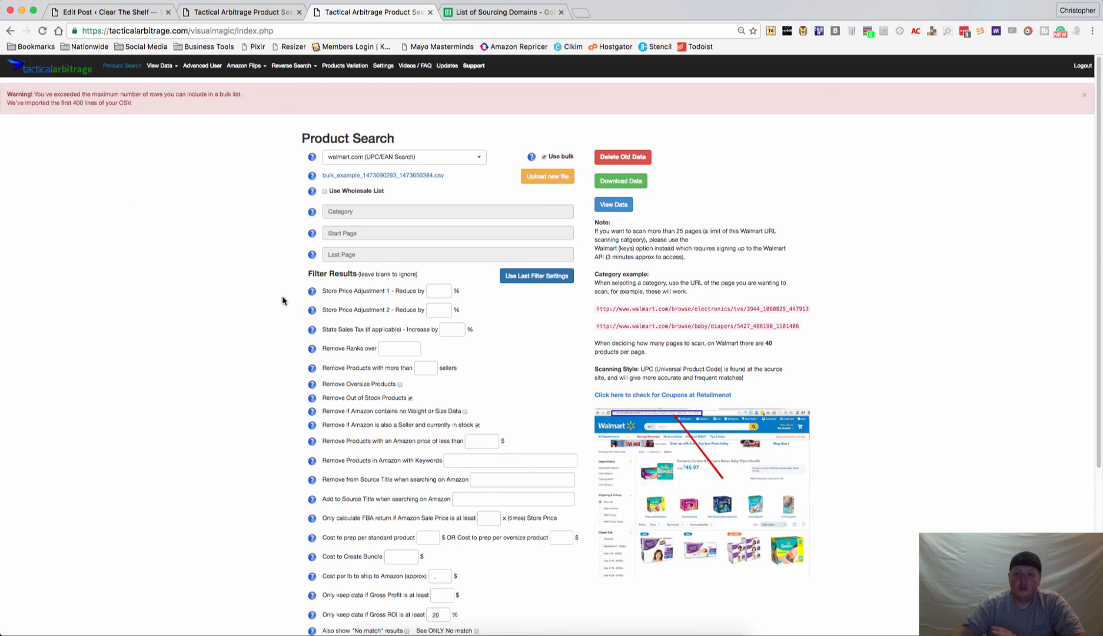
mouse_move(196, 150)
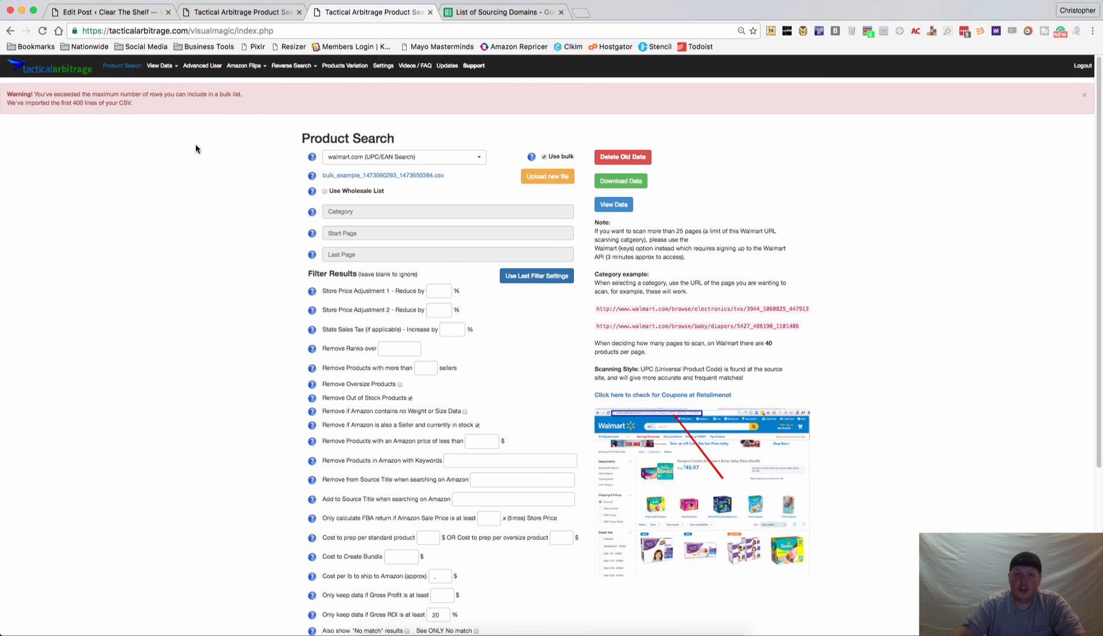
mouse_move(548, 177)
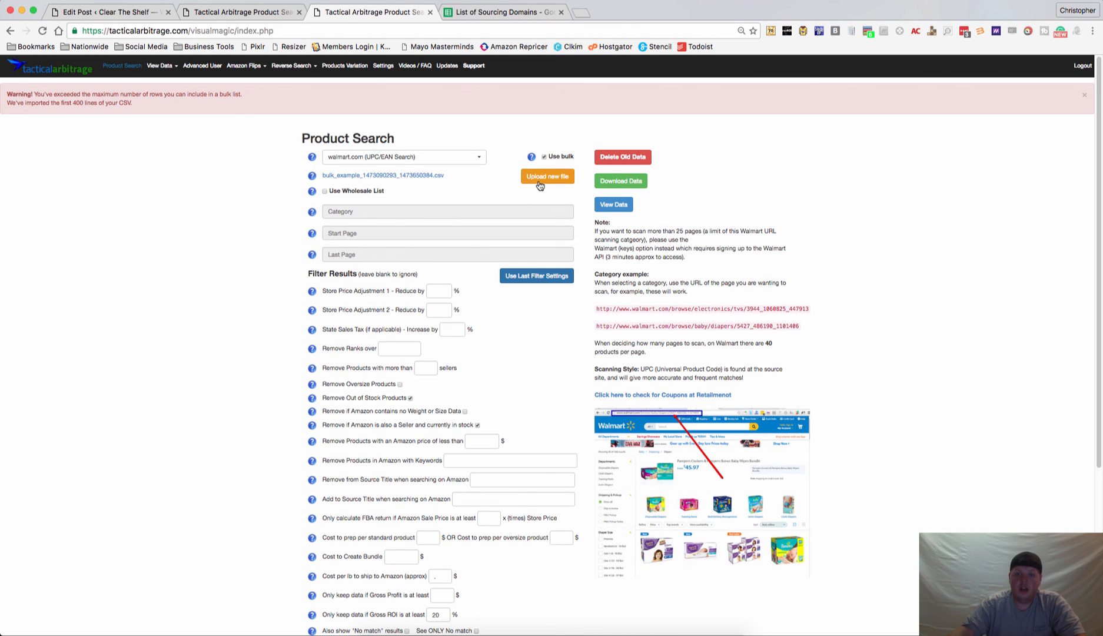
scroll("down", 3)
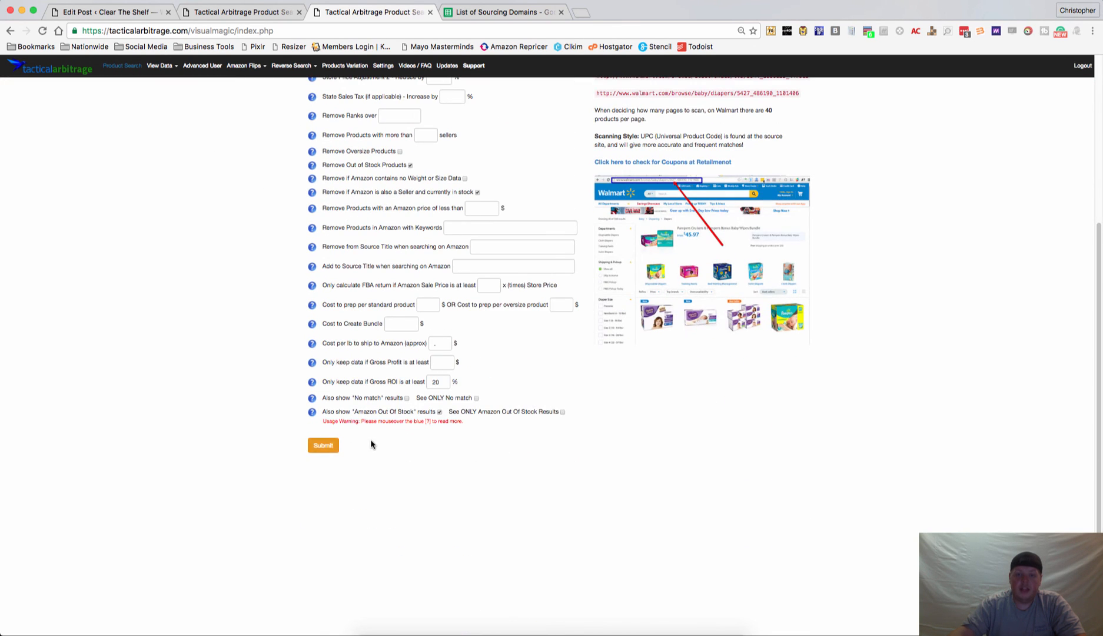
scroll("up", 3)
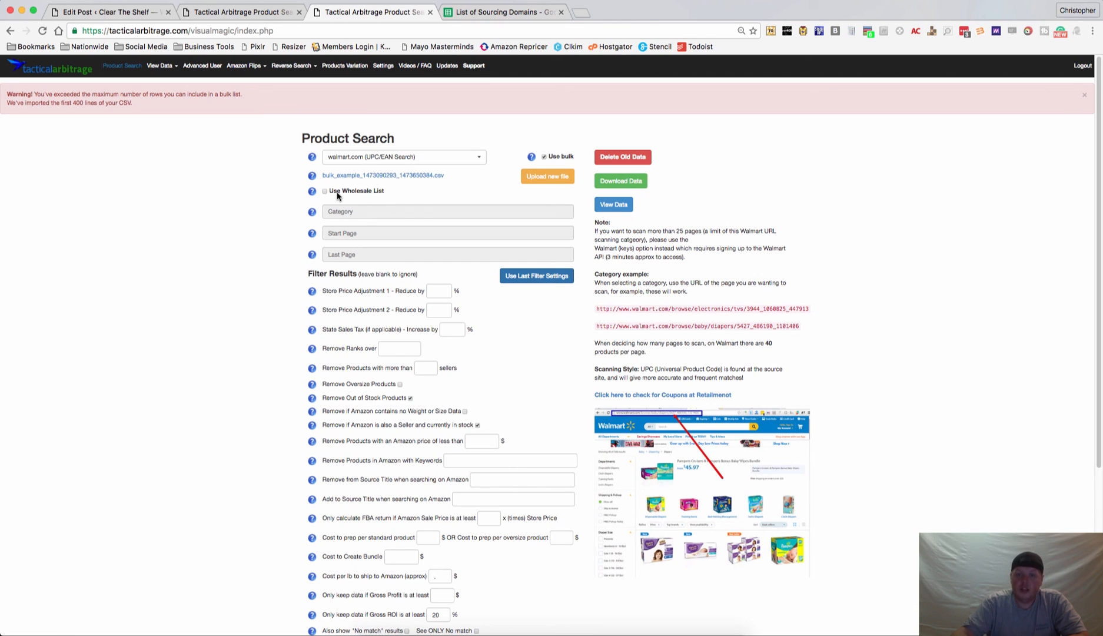
mouse_move(382, 206)
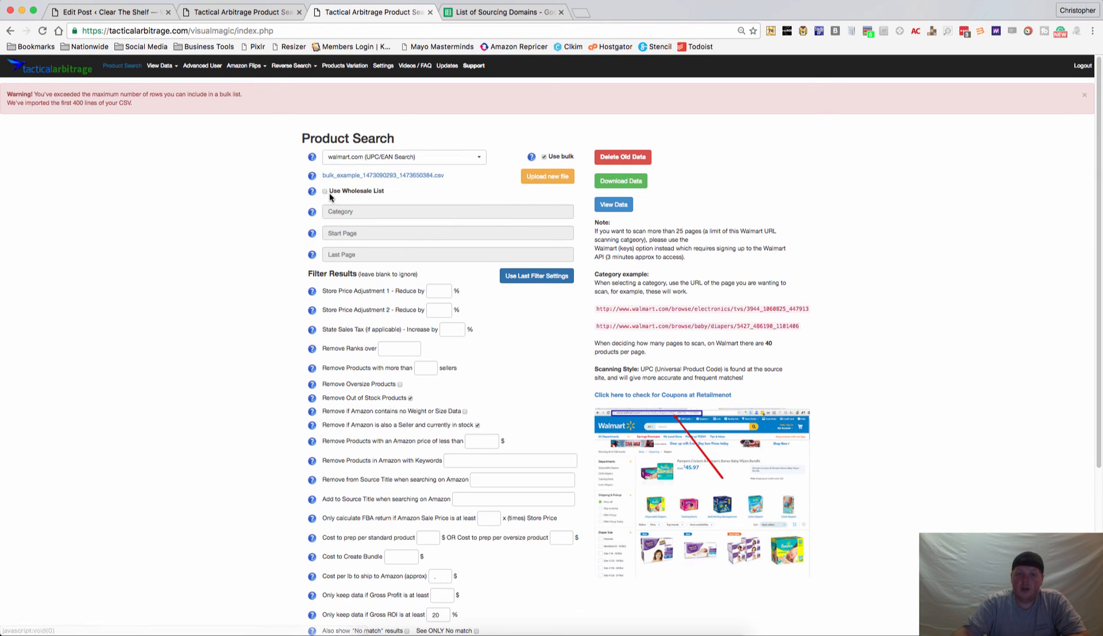
mouse_move(204, 270)
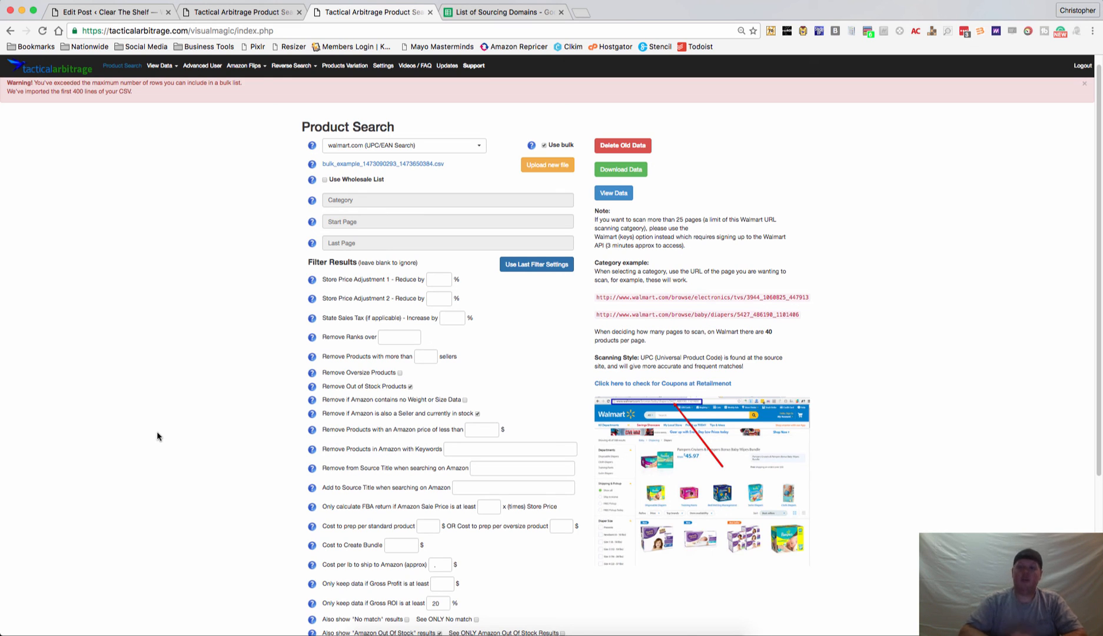
mouse_move(838, 100)
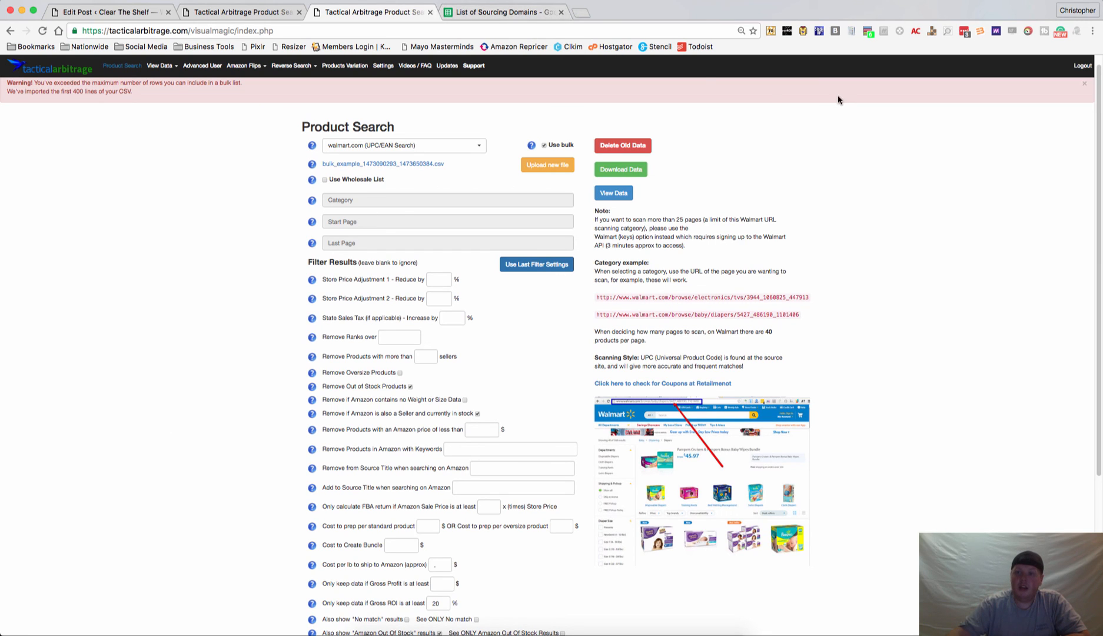